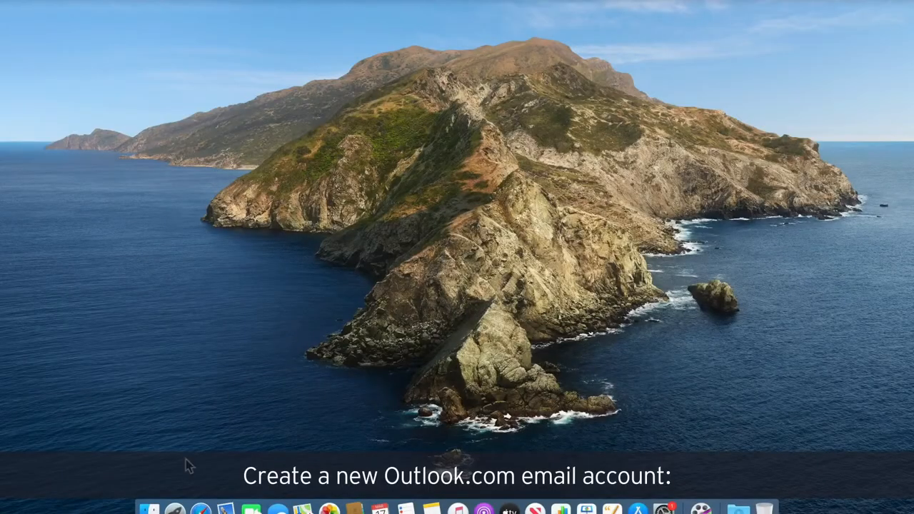
Load aka.ms/azure4students, then go to signup.live.com to reach the Microsoft sign-in page.
type("ak")
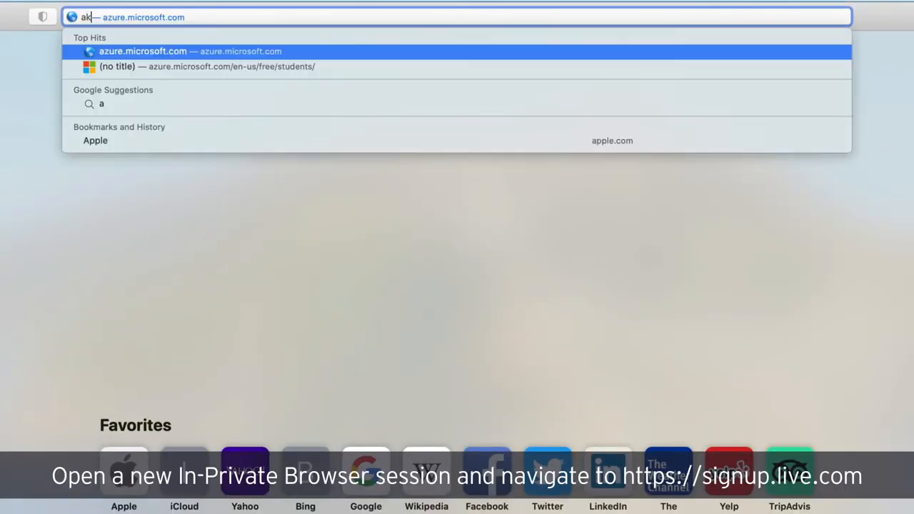
key("Return")
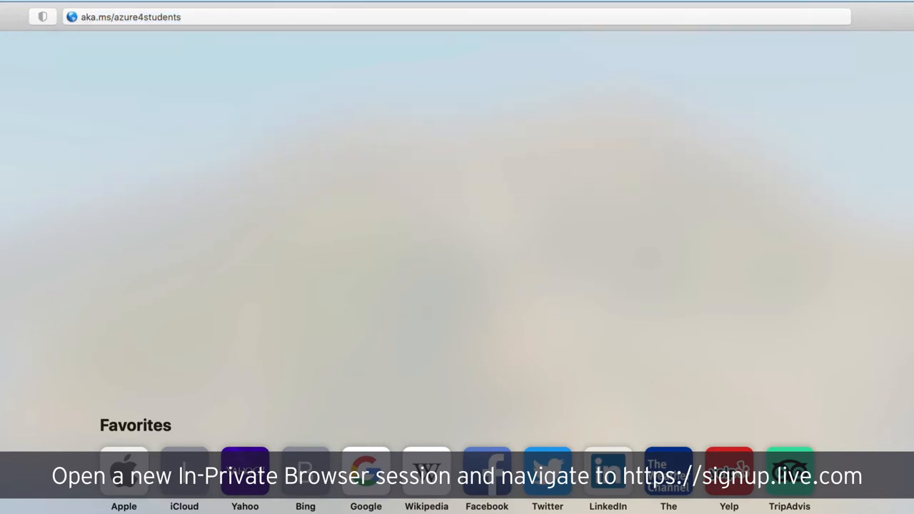
type("signup.live.c")
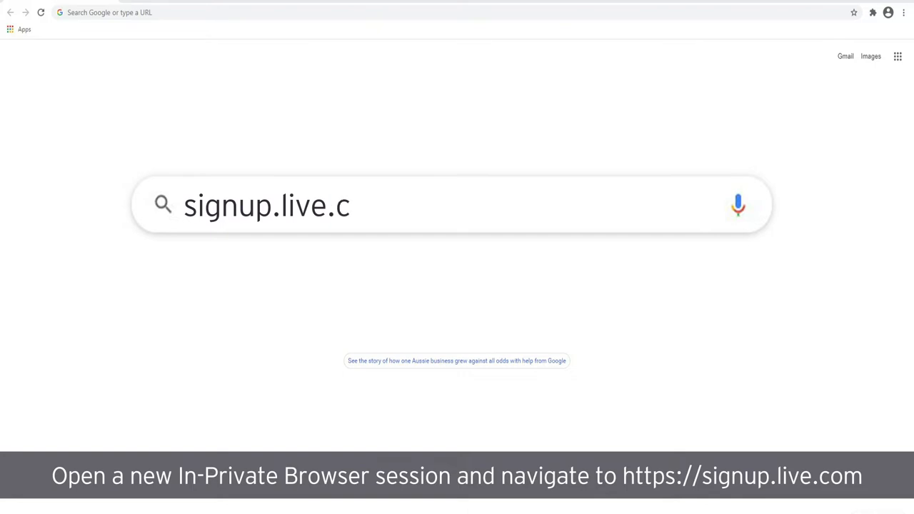
type("om")
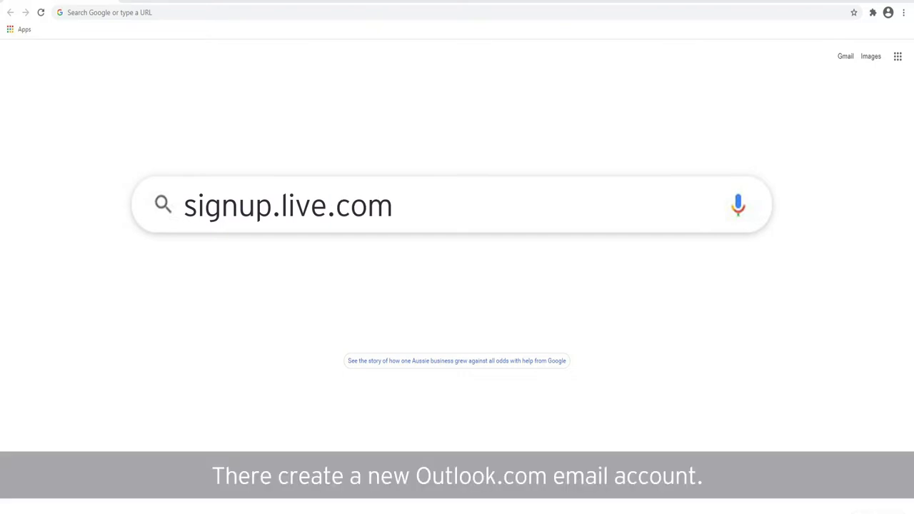
key("Return")
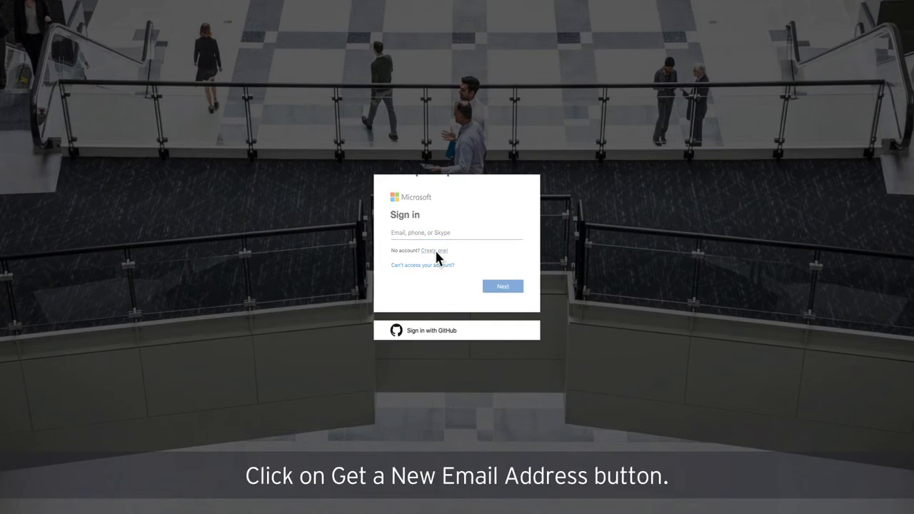
Start a new Microsoft account with a new Outlook.com username, declining tips and offers emails.
left_click(434, 250)
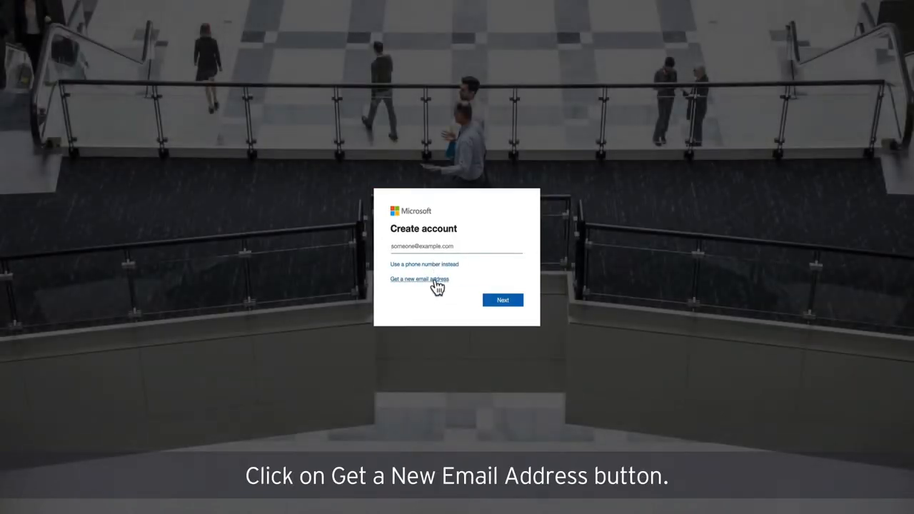
left_click(420, 278)
type("eydsctestparticipant4")
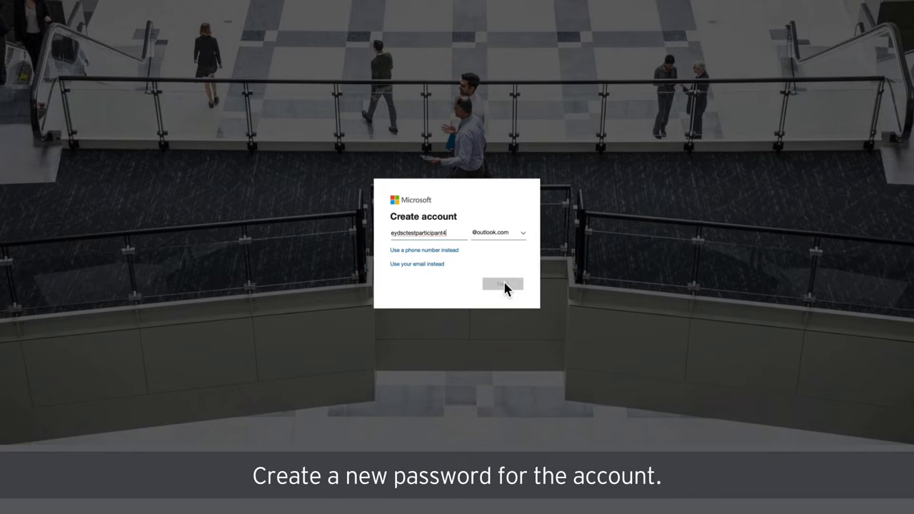
left_click(502, 284)
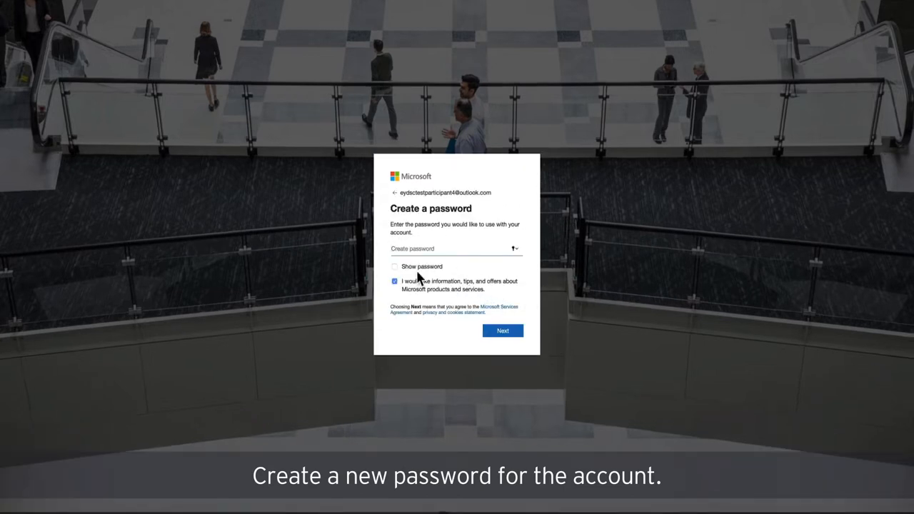
left_click(394, 280)
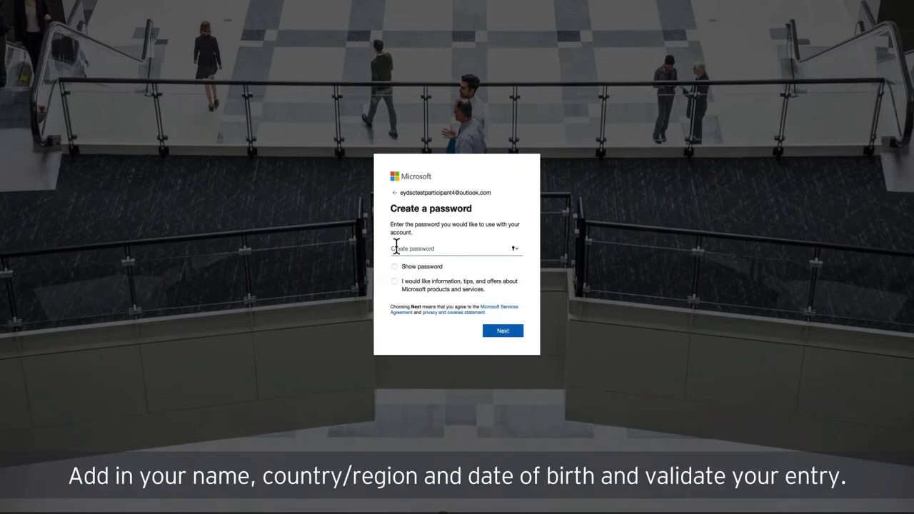
Set the account password and pass the upright-image check.
type("password")
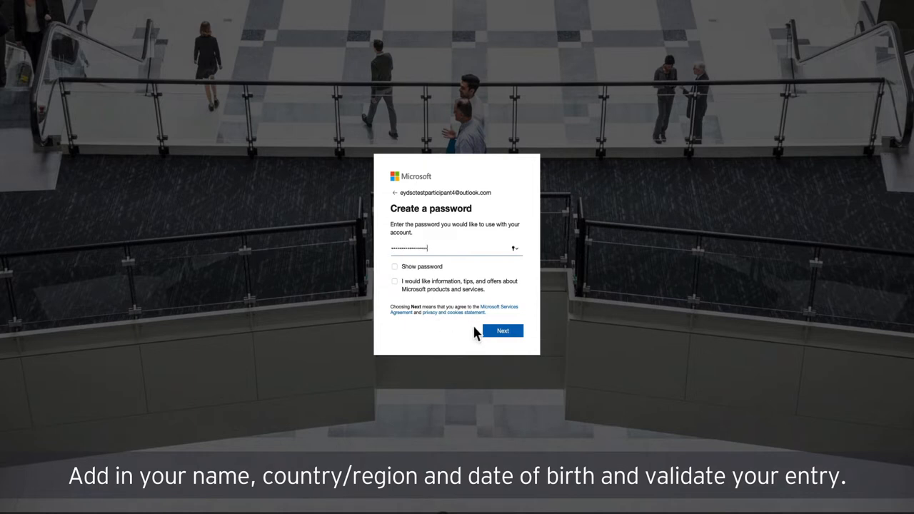
left_click(502, 331)
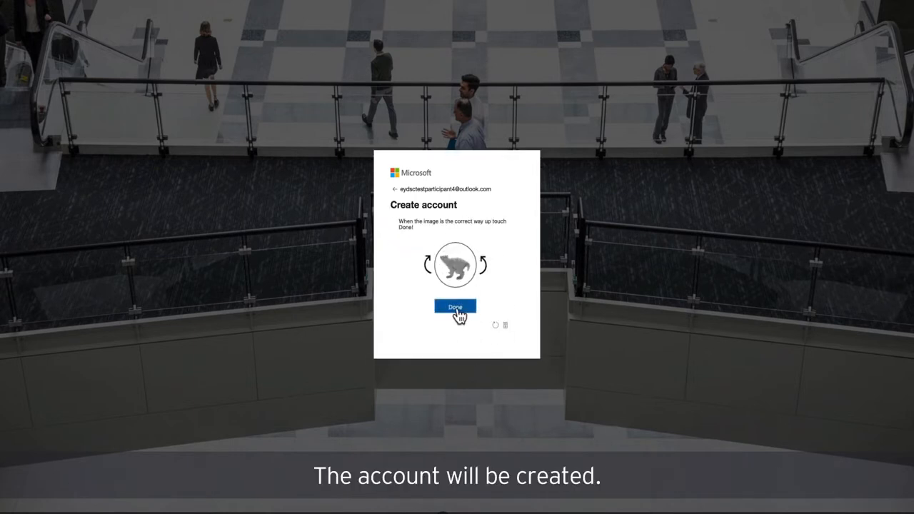
left_click(456, 307)
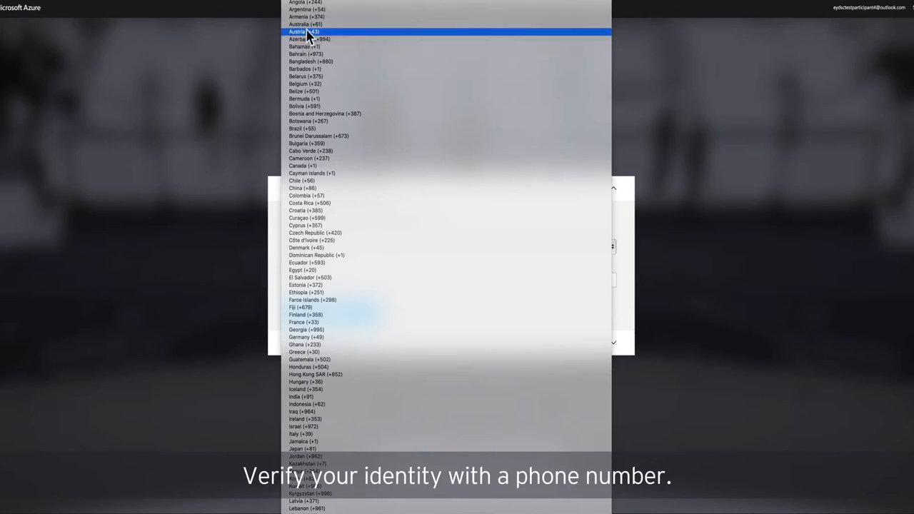
Choose Australia (+61) as the phone country code and request a verification text.
left_click(305, 24)
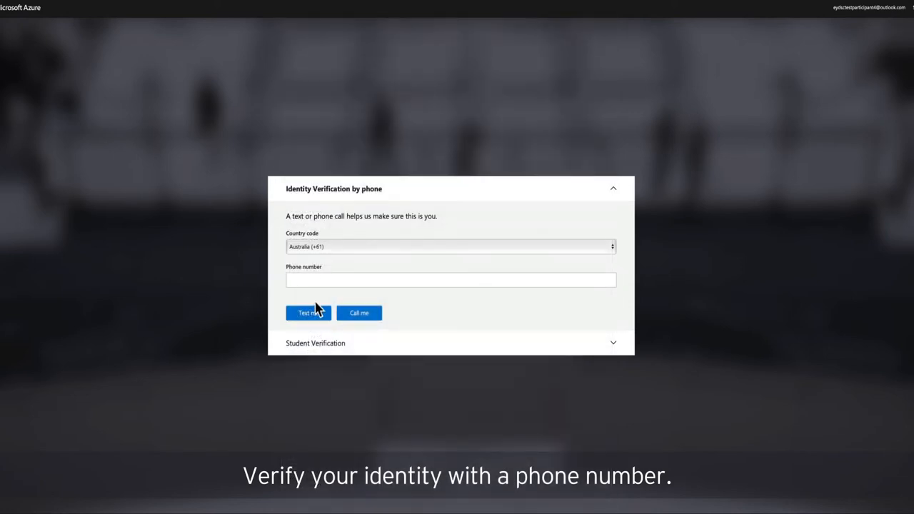
left_click(308, 313)
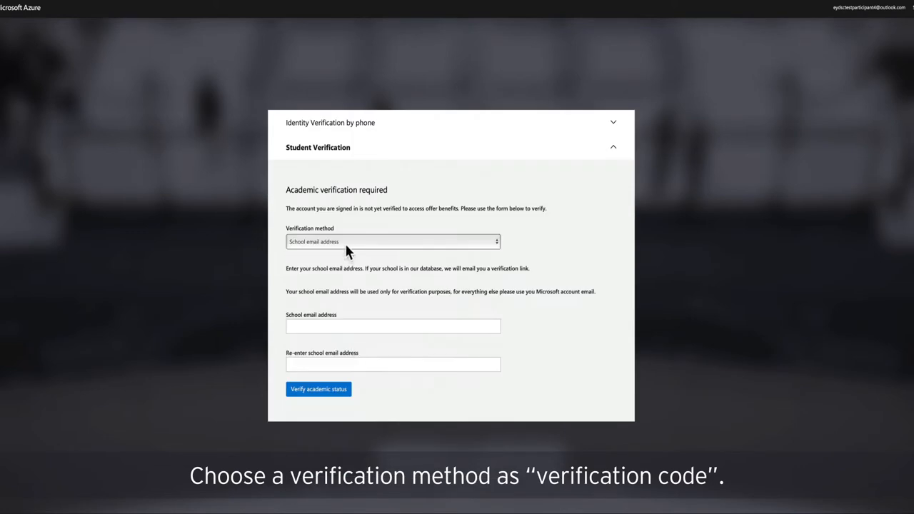
Switch to the Verification code method and submit the code to verify academic status.
left_click(393, 241)
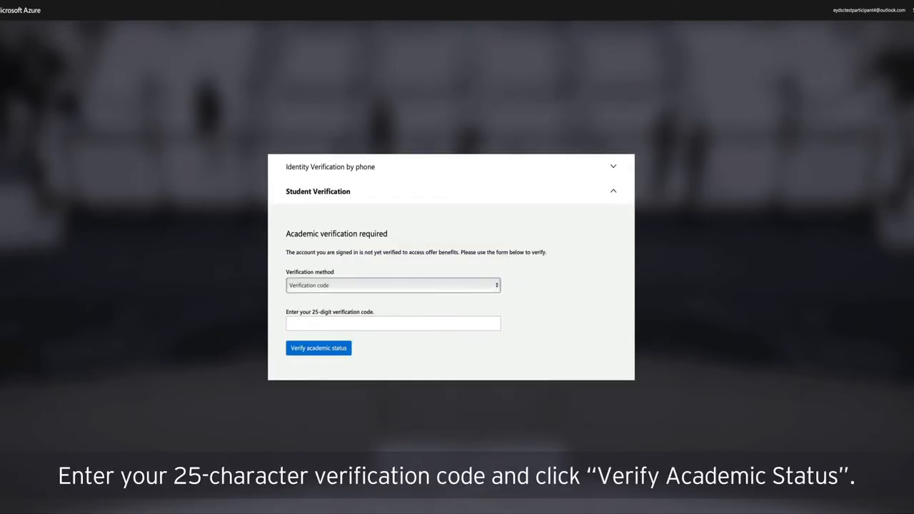
mouse_move(318, 348)
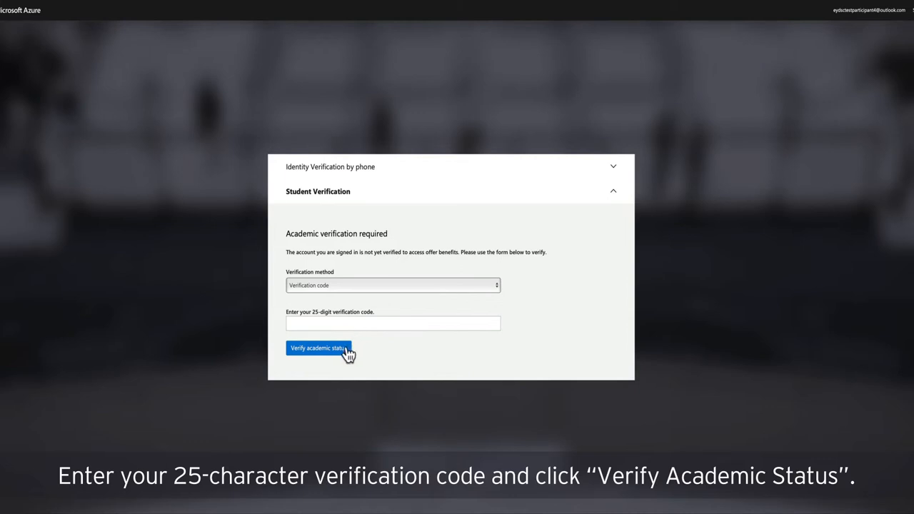
mouse_move(338, 354)
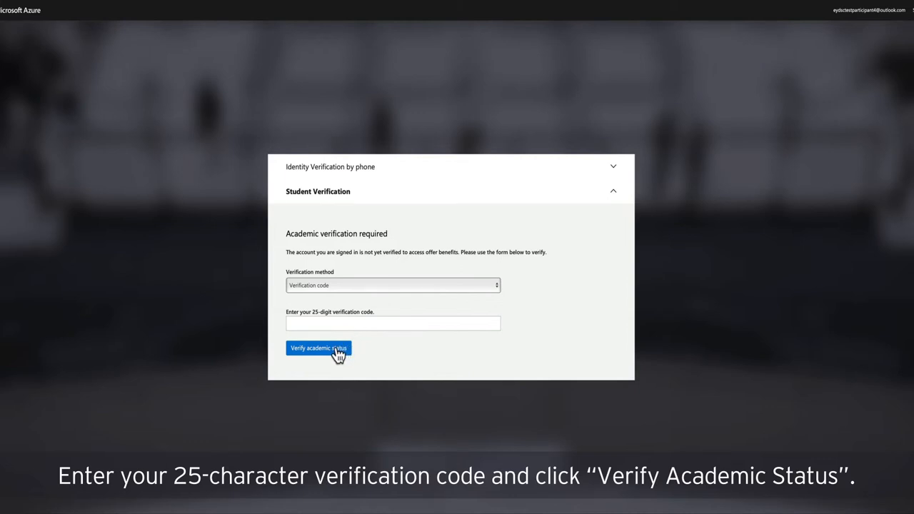
left_click(318, 349)
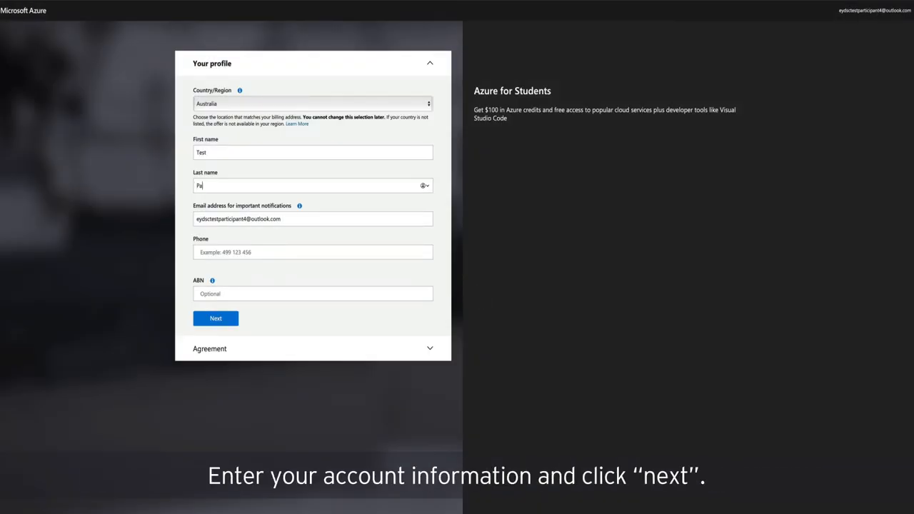
Submit the Australia profile details and accept the subscription agreement.
left_click(215, 319)
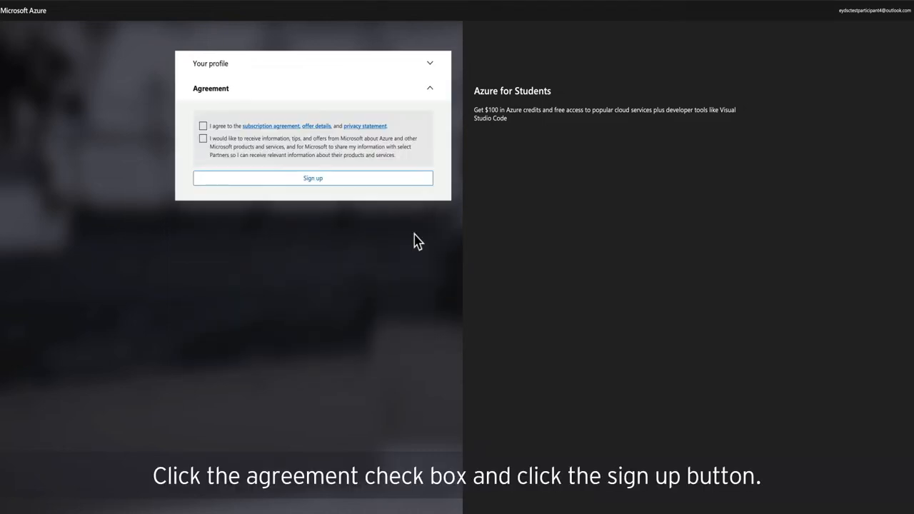
left_click(313, 178)
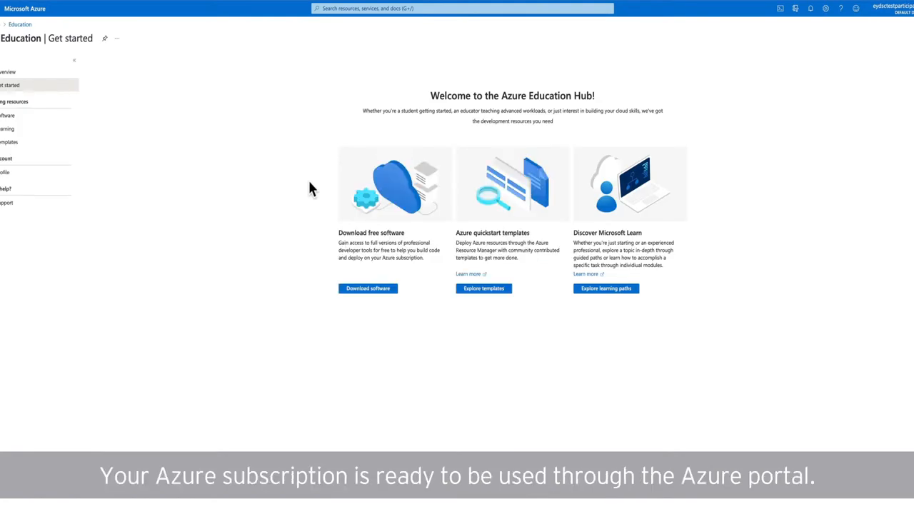
Open the Azure portal side menu from the Education Hub welcome page.
left_click(5, 172)
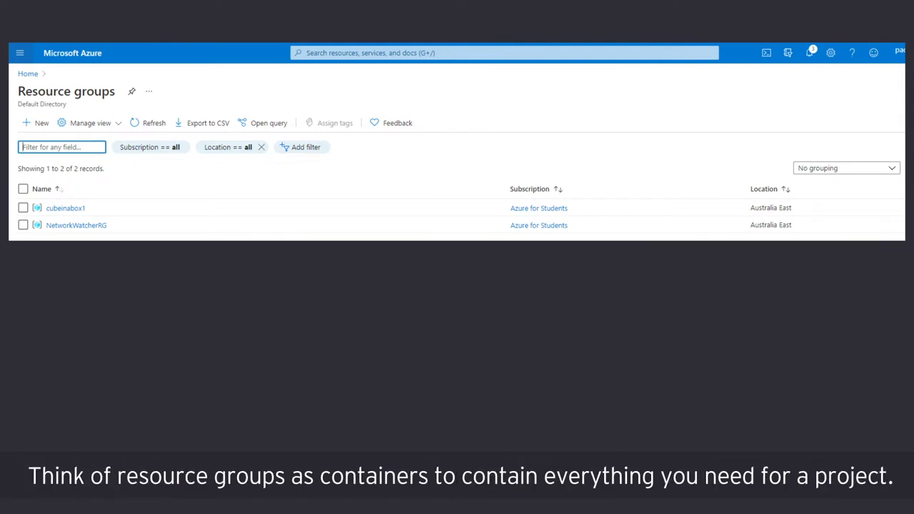
Open Resource groups to list cubeinabox1 and NetworkWatcherRG.
left_click(65, 208)
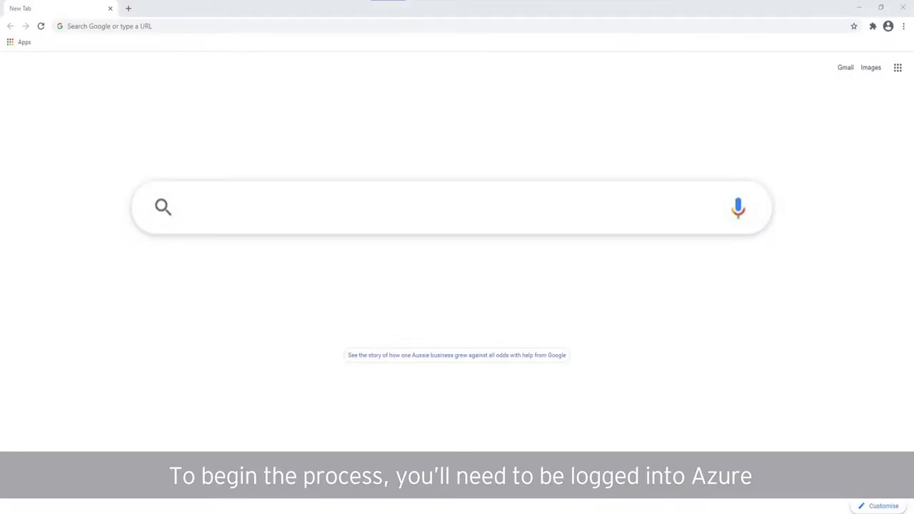
type("https://portal.")
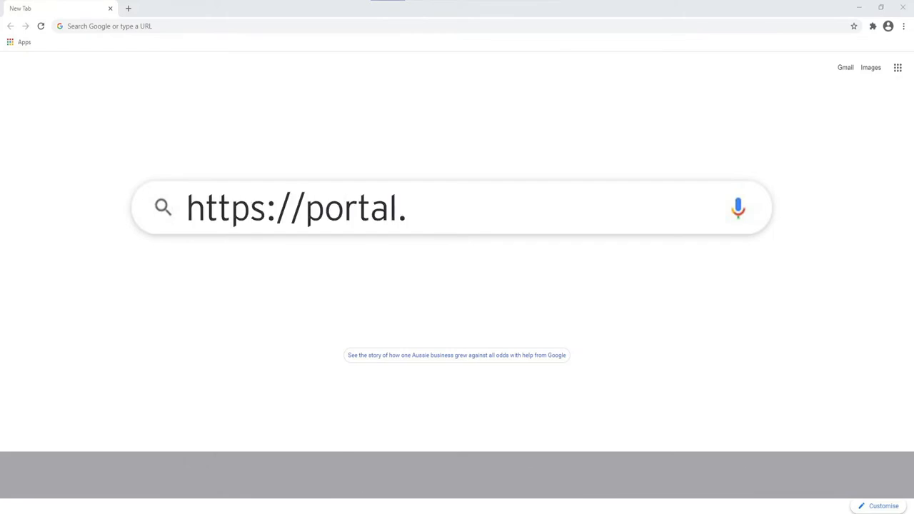
type("azure.com")
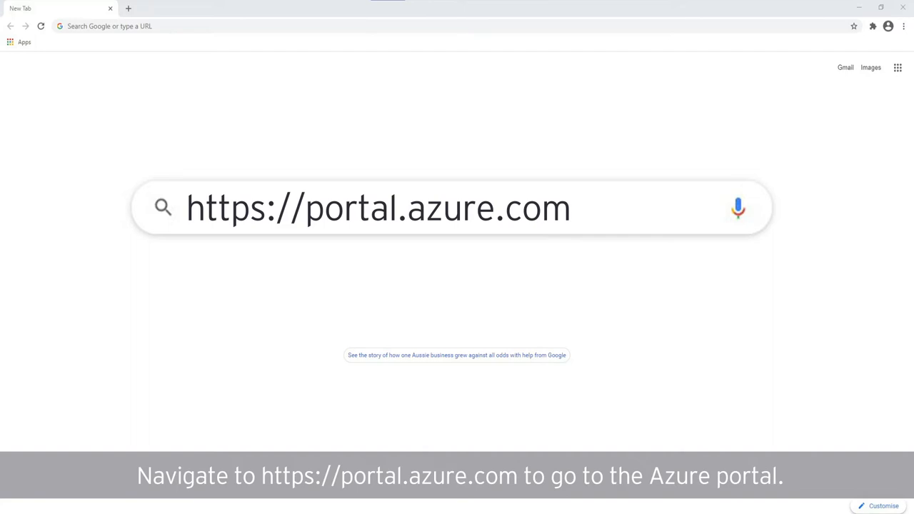
key("Return")
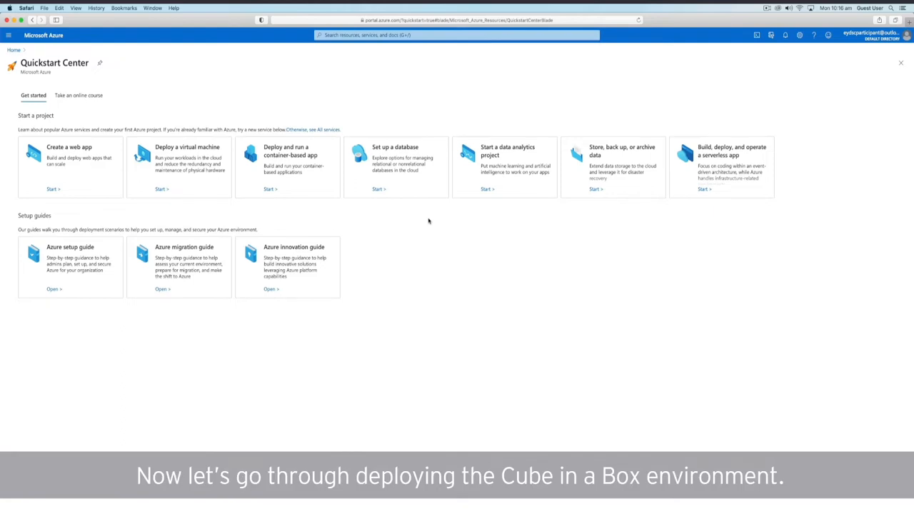
Search for SSH, pick the SSH Key Marketplace offering and start creating a key.
left_click(785, 34)
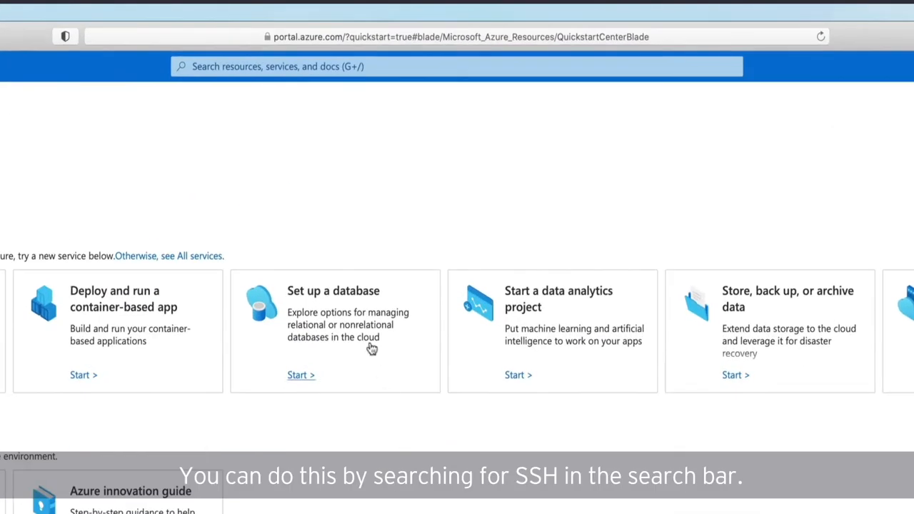
left_click(457, 66)
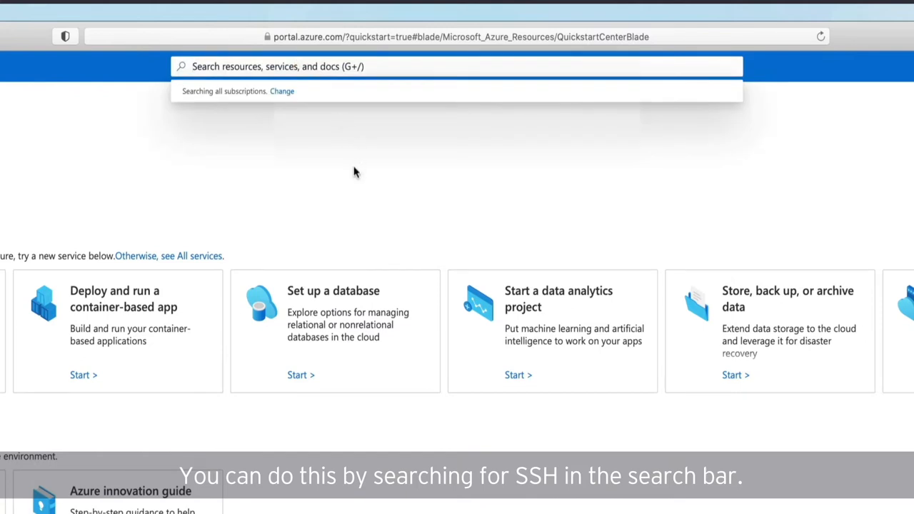
type("SSH")
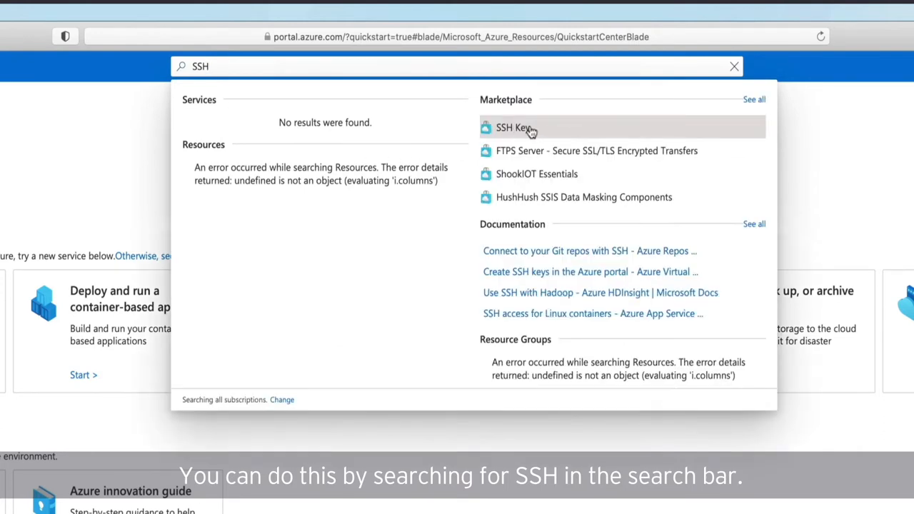
left_click(513, 127)
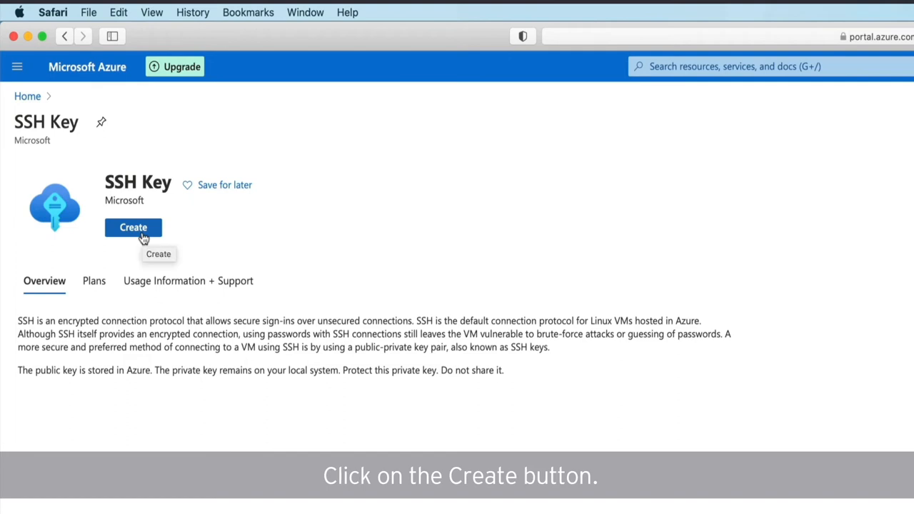
left_click(133, 227)
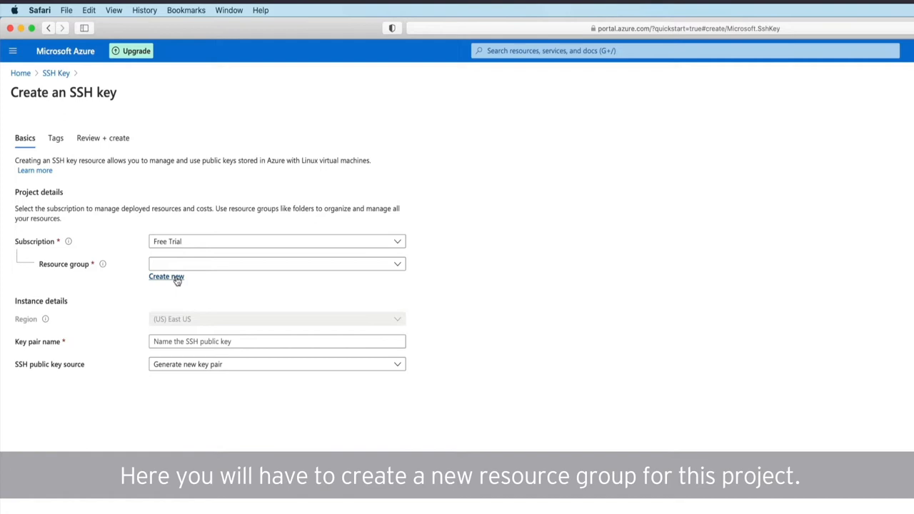
Create a new resource group named cubeinabox for the SSH key.
left_click(166, 277)
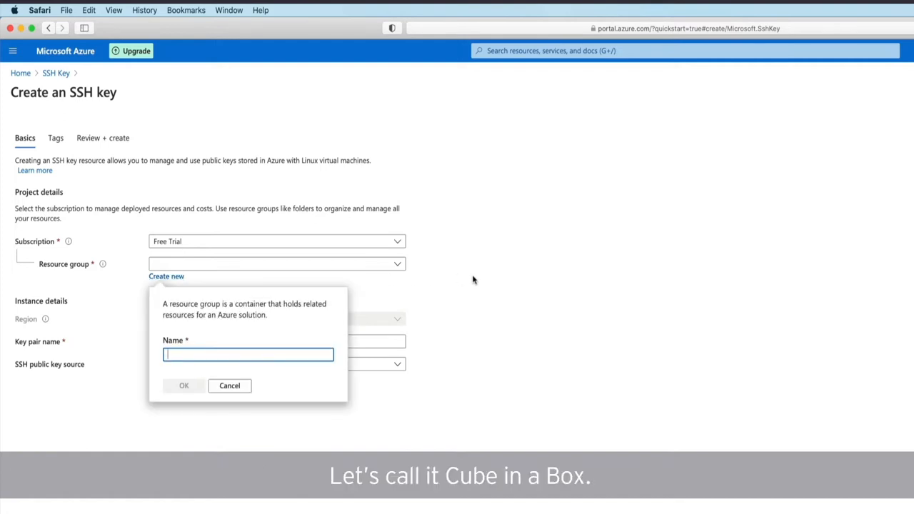
type("cub")
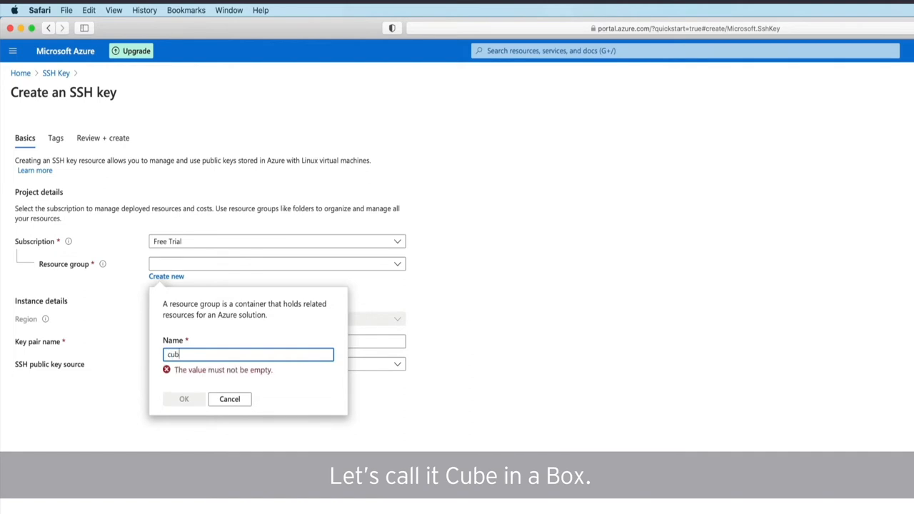
type("einabox")
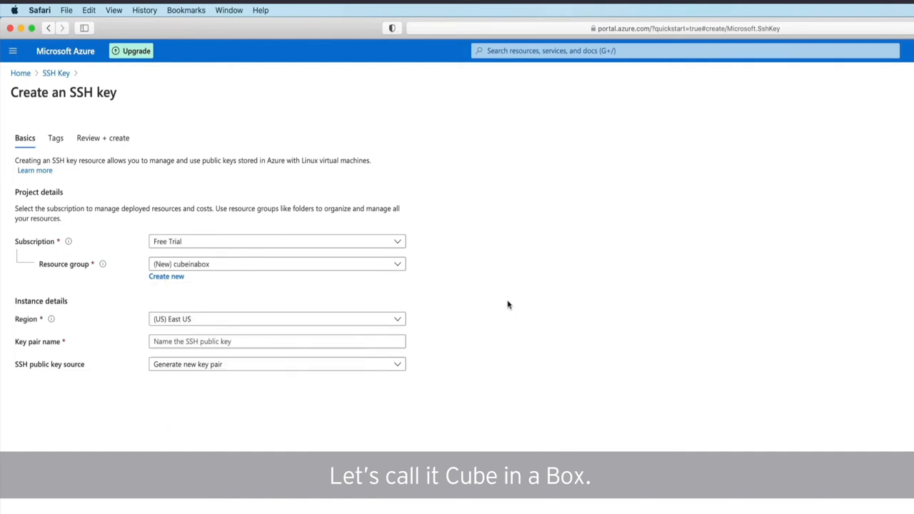
mouse_move(425, 319)
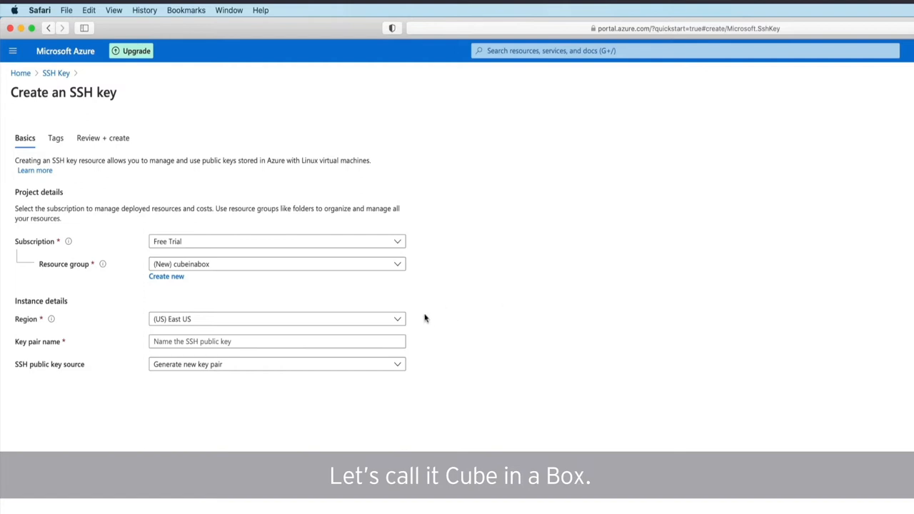
Choose the Australia East region and begin entering key pair name 'mycub'.
left_click(398, 320)
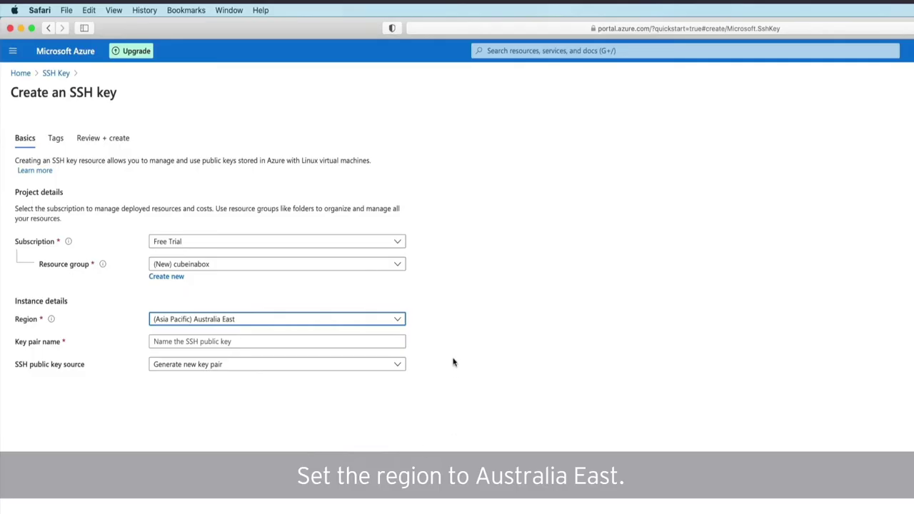
left_click(277, 341)
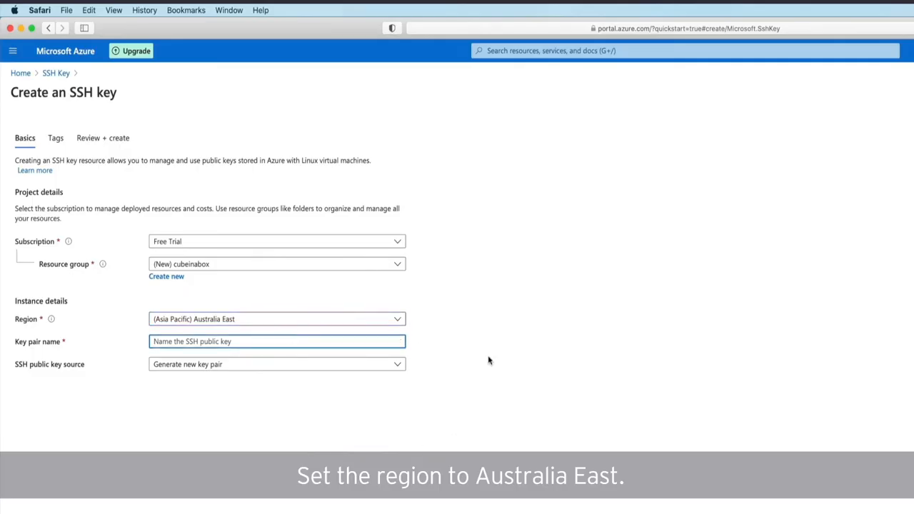
type("mycube")
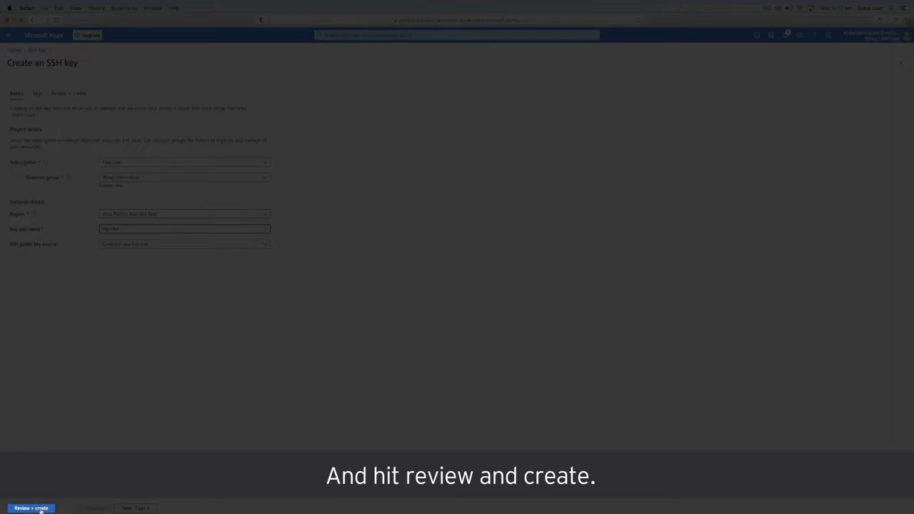
Pass validation of the mycube SSH key settings on the review tab and submit creation.
left_click(30, 508)
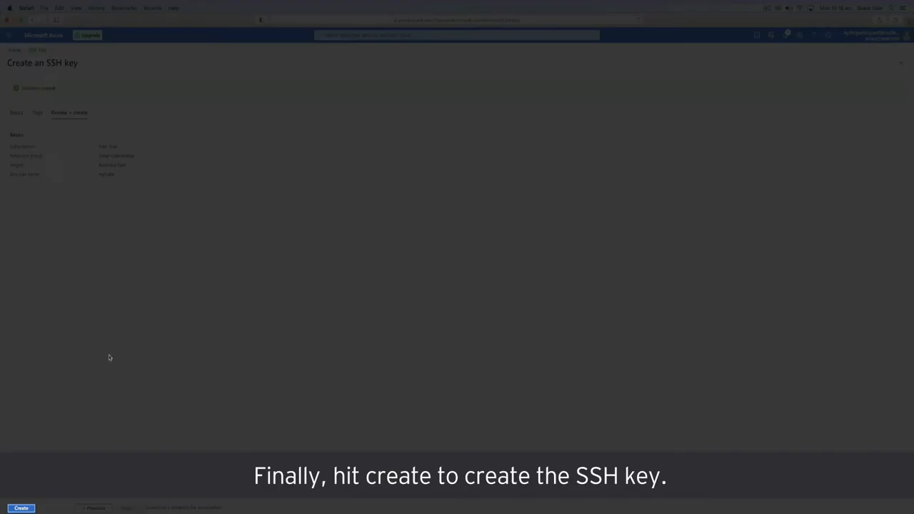
left_click(20, 508)
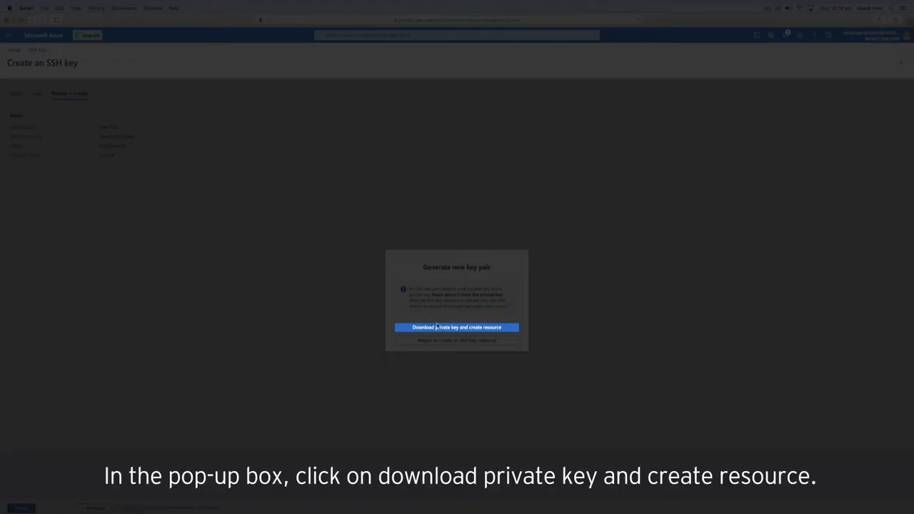
Download the private key, create the mycube SSH key, and open its overview page.
left_click(457, 327)
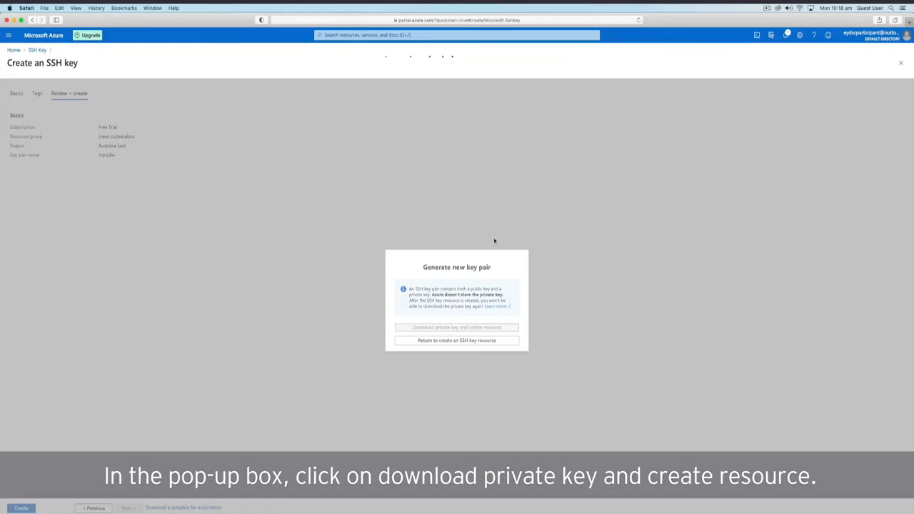
left_click(457, 327)
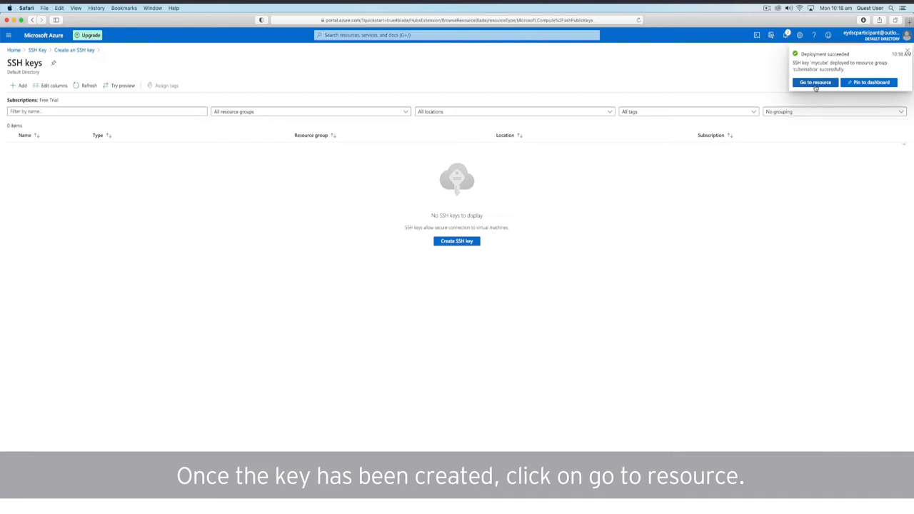
left_click(816, 83)
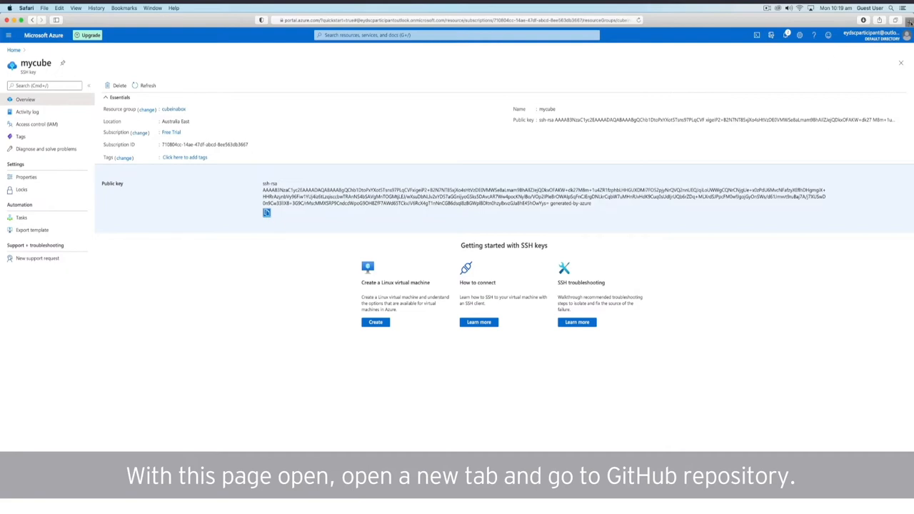
From the 2021-Better-Working-World-Data-Challenge wiki's '1b. Getting started: Azure Environment' guide, launch Deploy to Azure.
type("https://github.com/EY-Data-Science-Progra")
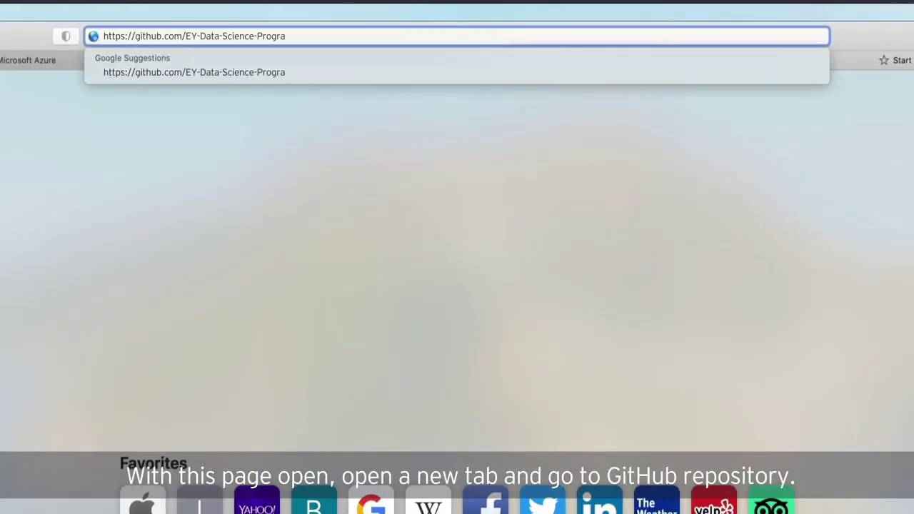
type("m/2021-Better-Working-Wor")
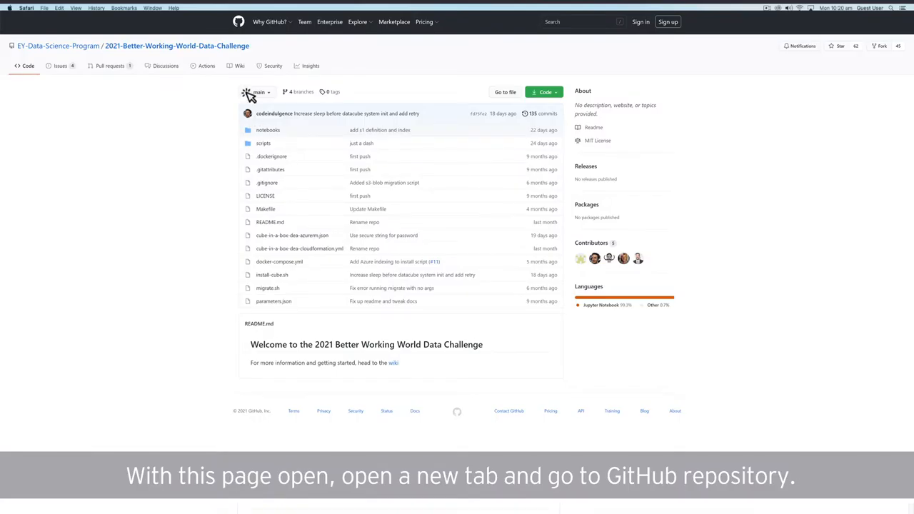
left_click(240, 66)
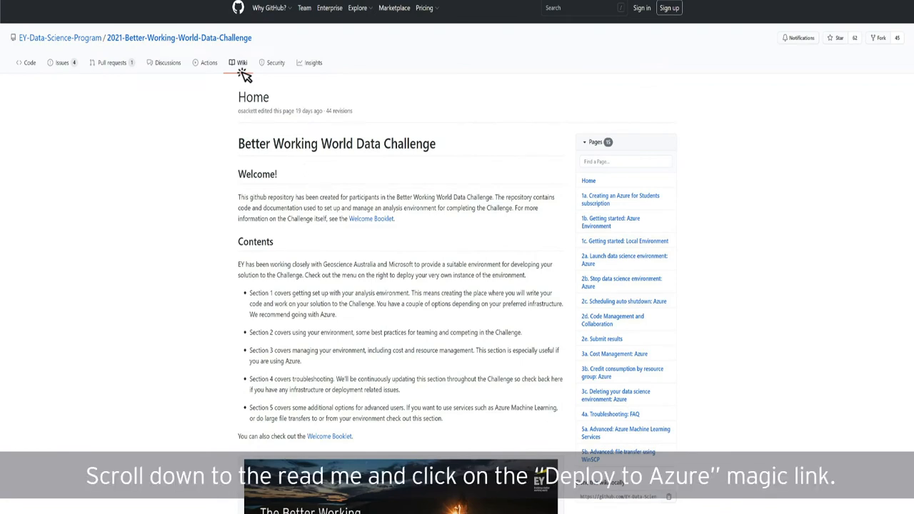
left_click(613, 180)
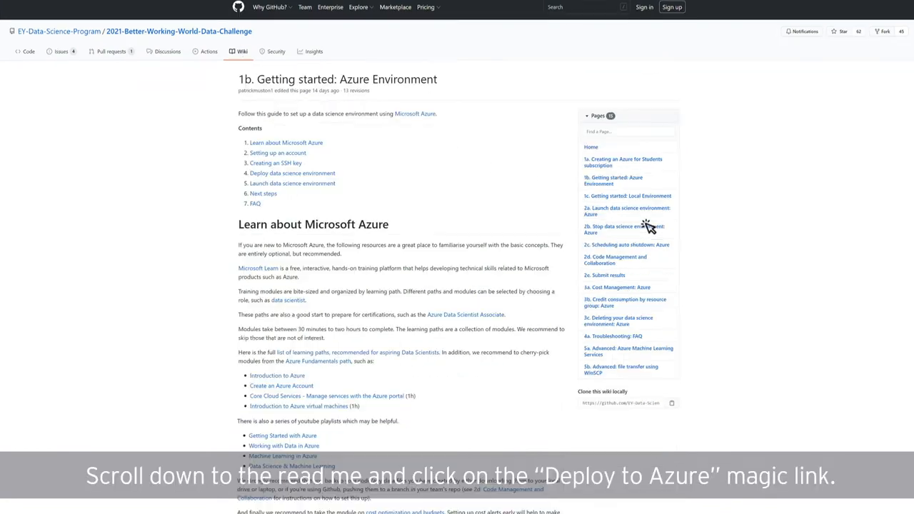
scroll("down", 3)
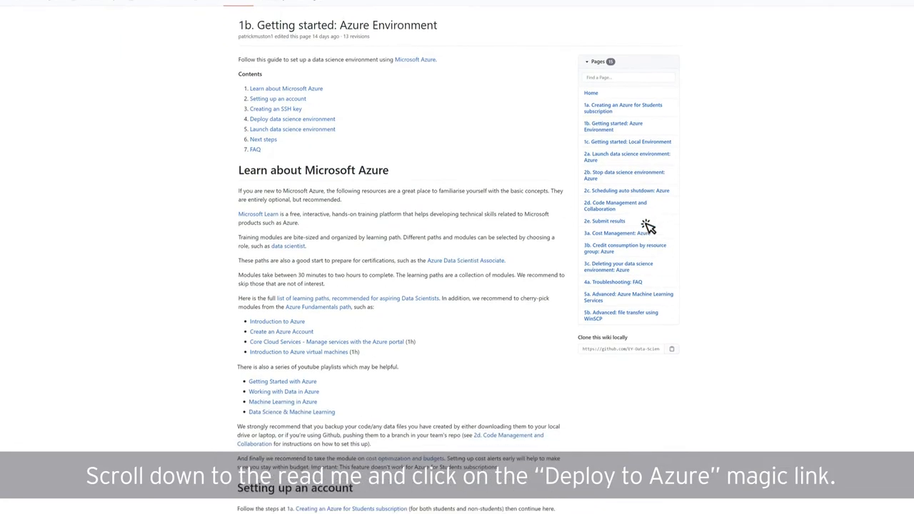
scroll("down", 3)
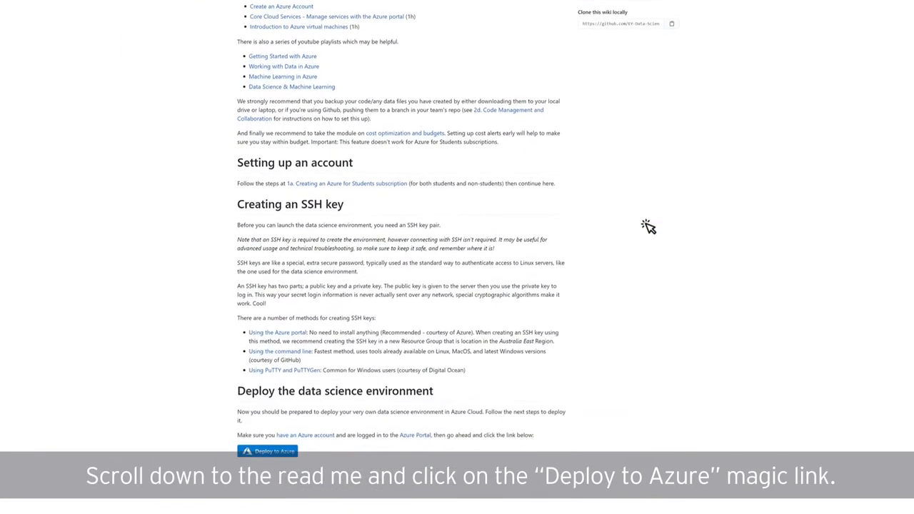
scroll("down", 3)
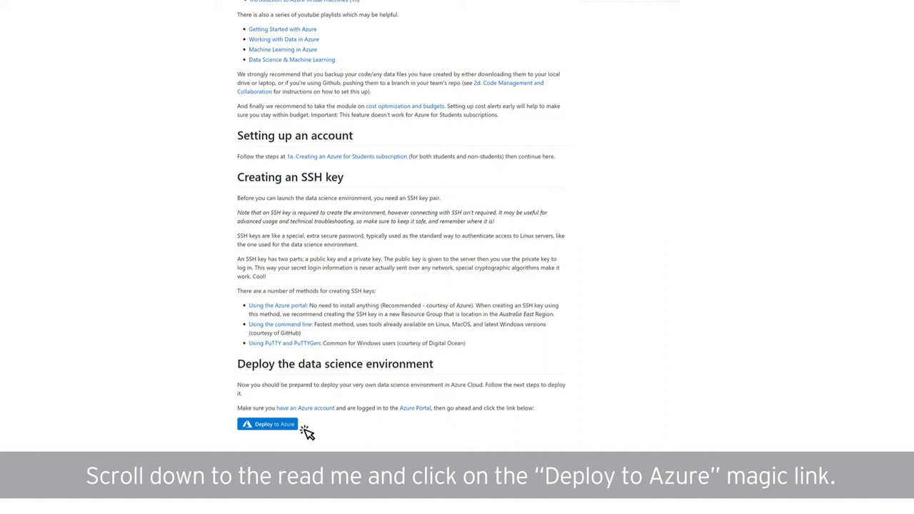
left_click(267, 424)
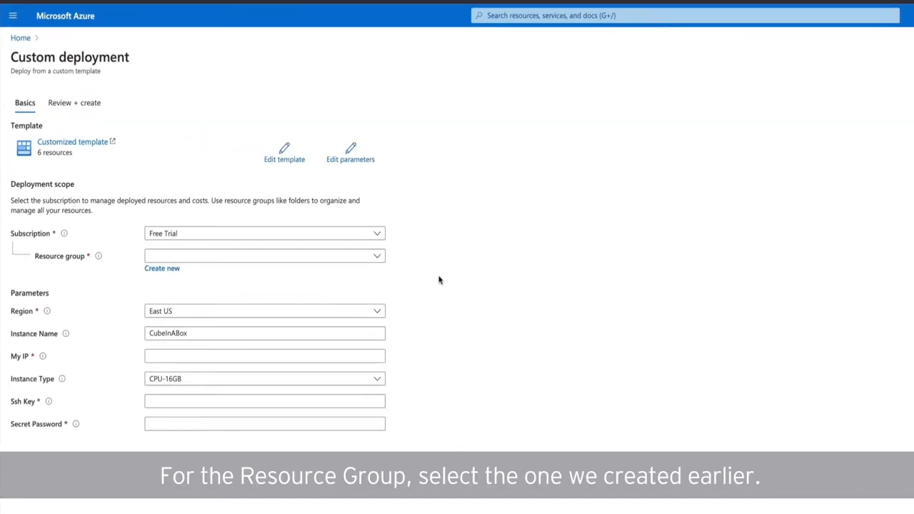
Set resource group cubeinabox, paste the mycube public key into Ssh Key, and begin the password.
left_click(264, 255)
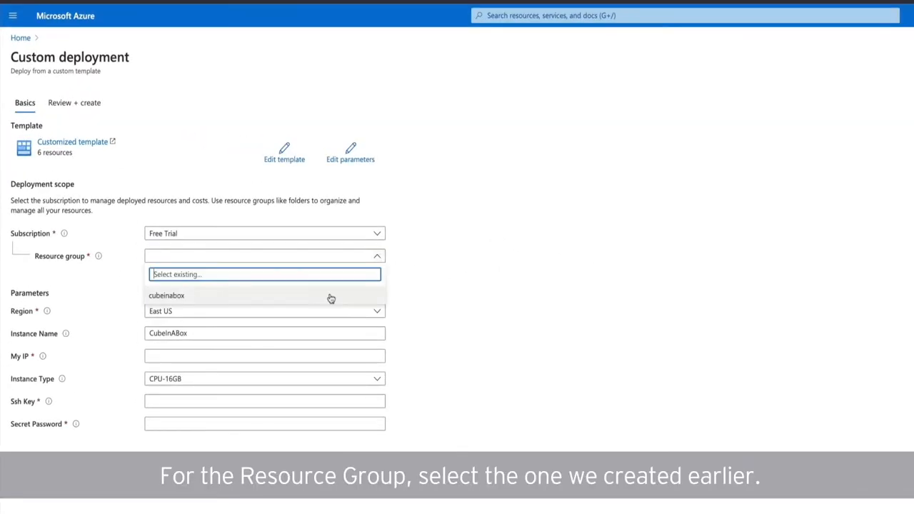
left_click(166, 295)
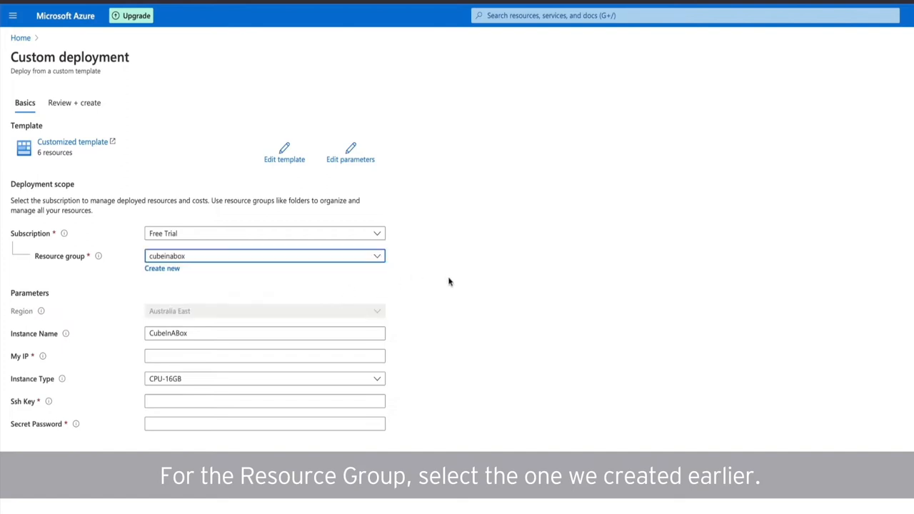
mouse_move(437, 286)
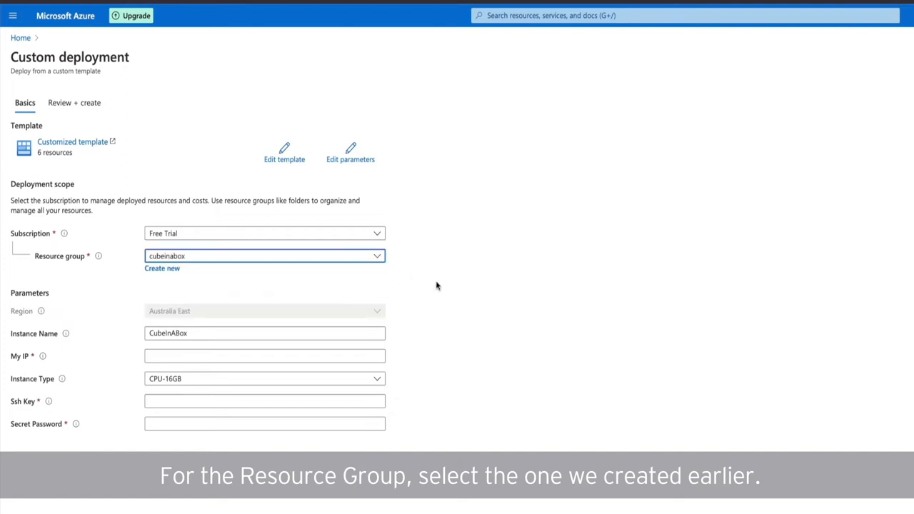
mouse_move(444, 295)
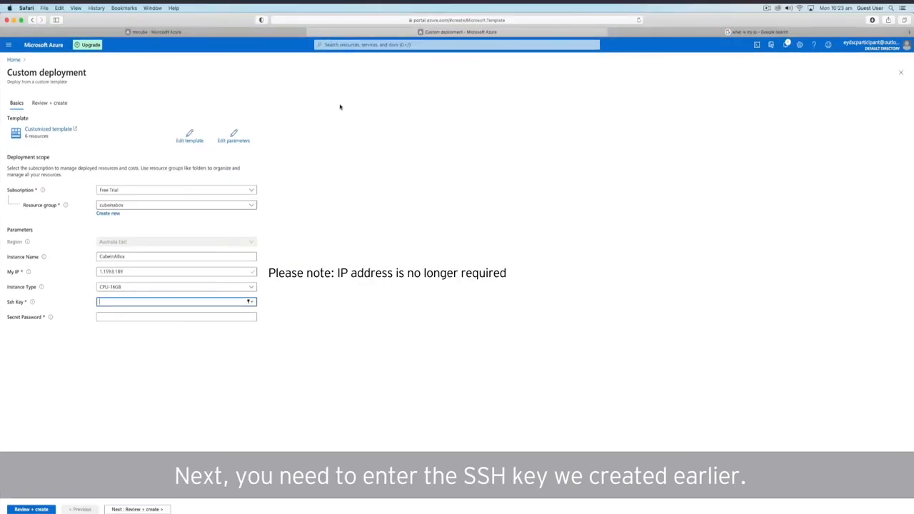
left_click(156, 32)
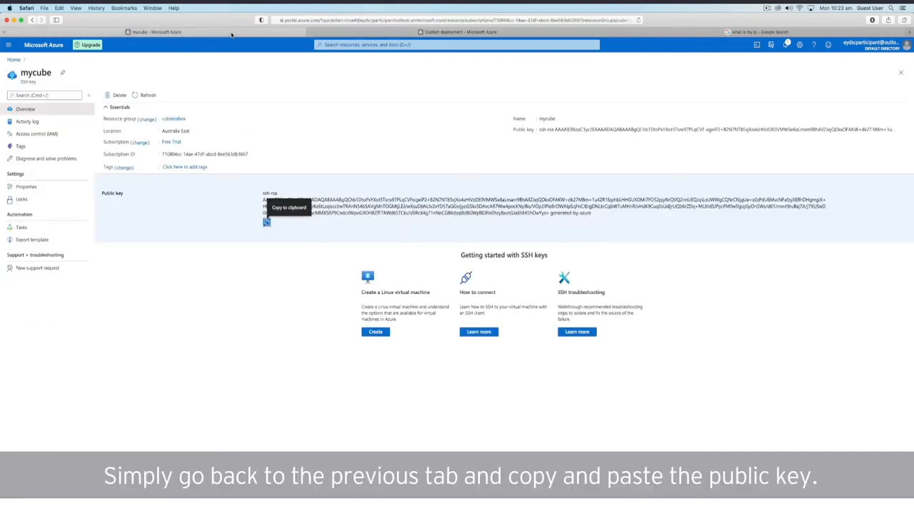
left_click(266, 222)
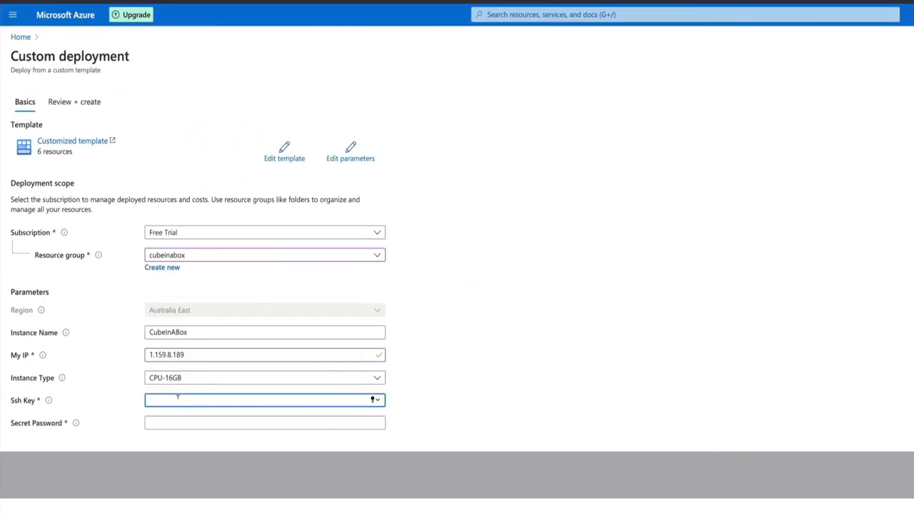
right_click(264, 401)
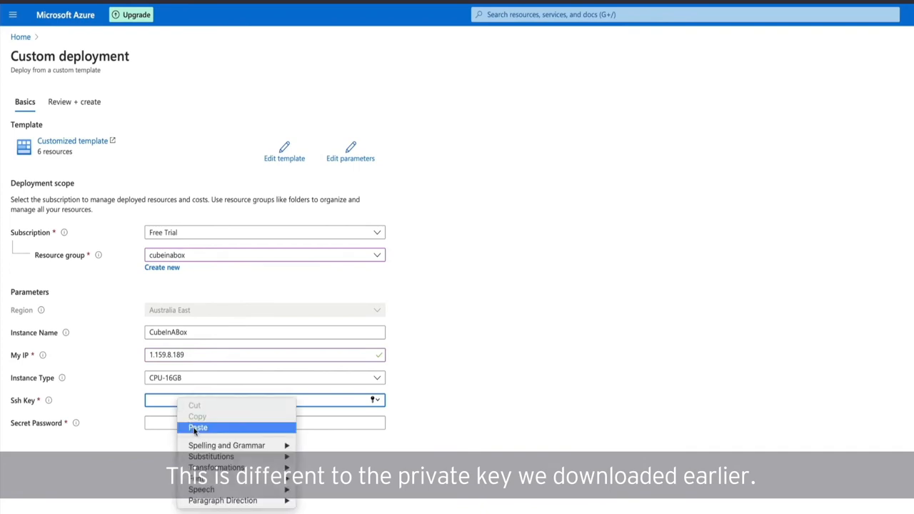
left_click(198, 428)
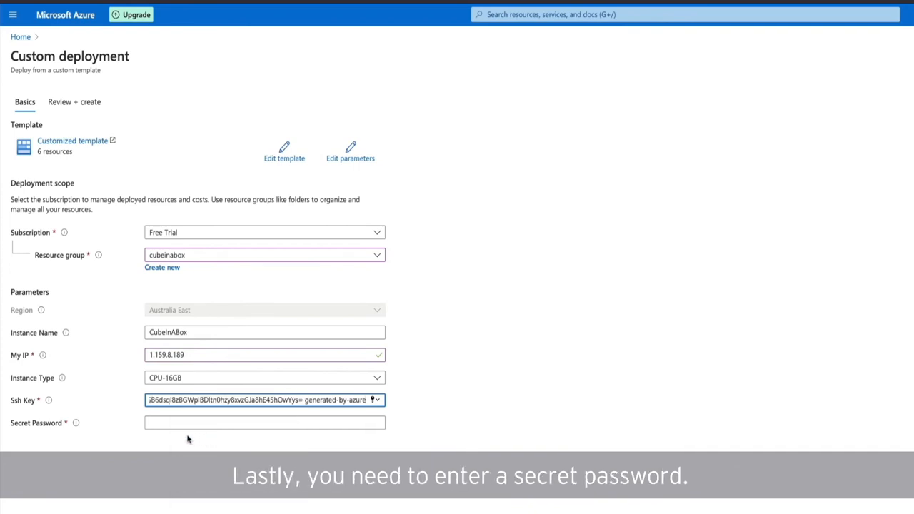
left_click(265, 423)
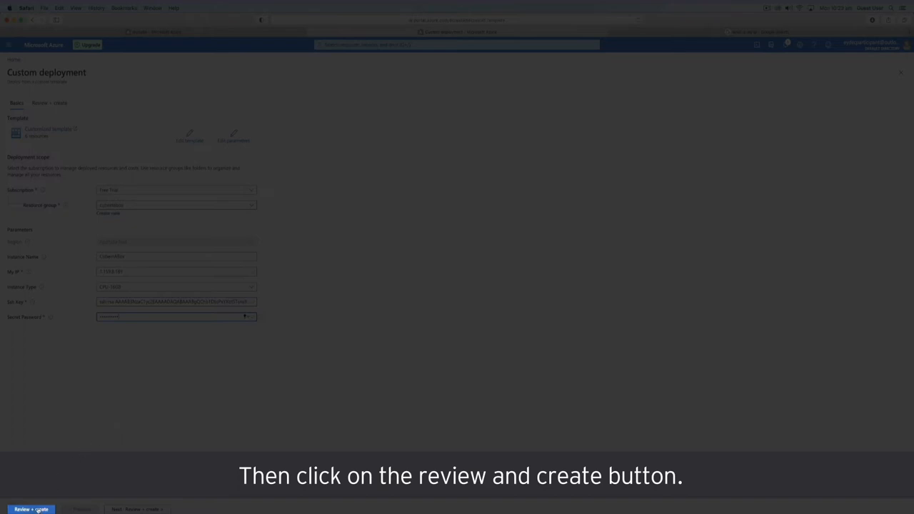
Create the Cube in a Box deployment, then open its CubeInABox-CPU-16GB virtual machine.
left_click(30, 510)
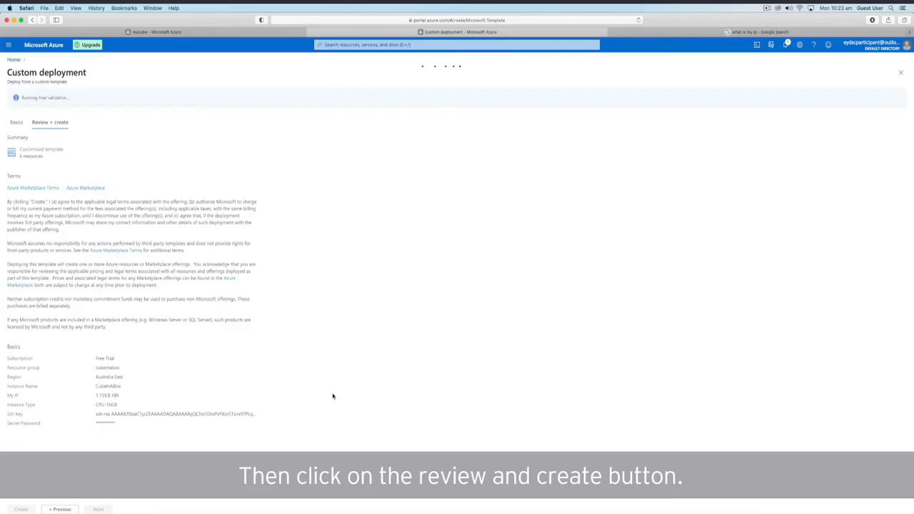
left_click(22, 509)
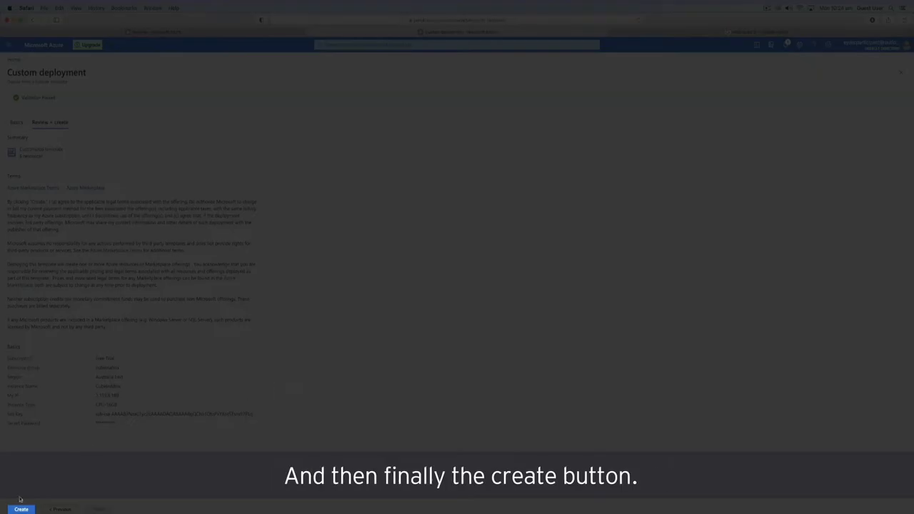
left_click(21, 509)
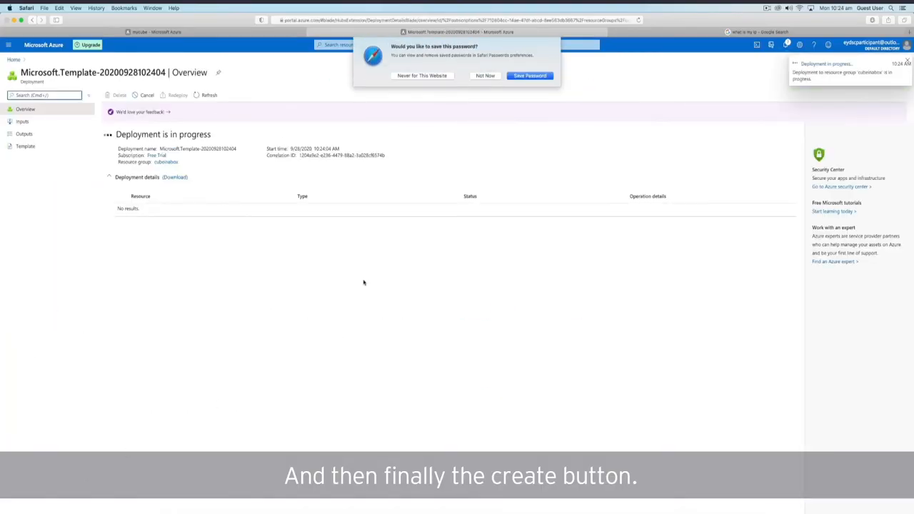
left_click(485, 75)
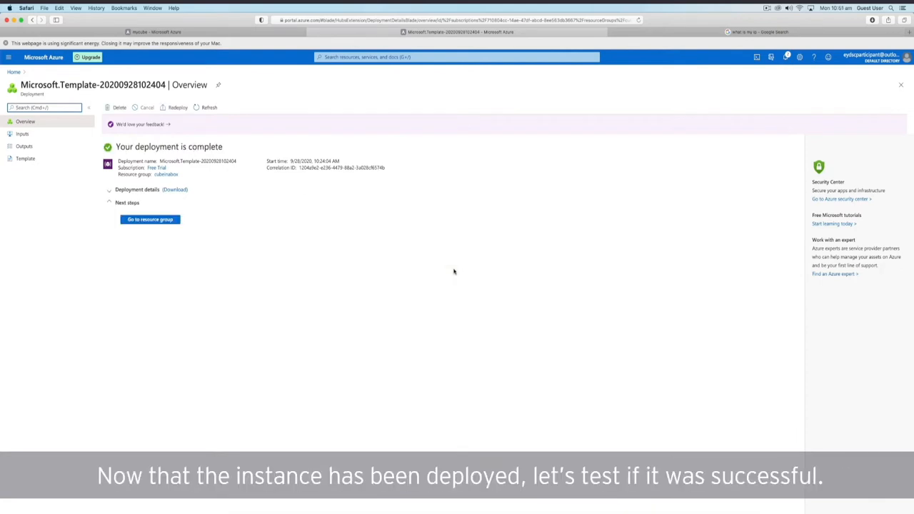
left_click(149, 219)
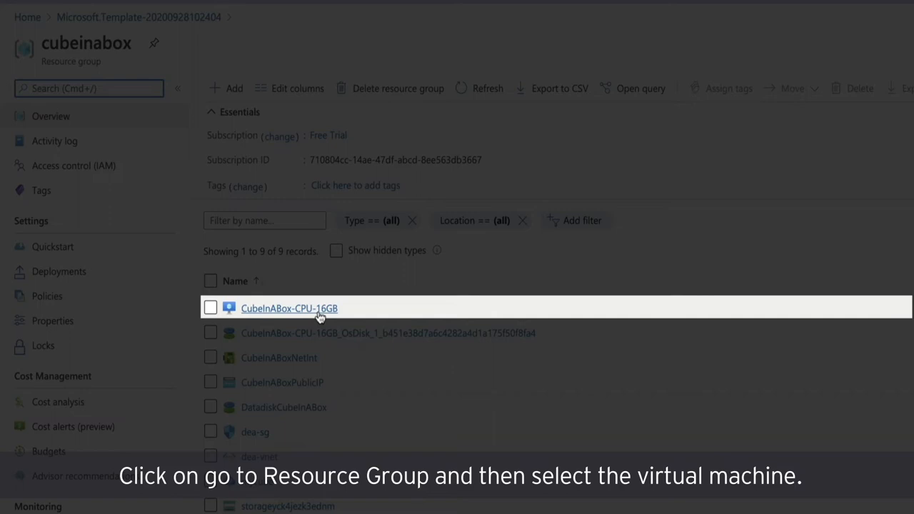
left_click(290, 308)
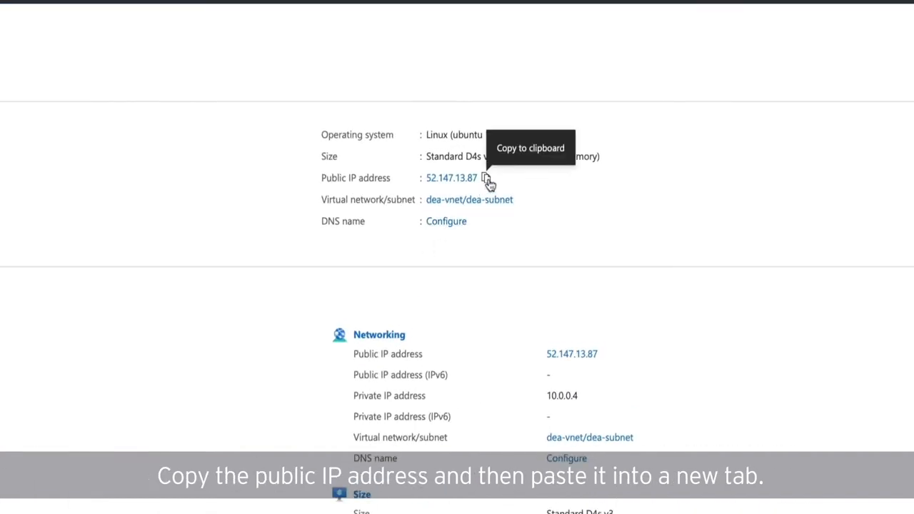
Copy the VM's public IP and load the Jupyter server at 52.147.13.87.
left_click(485, 178)
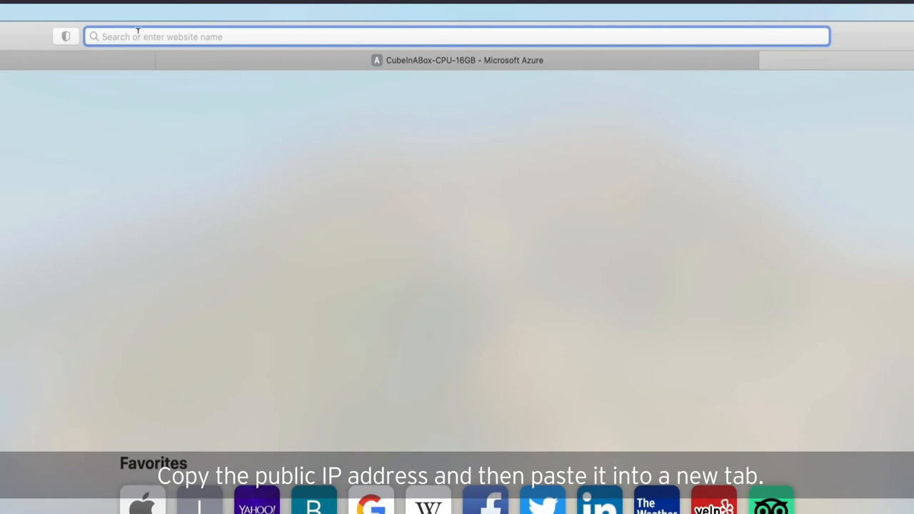
type("52.147.13.87")
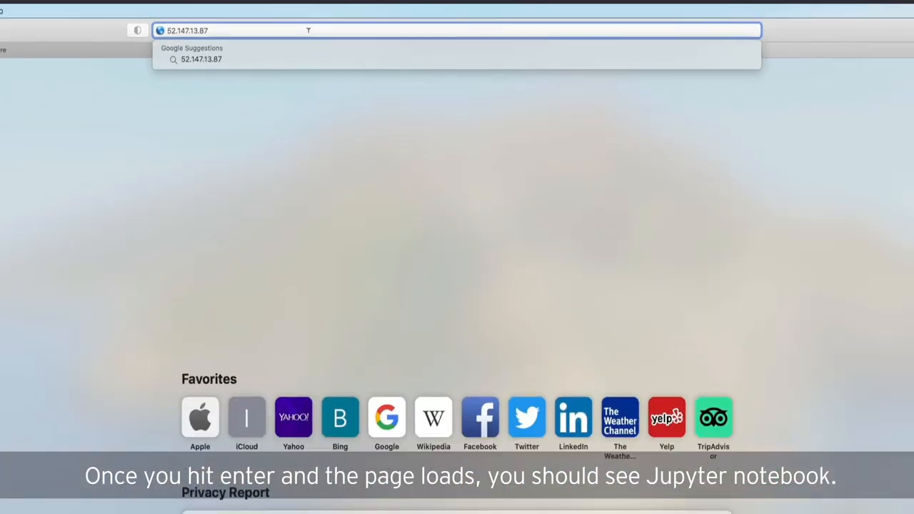
key("Return")
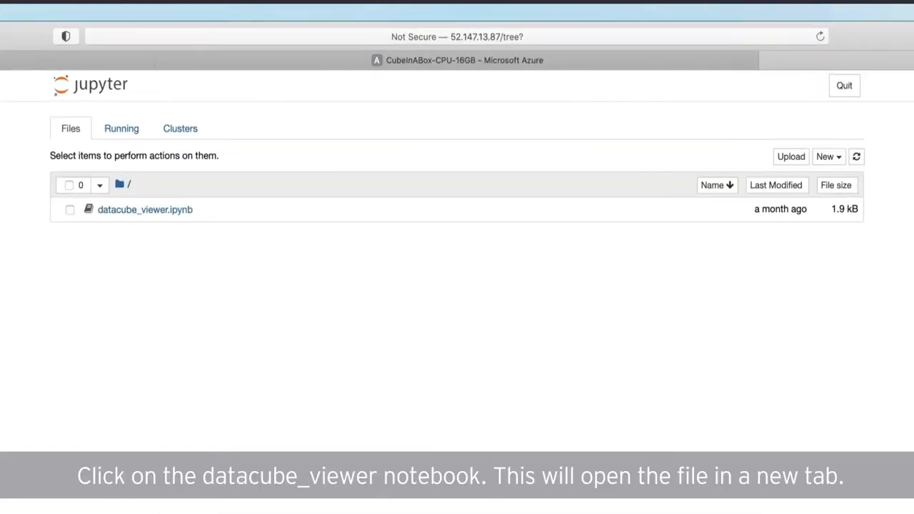
mouse_move(276, 45)
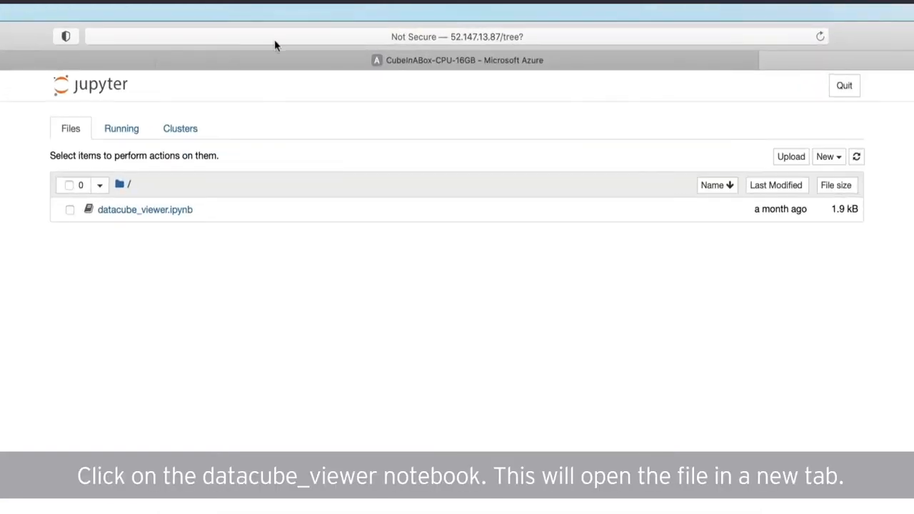
Open datacube_viewer.ipynb and run its introduction and DcViewer code cells.
left_click(145, 209)
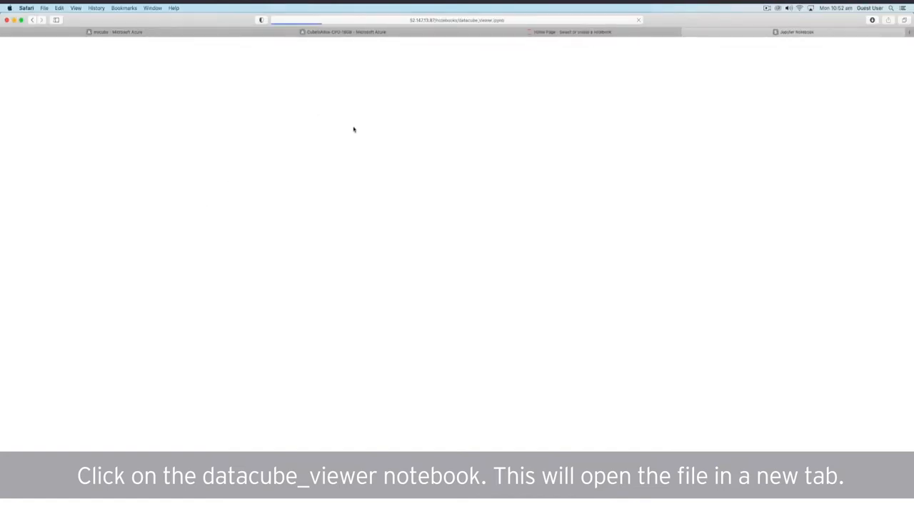
left_click(796, 32)
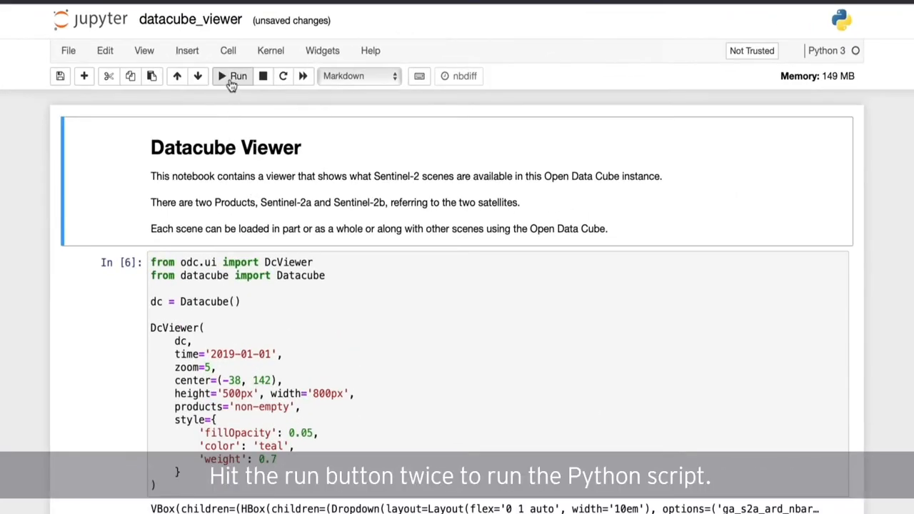
left_click(239, 76)
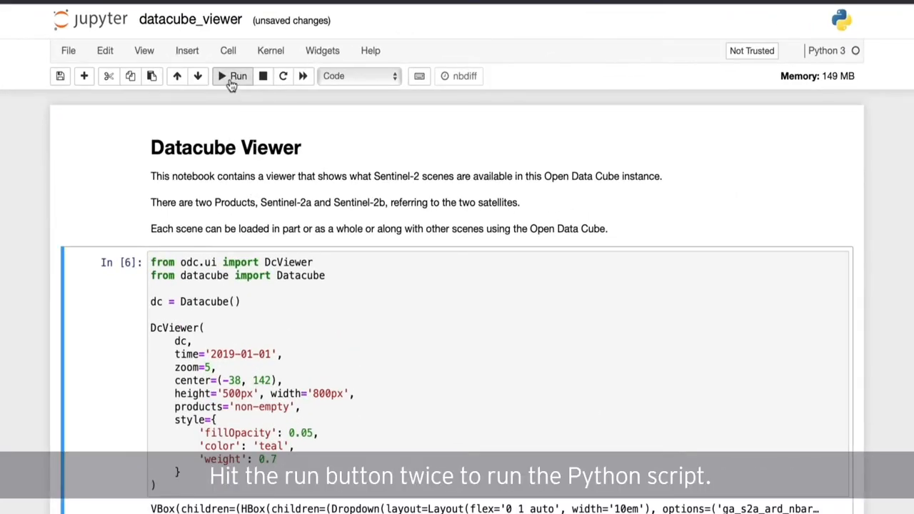
left_click(240, 76)
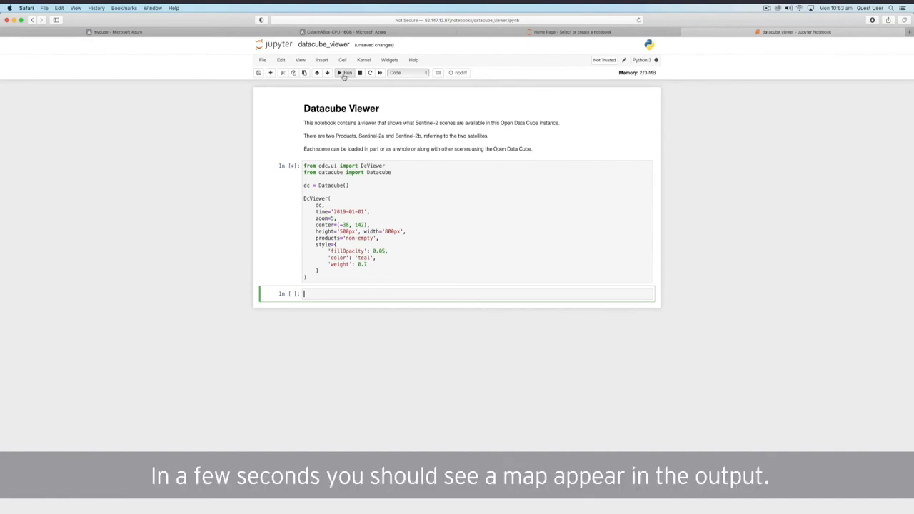
left_click(345, 73)
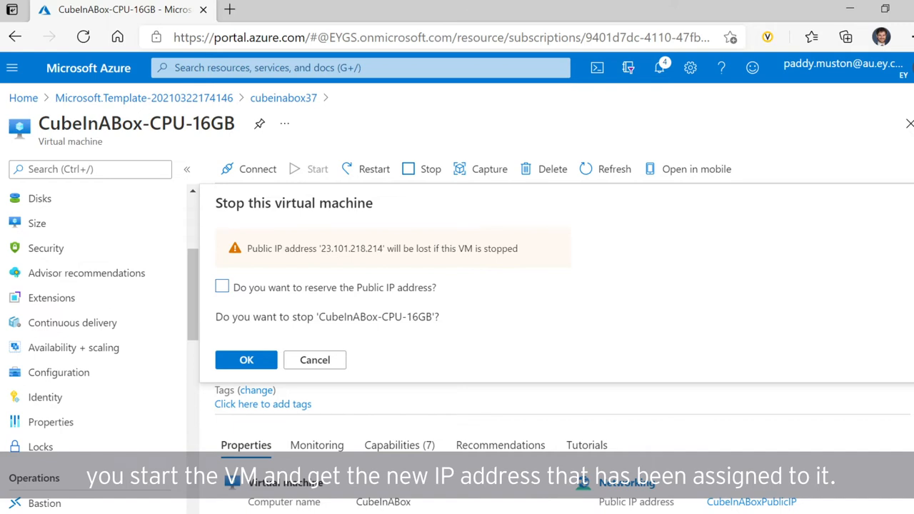
Dismiss the stop confirmation, leaving CubeInABox-CPU-16GB running at 23.101.218.214.
left_click(314, 360)
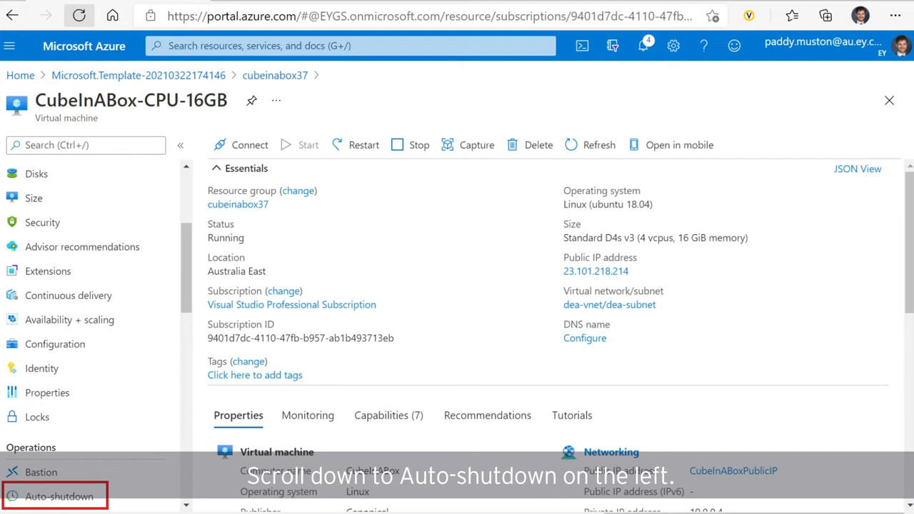
left_click(58, 497)
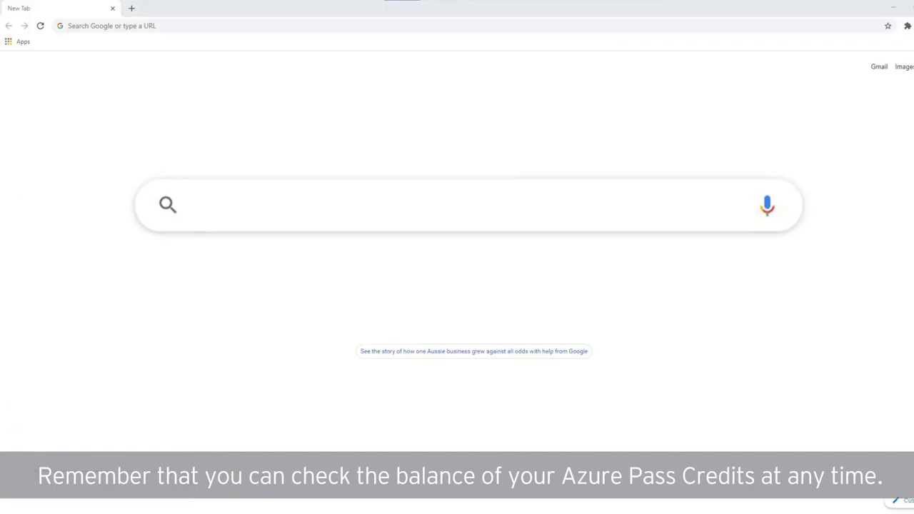
type("https://www.microsoftazurespo")
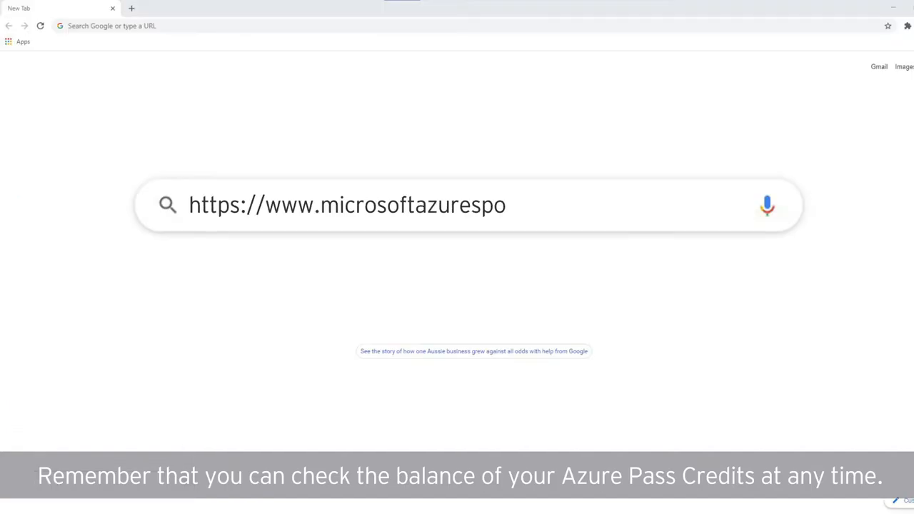
type("nsorships.com/balance")
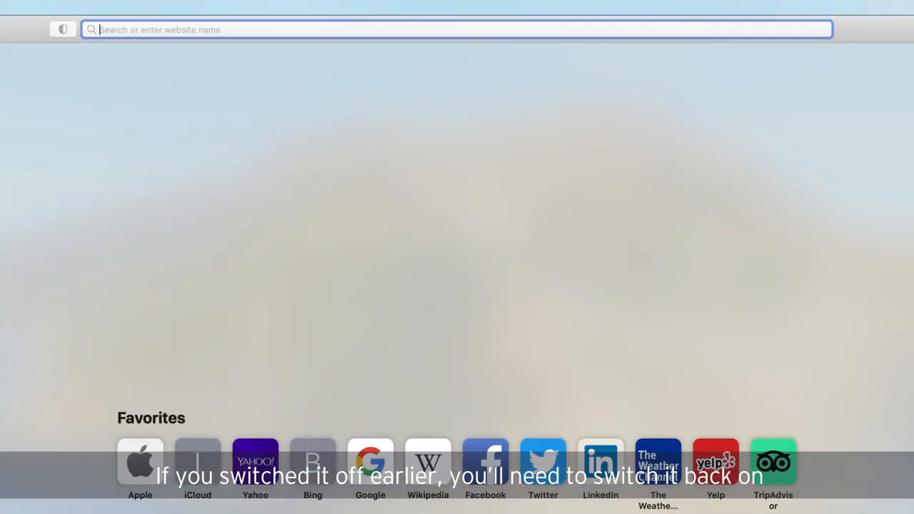
Load Jupyter at 104.210.107.63 and open the 03_EY_challenge1 folder.
type("104.210.107.63/tree?")
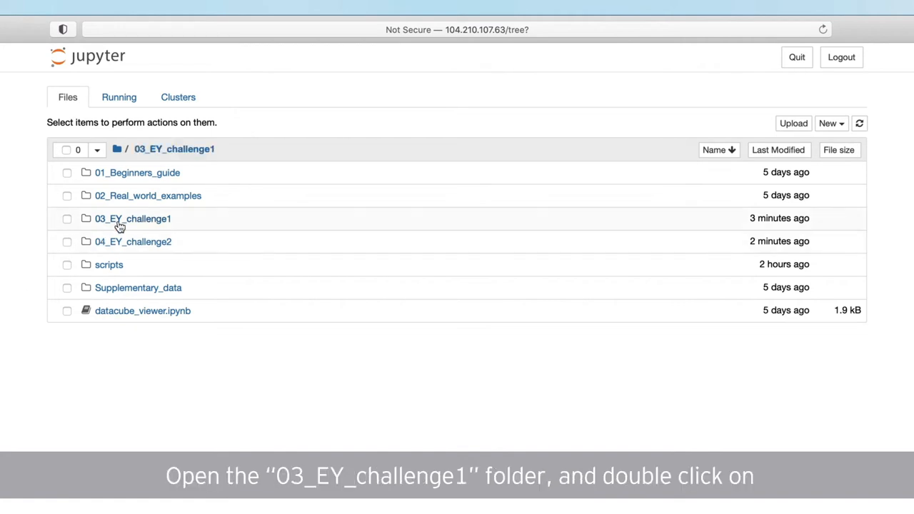
left_click(132, 219)
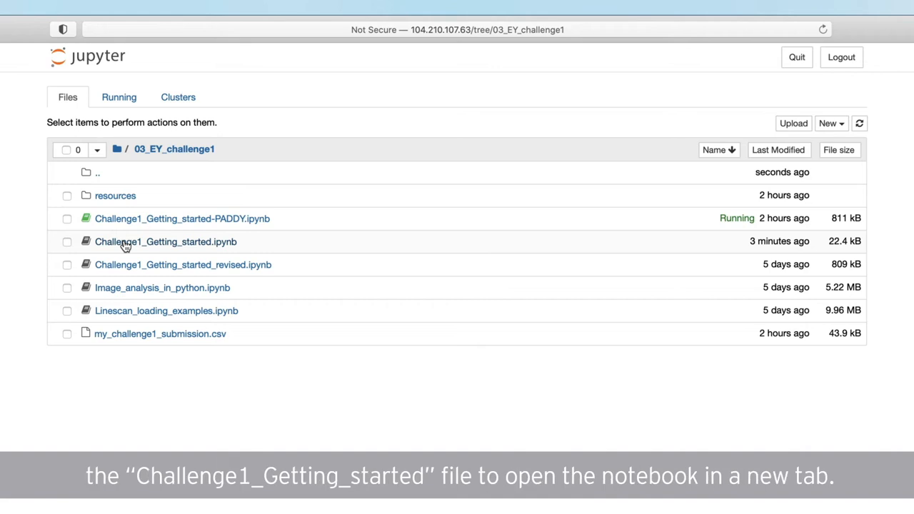
Open Challenge1_Getting_started.ipynb, then run the import libraries cell and the Datacube creation cell.
left_click(165, 241)
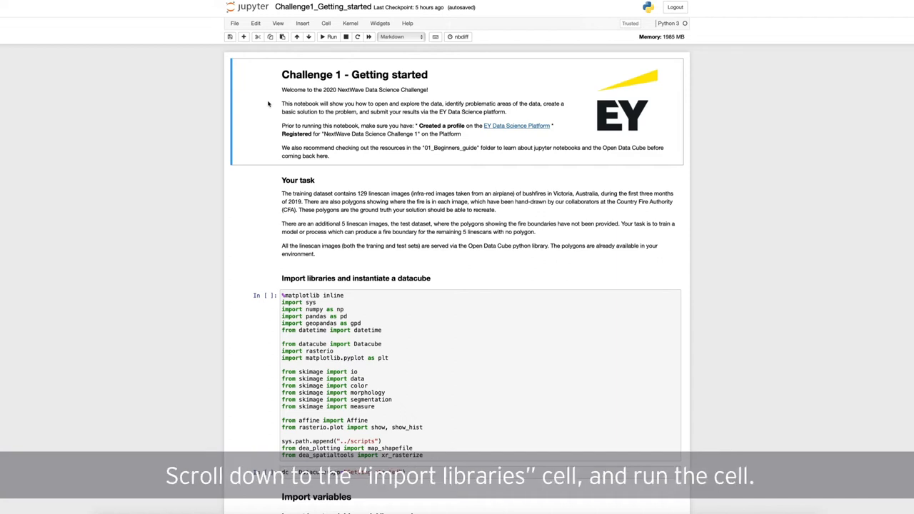
scroll("down", 3)
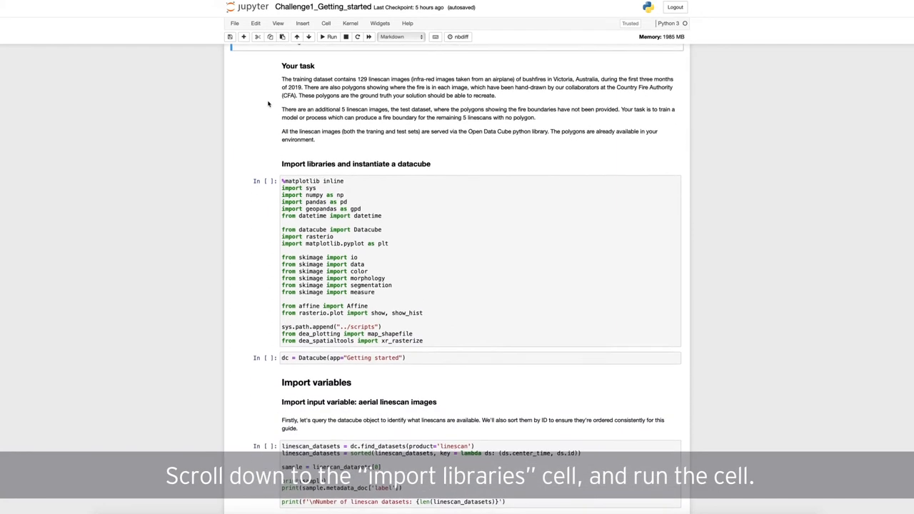
scroll("down", 3)
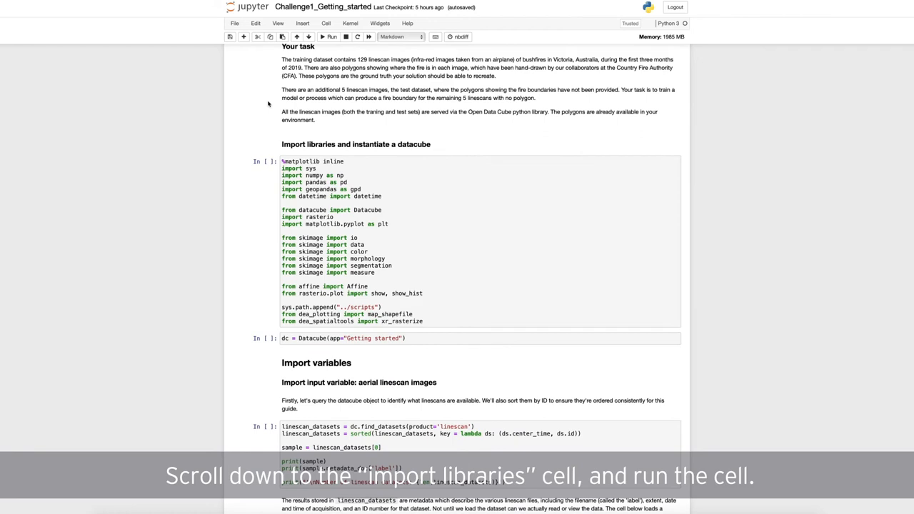
left_click(457, 239)
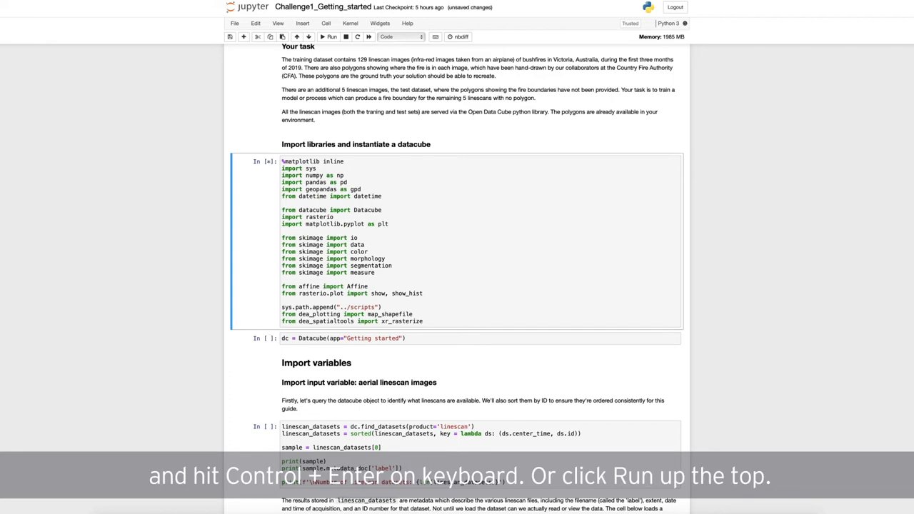
left_click(330, 37)
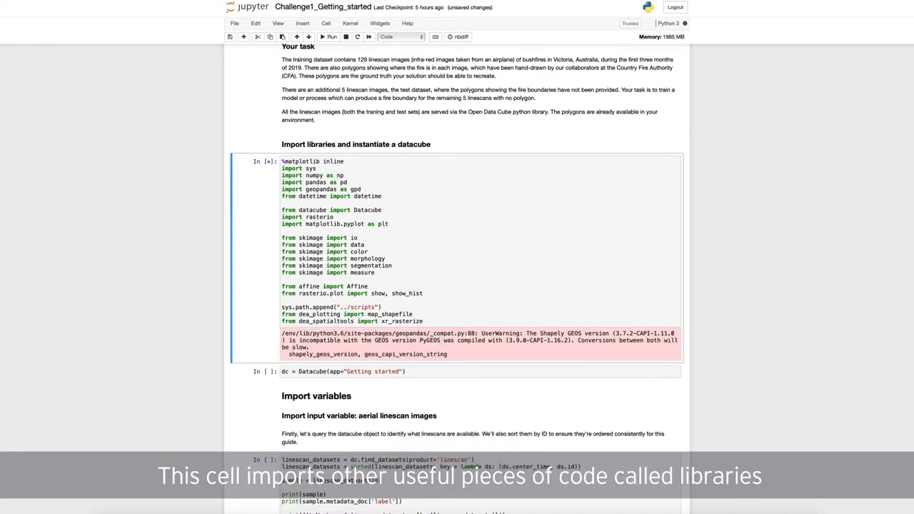
left_click(331, 37)
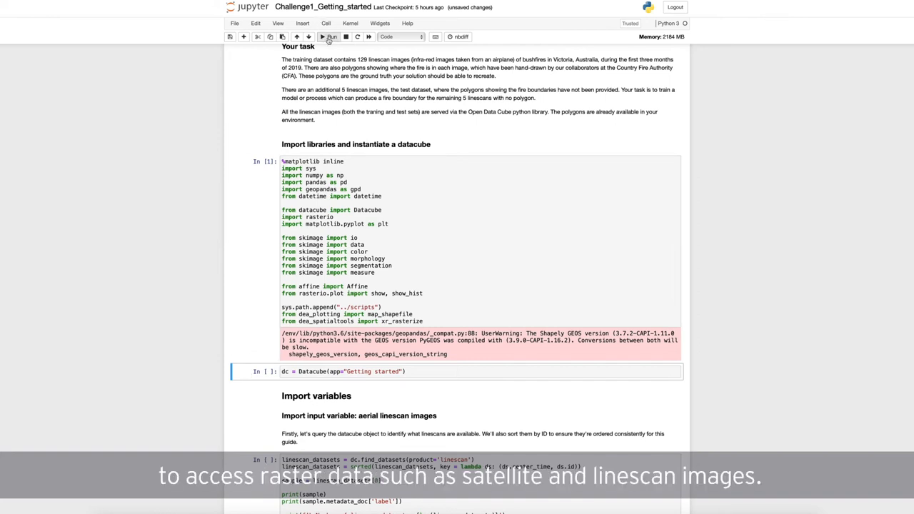
left_click(330, 36)
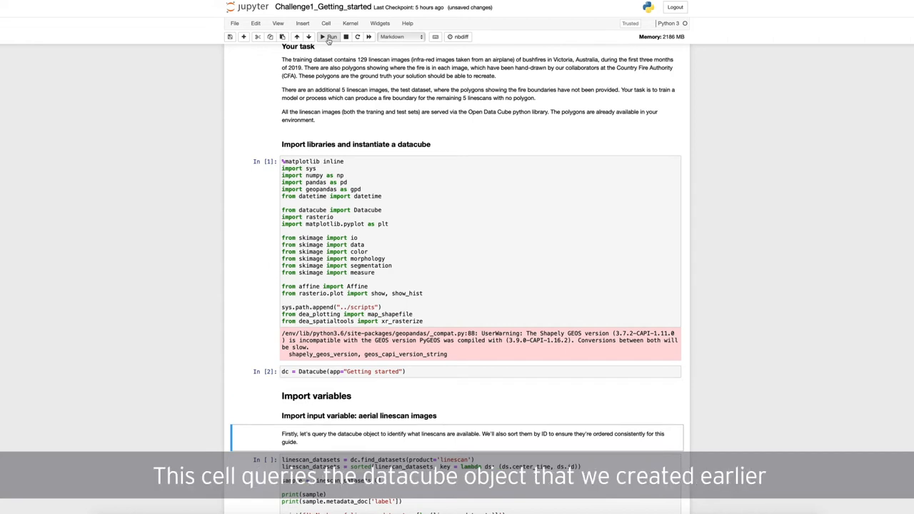
mouse_move(215, 103)
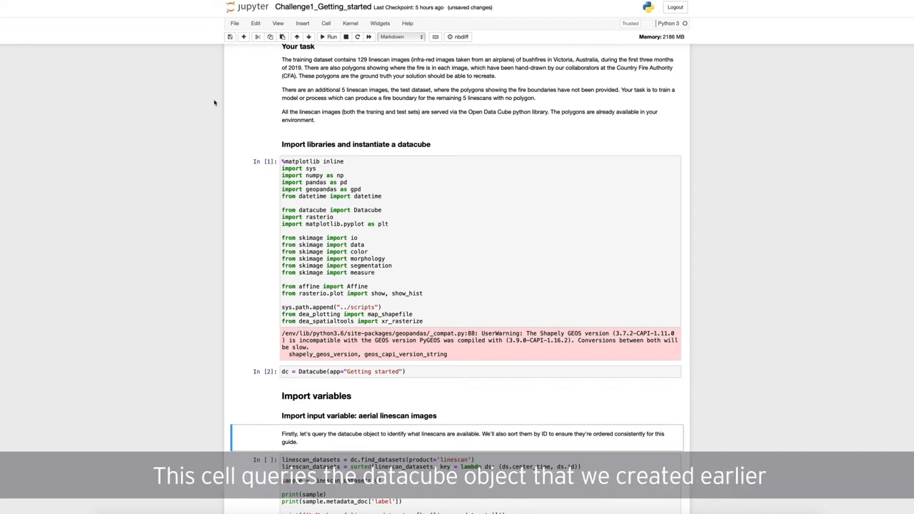
List the 134 linescan datasets, load one linescan, and start plotting it.
scroll("down", 3)
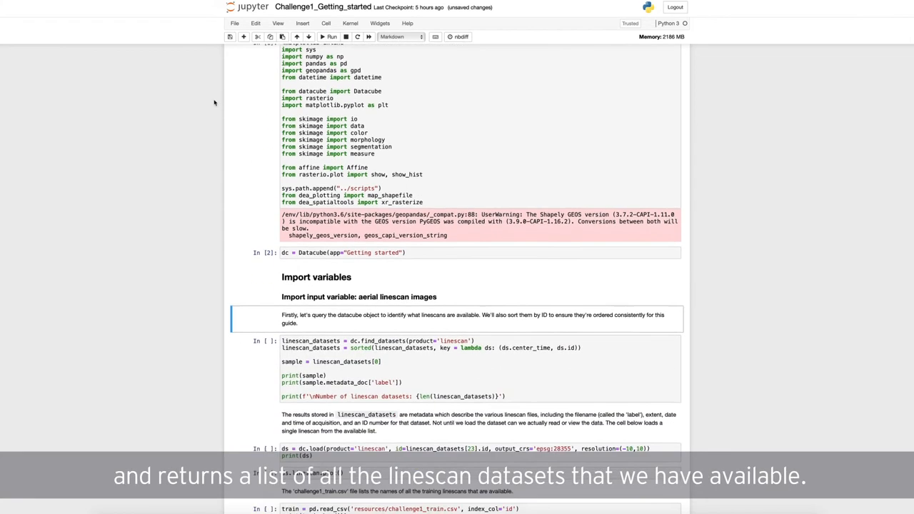
scroll("down", 3)
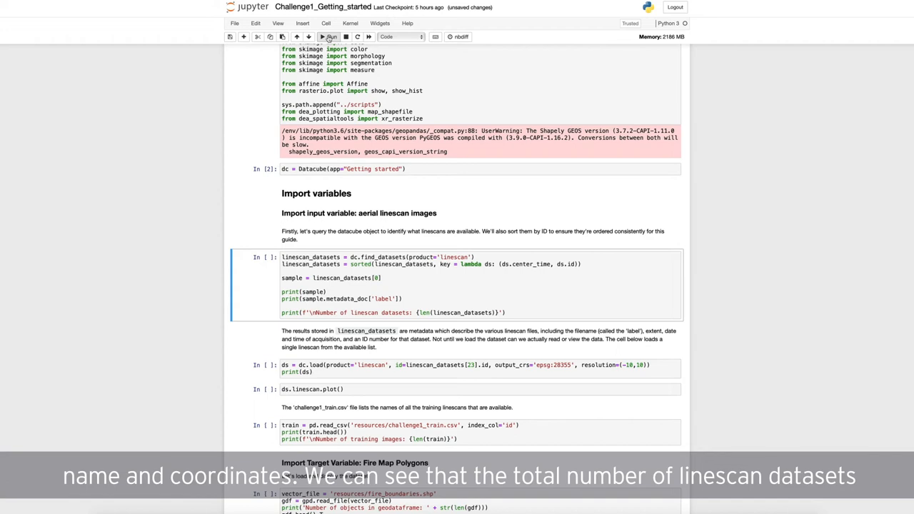
left_click(329, 37)
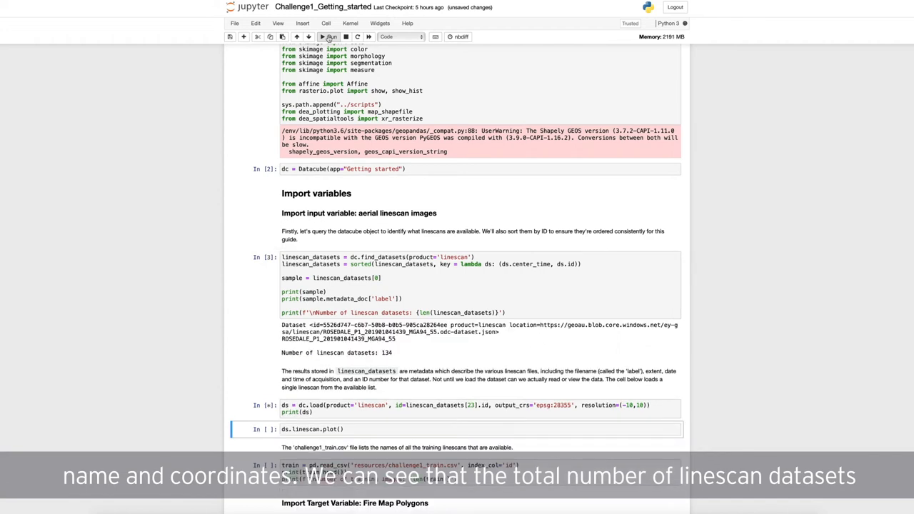
left_click(329, 37)
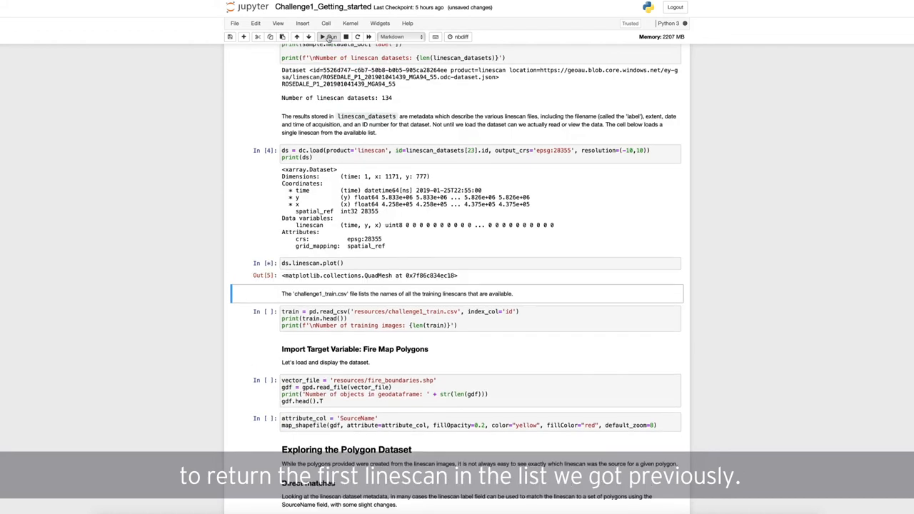
Run the challenge1_train.csv cell to show its first rows and 129 training images.
left_click(330, 37)
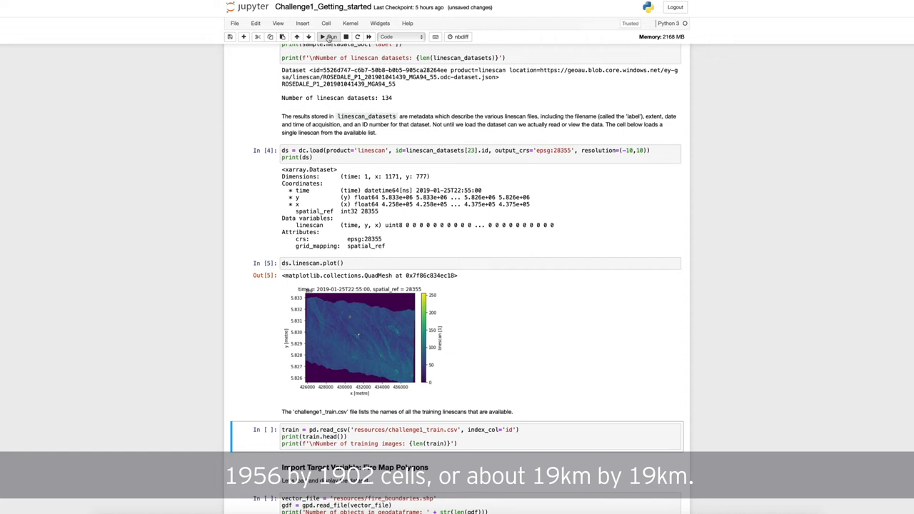
left_click(330, 37)
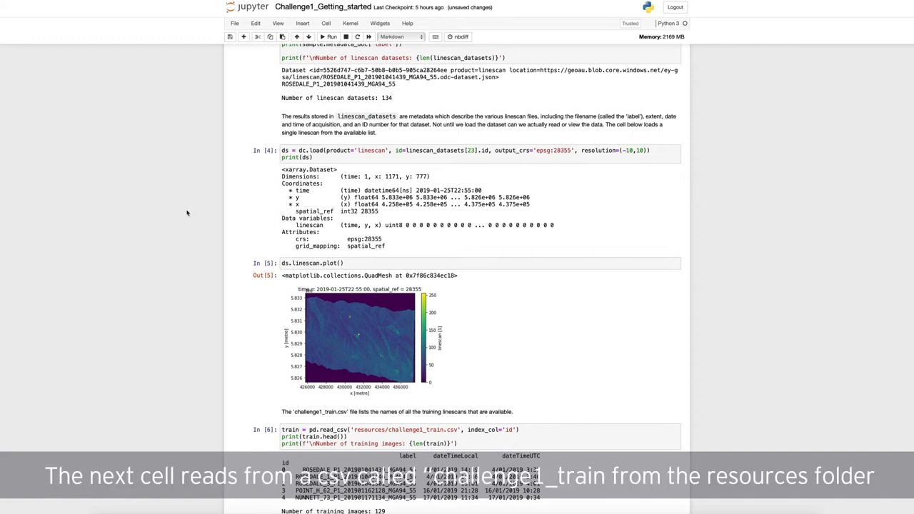
scroll("down", 3)
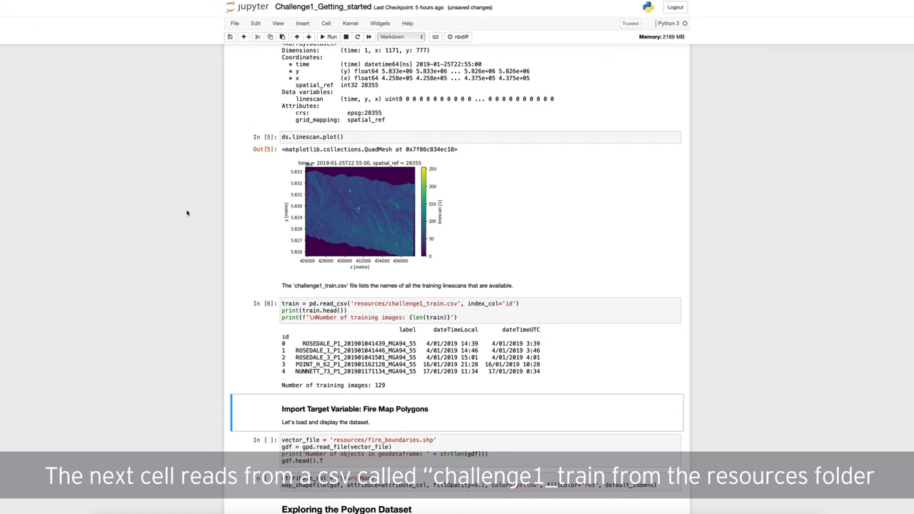
Run the vector_file cell to load 976 fire boundary polygons and show the first rows.
scroll("down", 3)
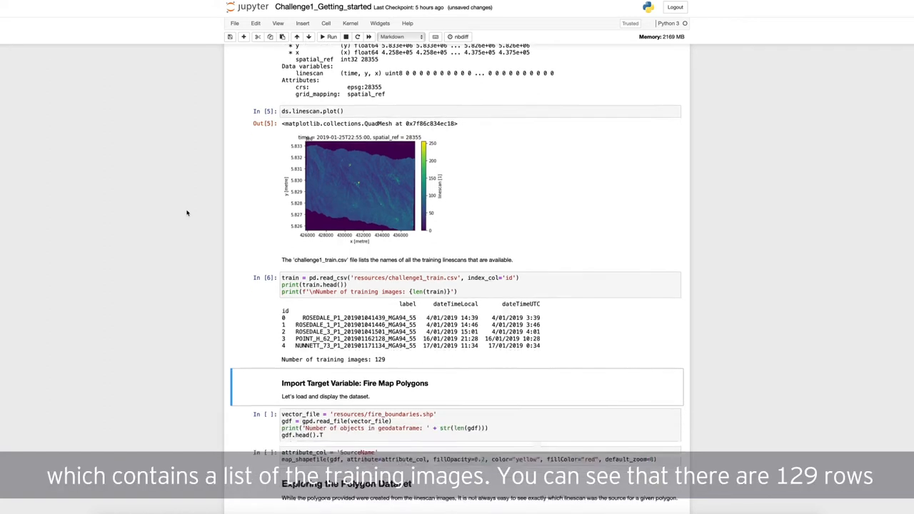
scroll("down", 3)
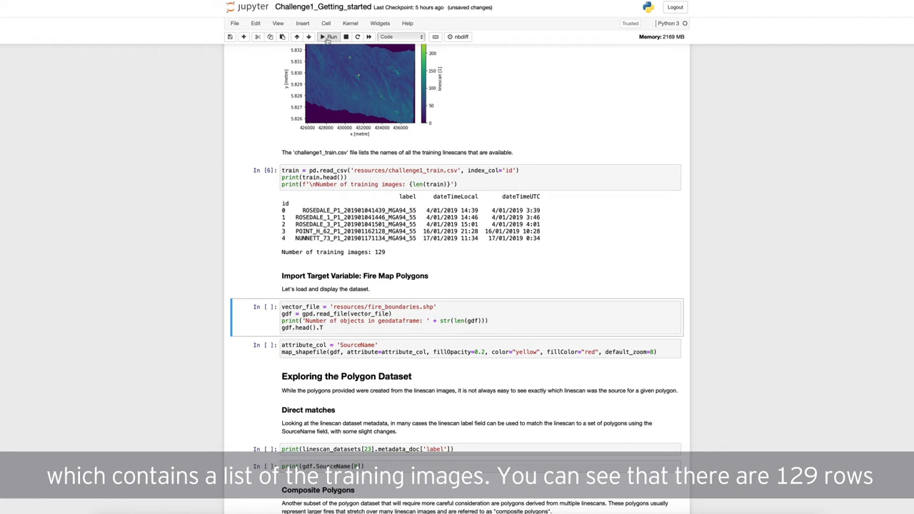
left_click(331, 36)
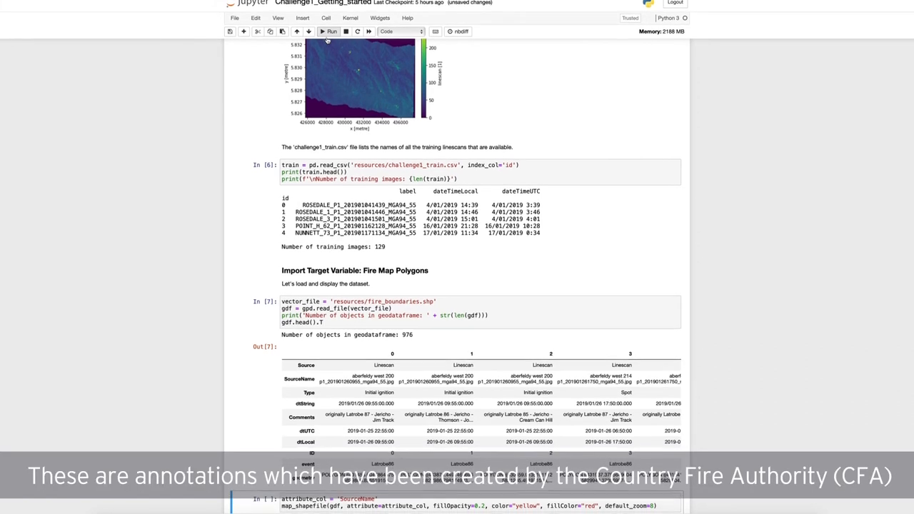
Run map_shapefile with attribute_col 'SourceName' to map the fire polygons.
scroll("down", 3)
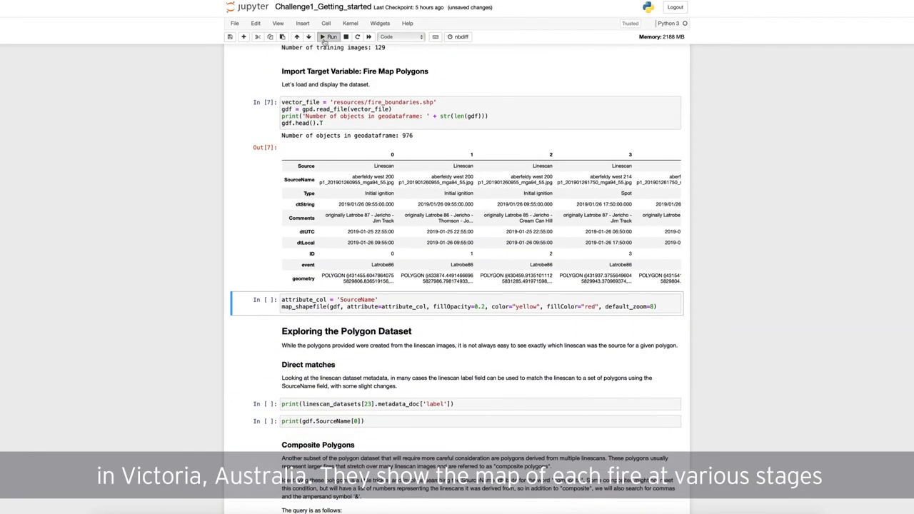
left_click(329, 37)
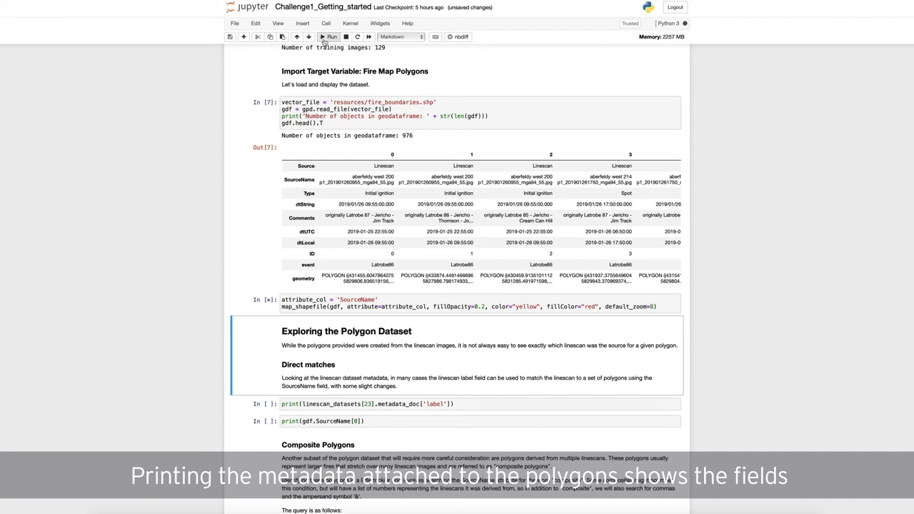
Let the map render and scroll to the fire events across Victoria, Australia.
left_click(330, 37)
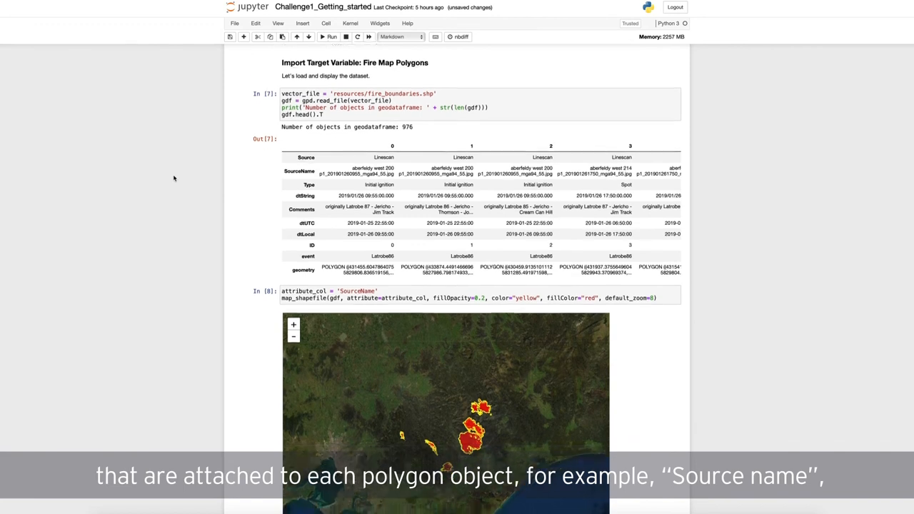
scroll("down", 3)
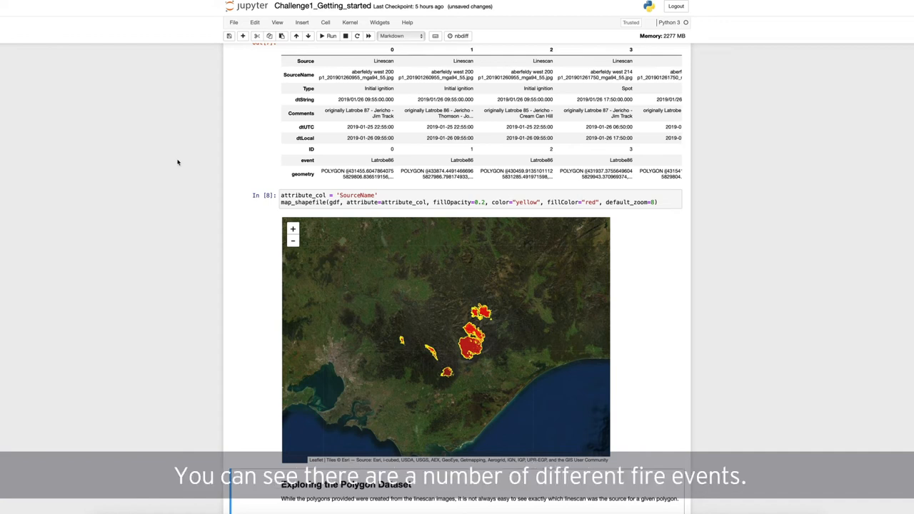
scroll("down", 3)
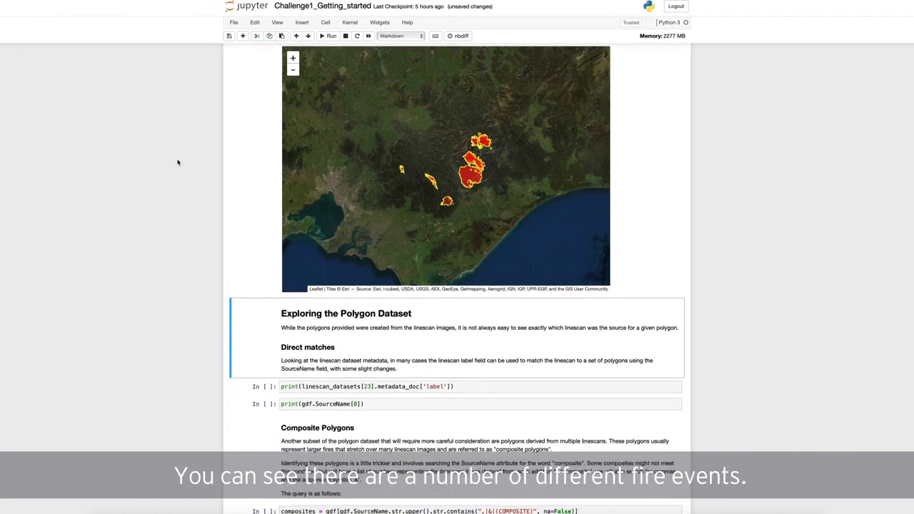
scroll("down", 3)
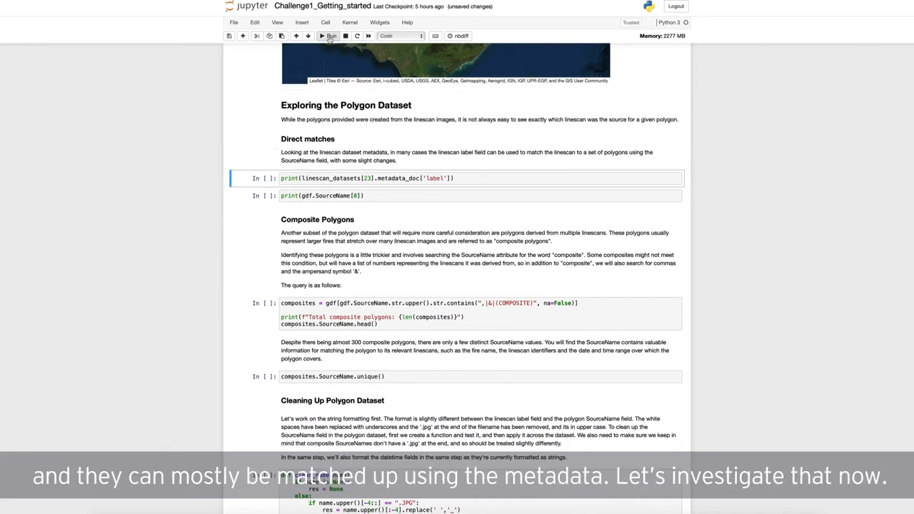
Print the linescan label and first polygon SourceName, then find the 285 composite polygons.
left_click(330, 36)
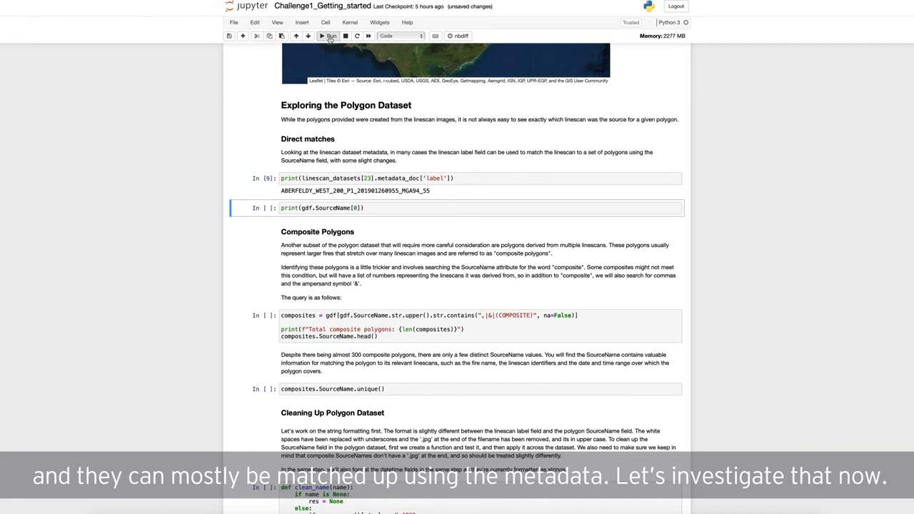
left_click(330, 35)
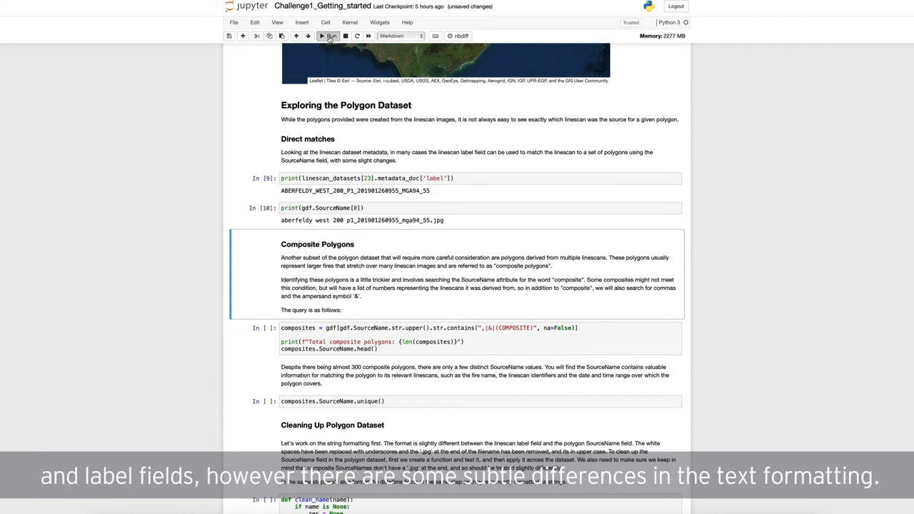
left_click(330, 36)
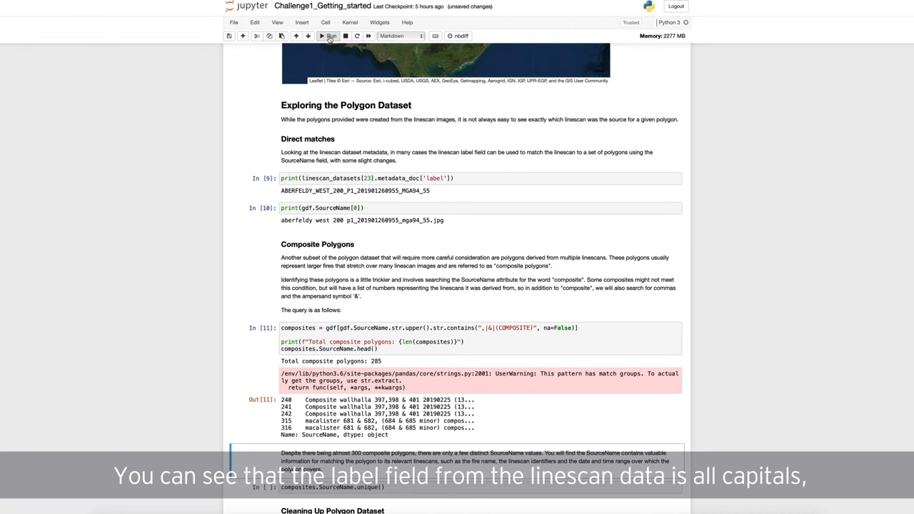
left_click(401, 36)
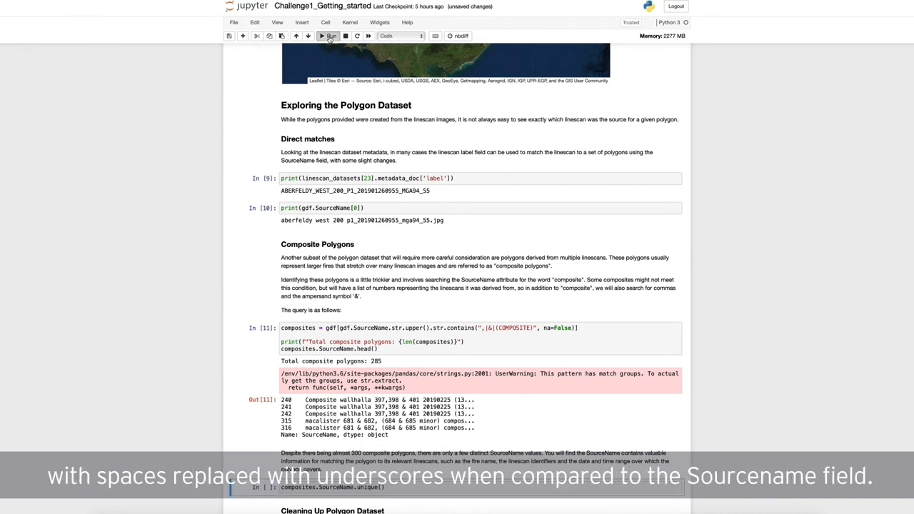
List and review the distinct composite SourceName values.
left_click(330, 35)
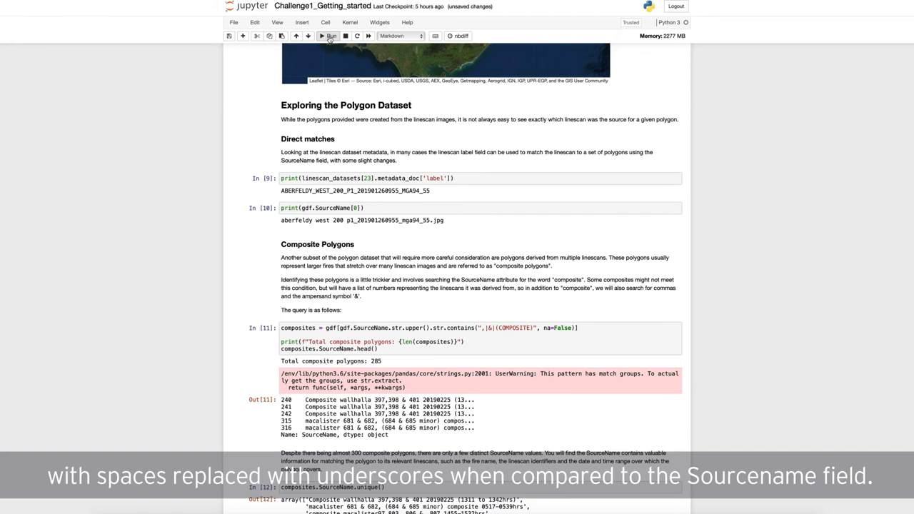
scroll("down", 3)
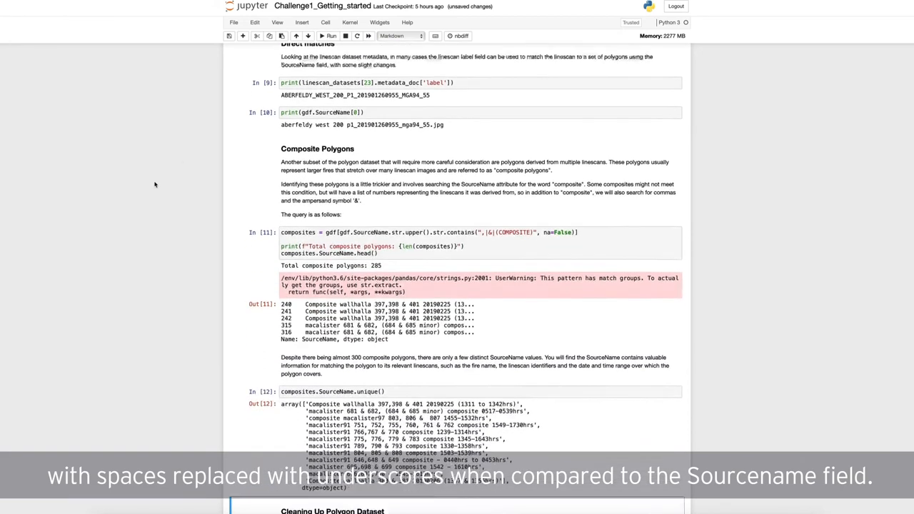
scroll("down", 3)
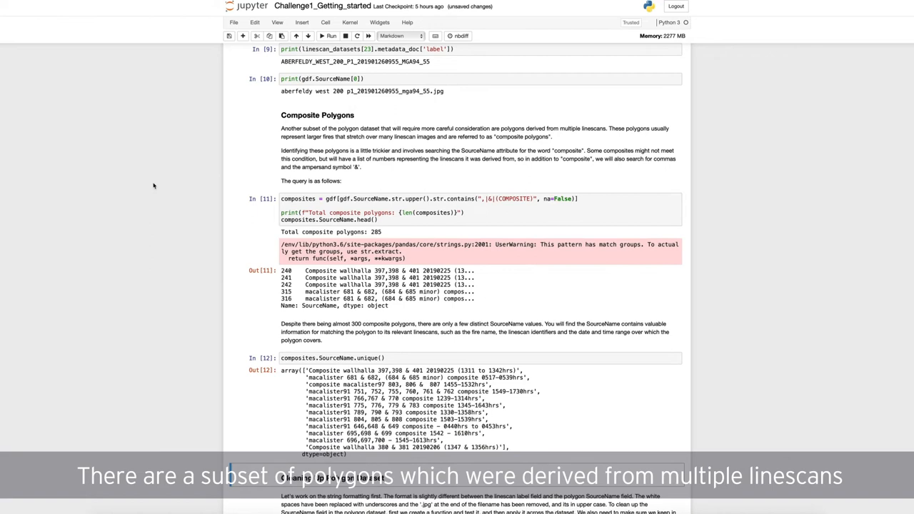
mouse_move(327, 44)
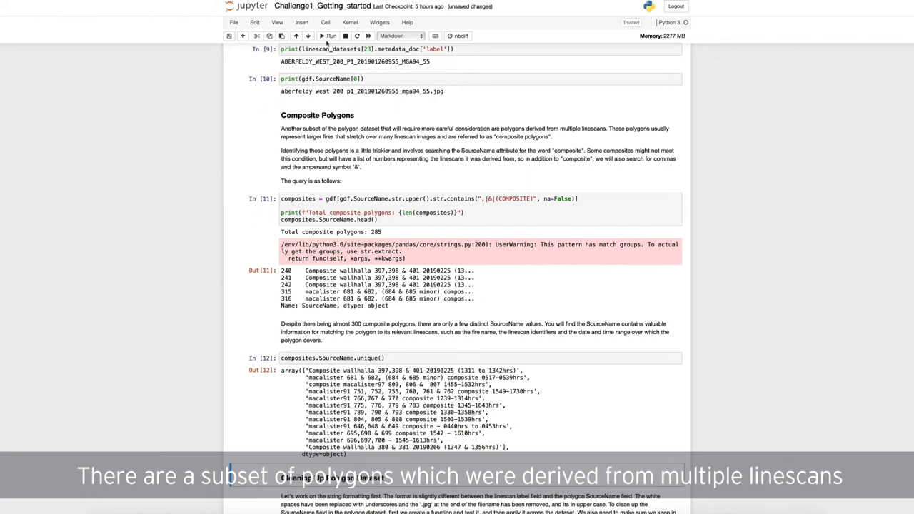
scroll("down", 3)
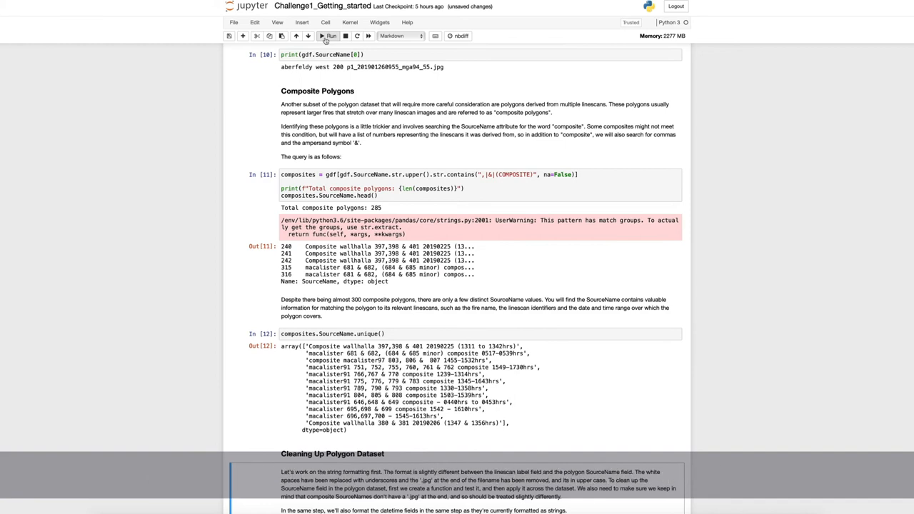
scroll("down", 3)
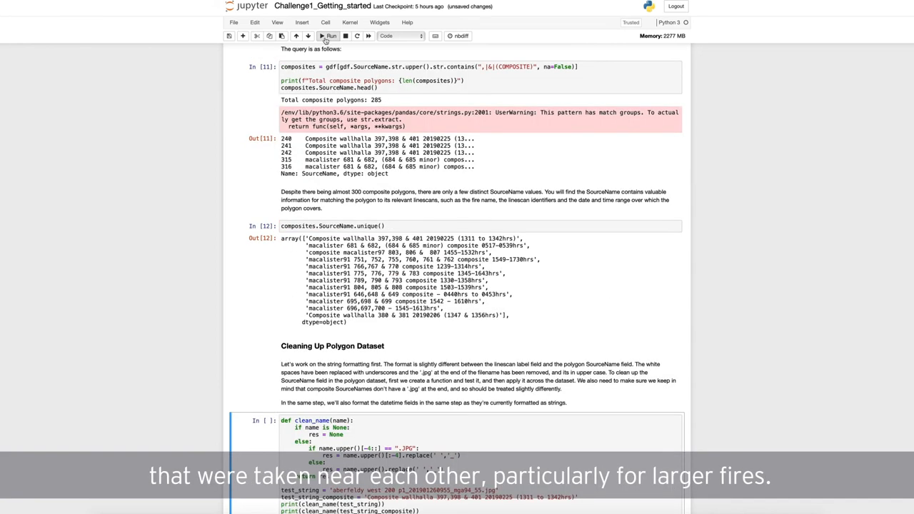
scroll("down", 3)
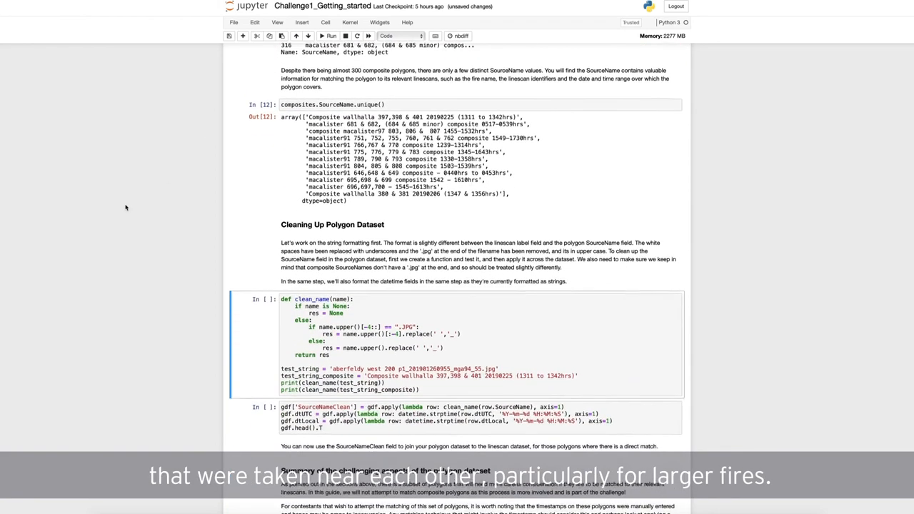
scroll("up", 3)
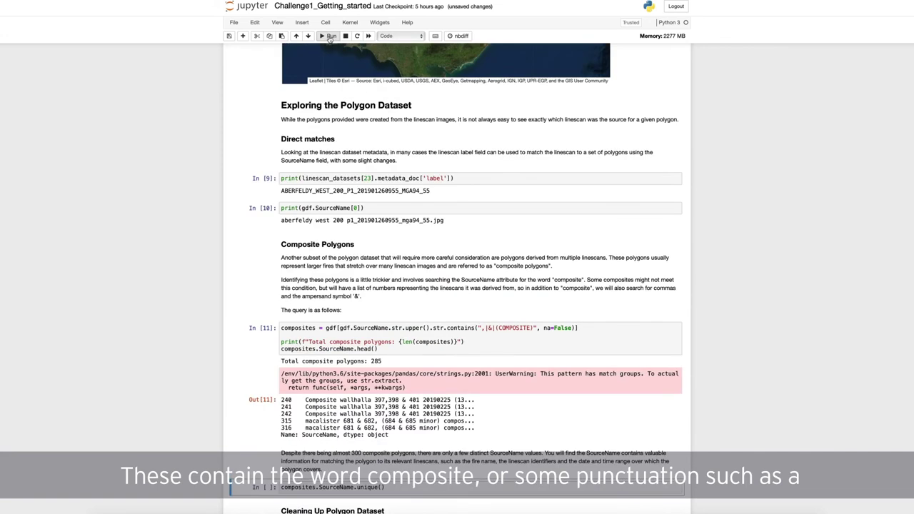
Define the name-cleaning function and add the SourceNameClean column.
left_click(330, 36)
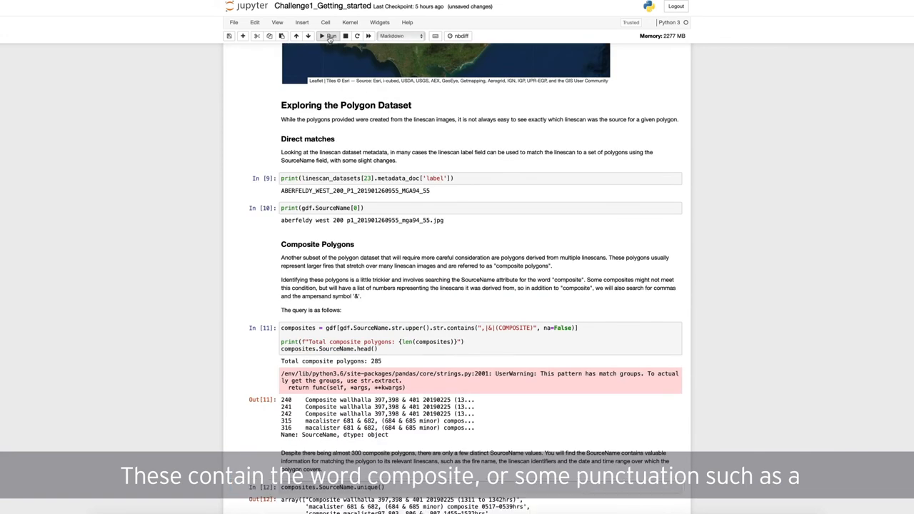
mouse_move(155, 184)
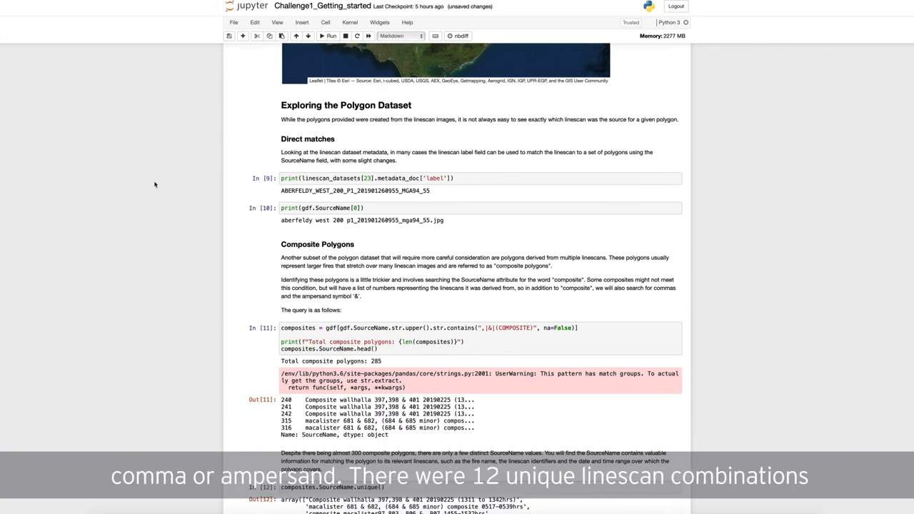
scroll("down", 3)
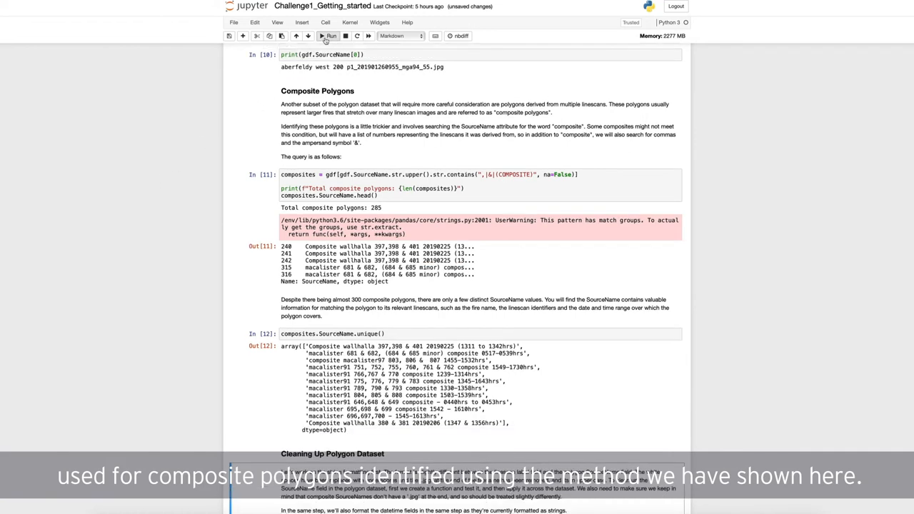
scroll("down", 3)
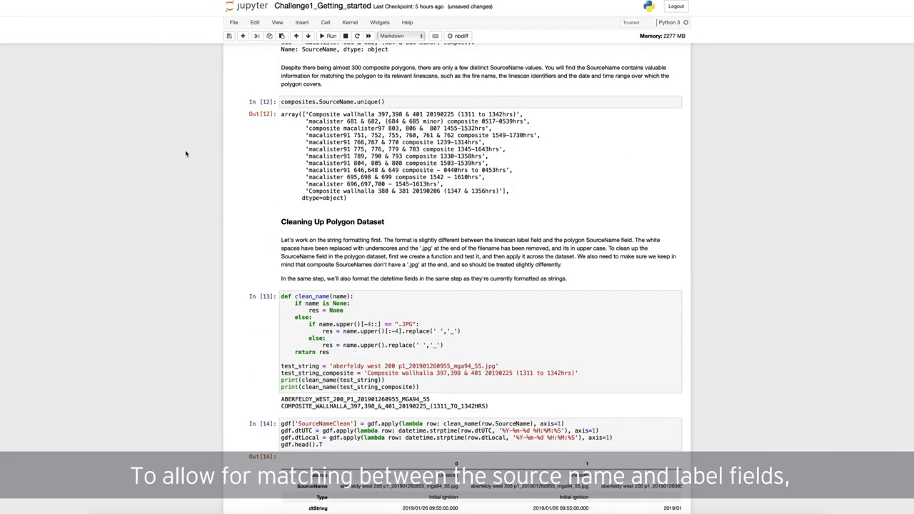
scroll("down", 3)
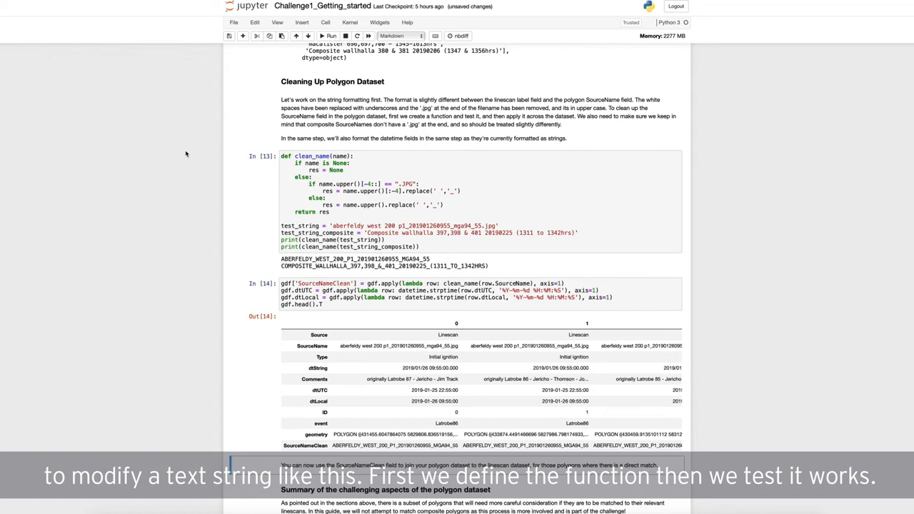
mouse_move(250, 103)
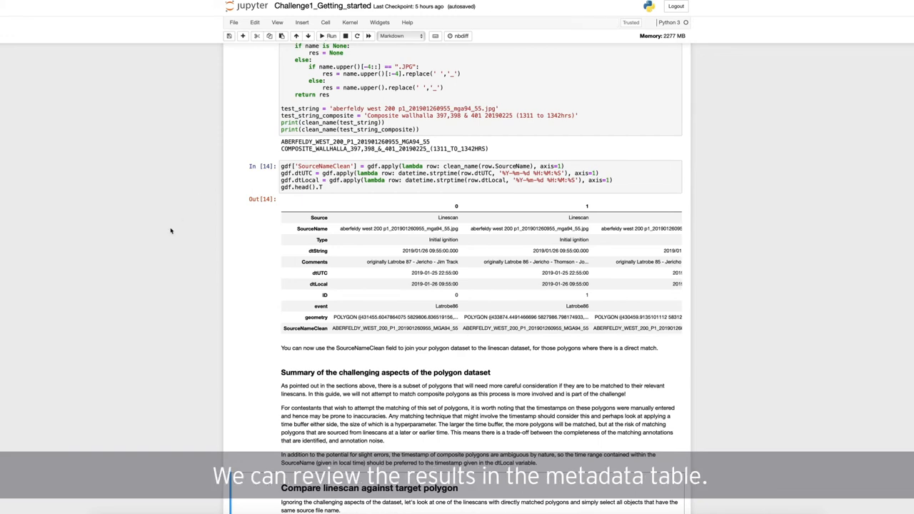
scroll("down", 3)
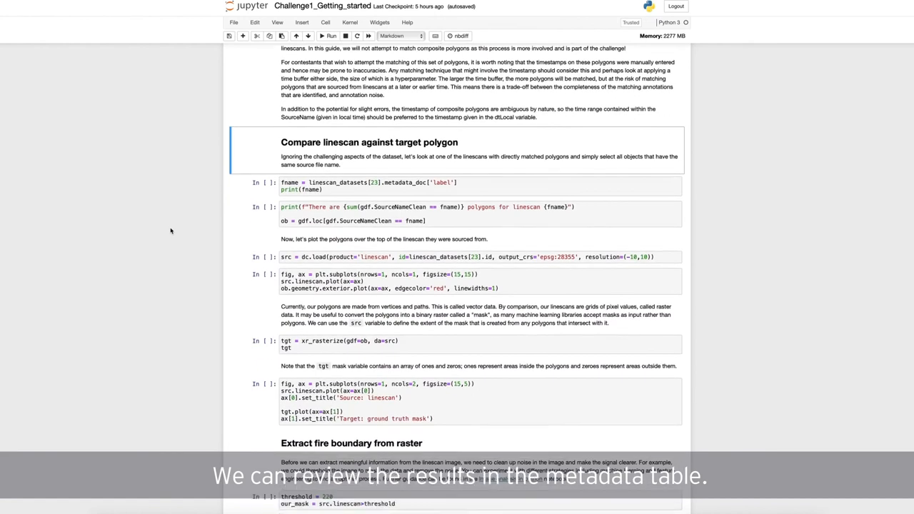
scroll("down", 3)
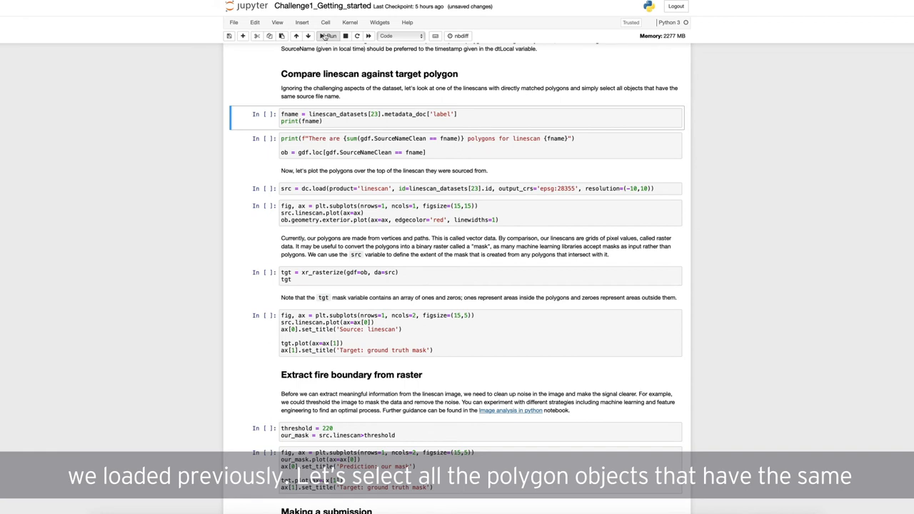
Get the linescan file name, count its 3 matching polygons, and load the linescan.
left_click(328, 36)
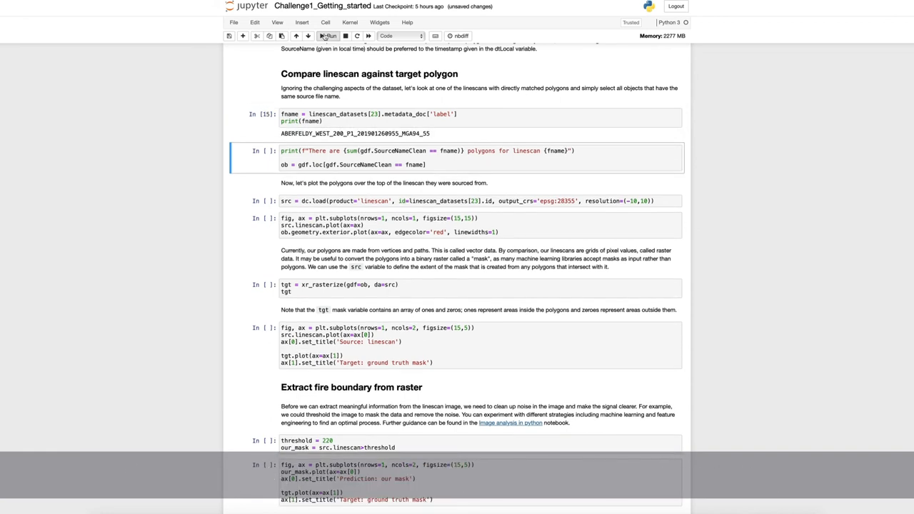
left_click(329, 36)
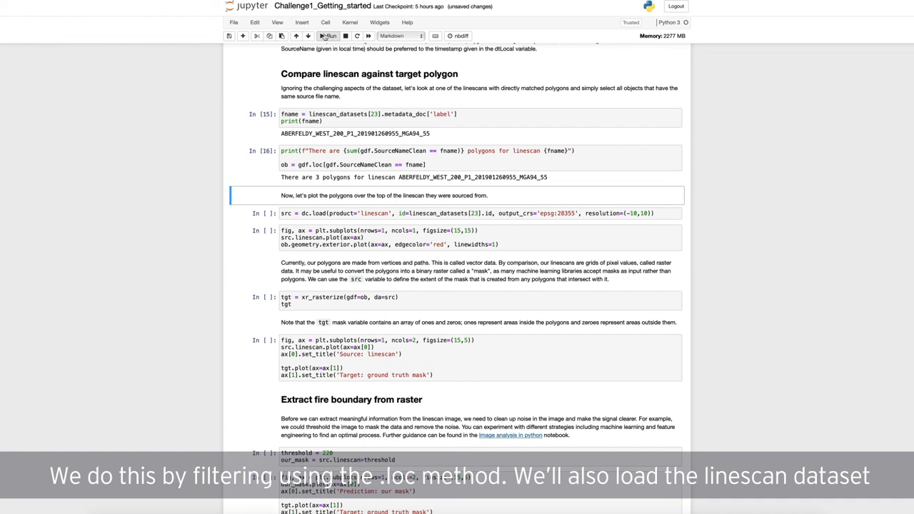
left_click(330, 36)
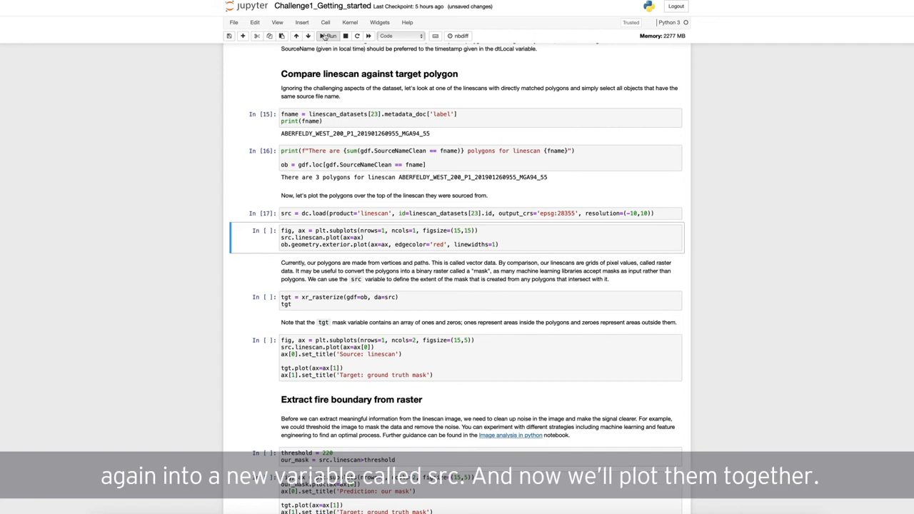
Plot the linescan with polygons overlaid and rasterize them into a 777×1171 mask.
left_click(329, 35)
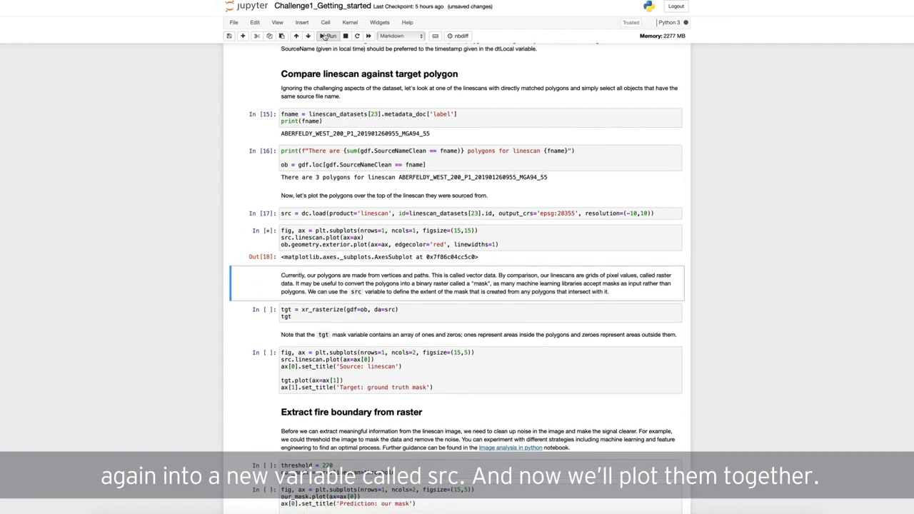
left_click(330, 36)
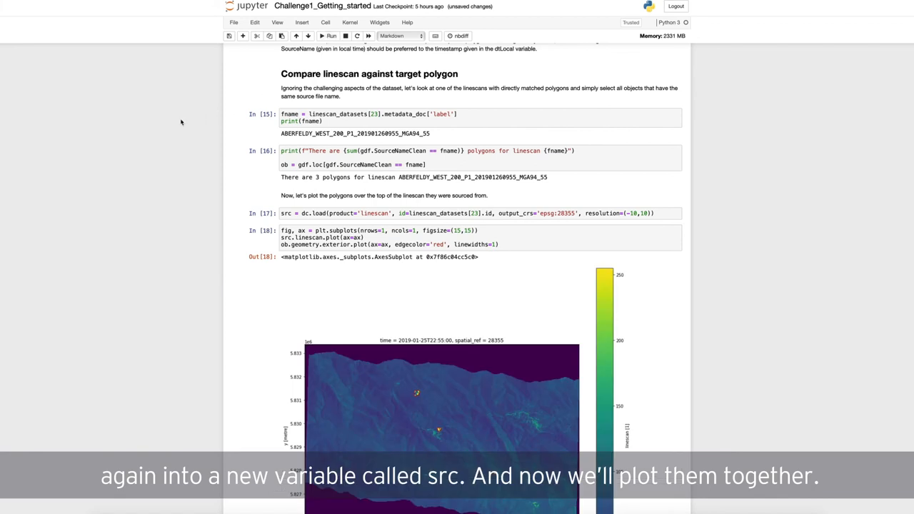
scroll("down", 3)
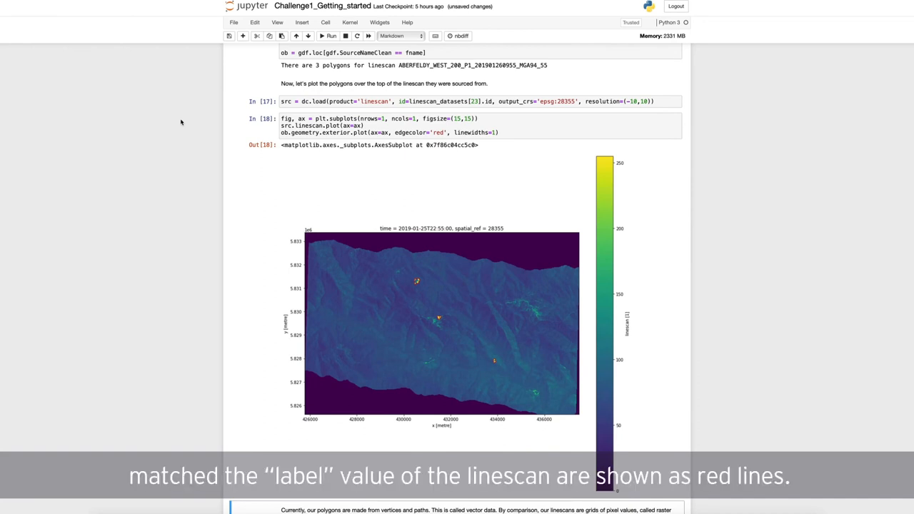
scroll("down", 3)
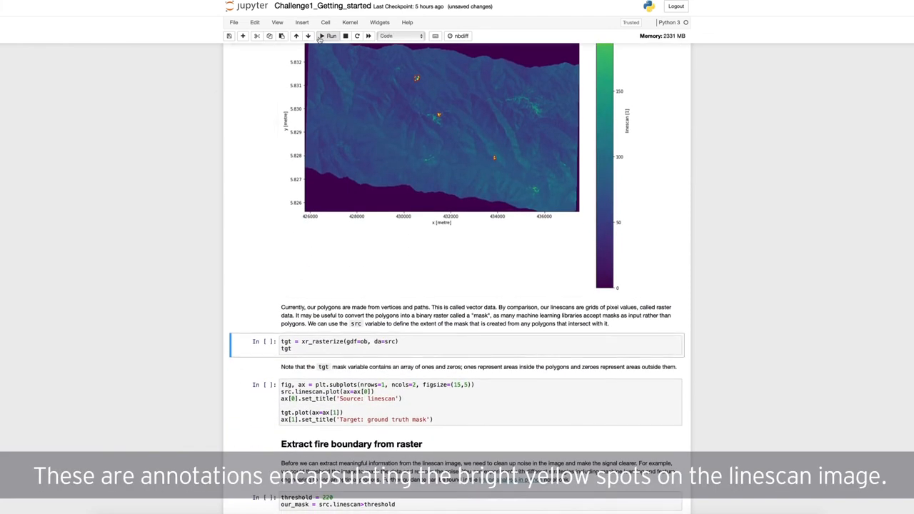
left_click(331, 36)
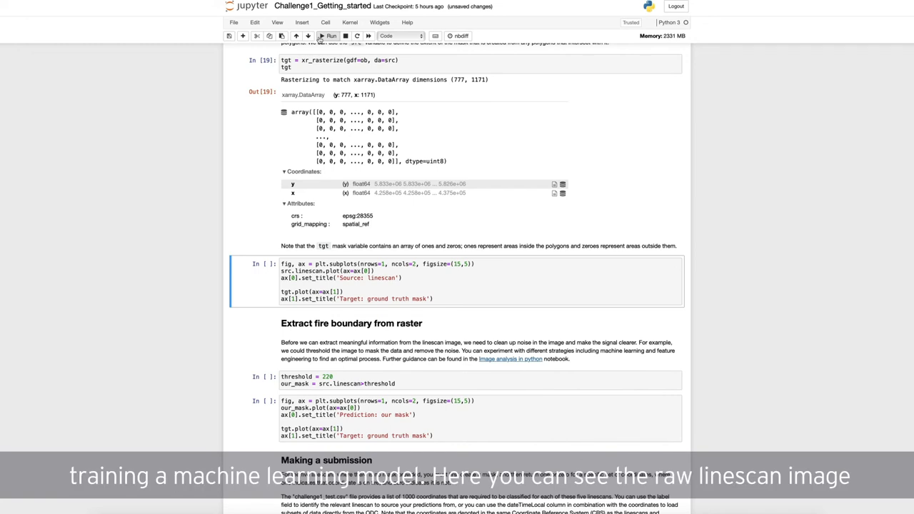
Plot the source linescan beside its ground-truth target mask.
left_click(330, 36)
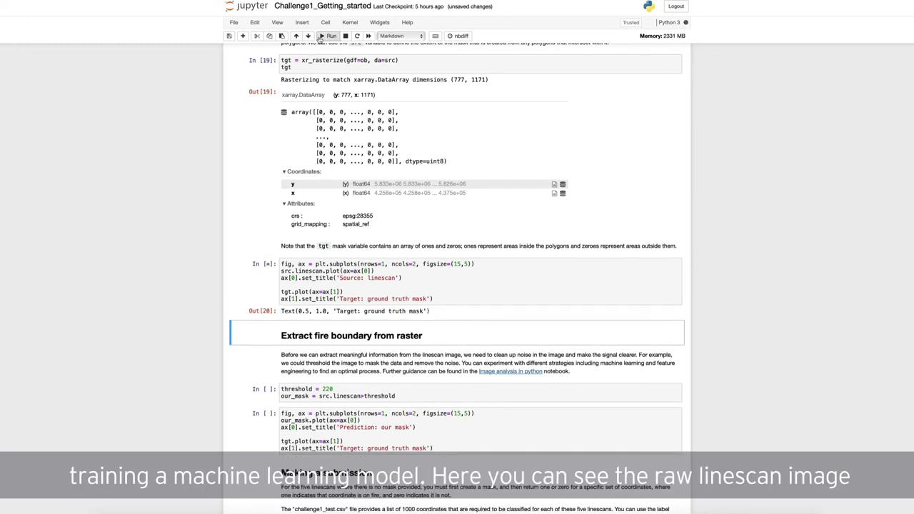
left_click(331, 36)
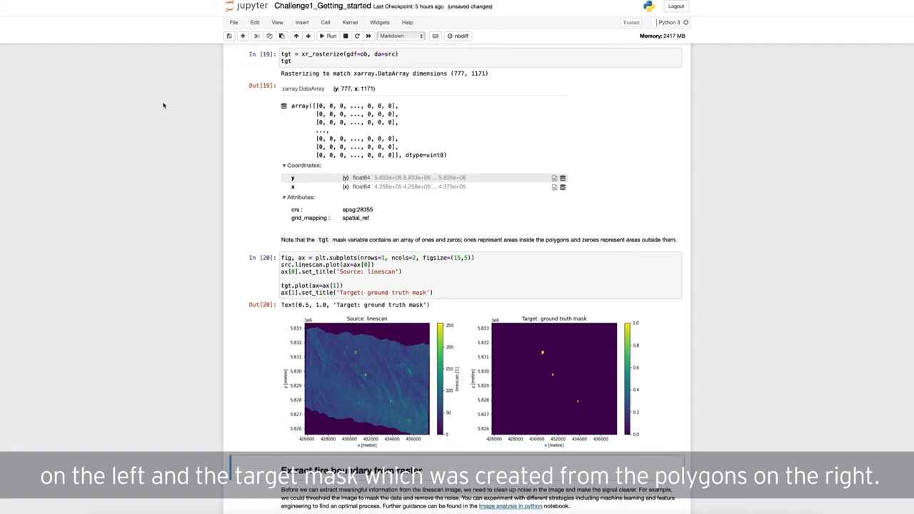
scroll("down", 3)
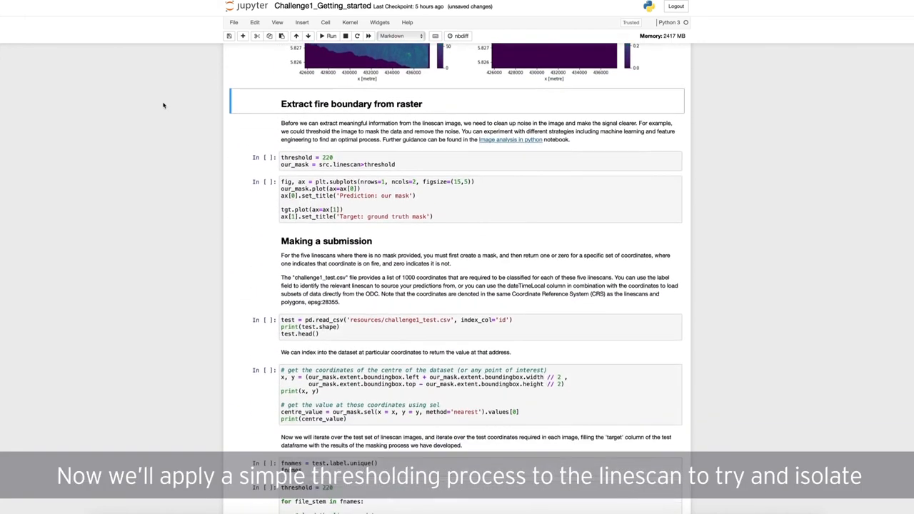
Threshold the linescan at 220 to create our mask and plot it beside the target.
scroll("down", 3)
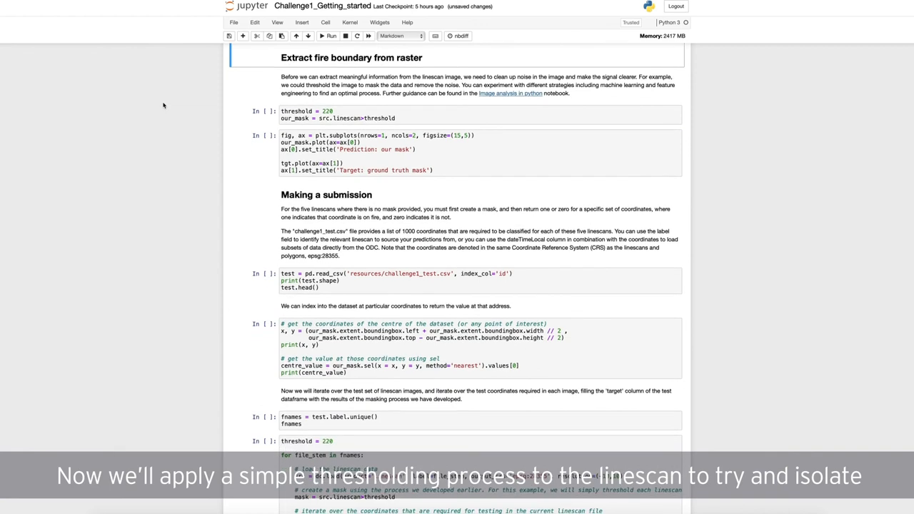
mouse_move(299, 64)
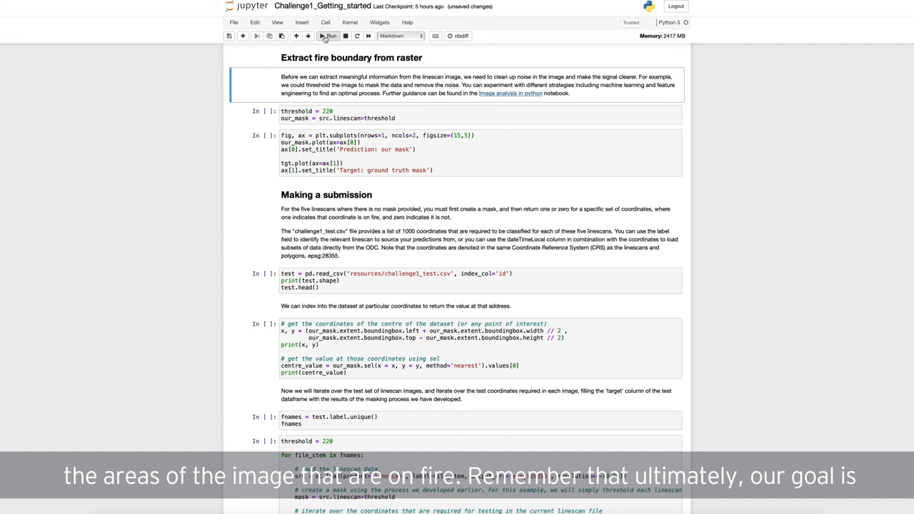
left_click(328, 36)
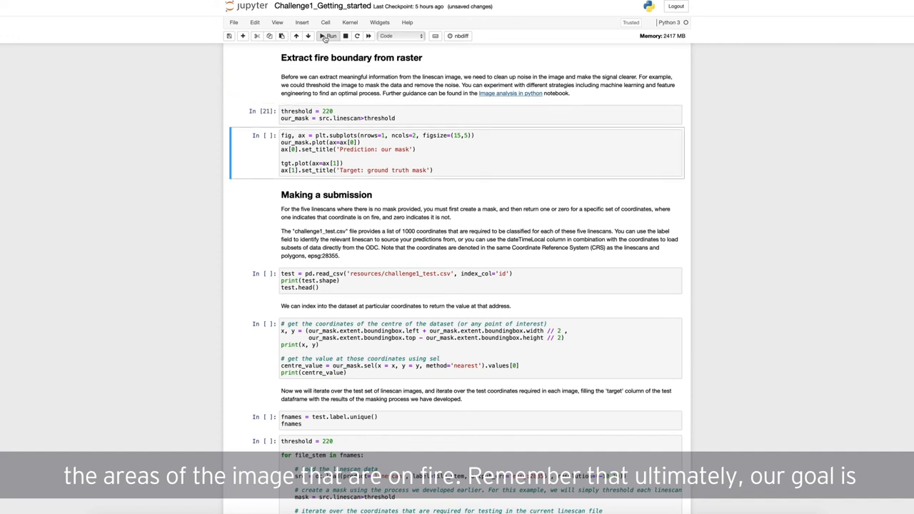
left_click(329, 36)
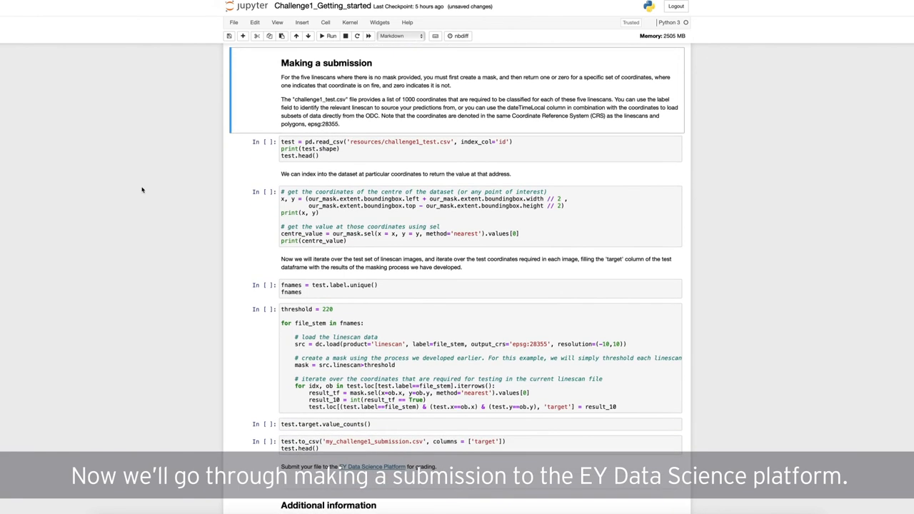
mouse_move(331, 36)
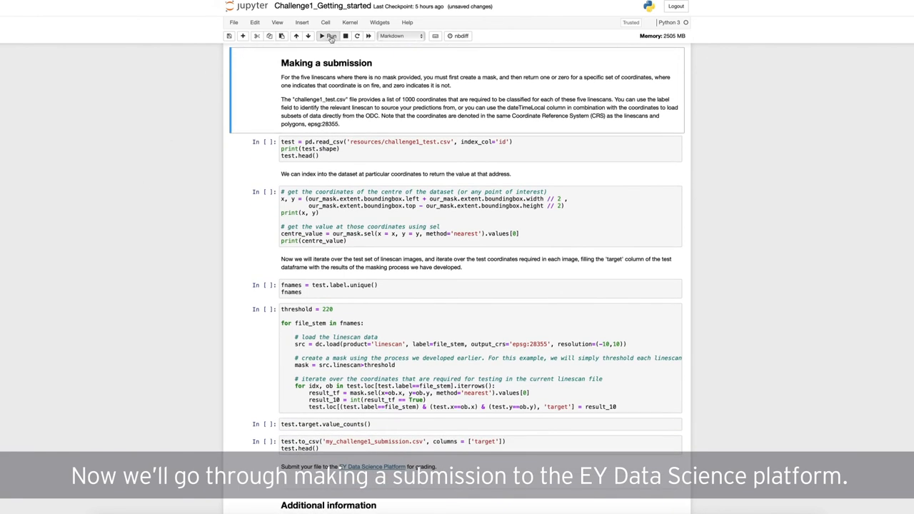
mouse_move(331, 36)
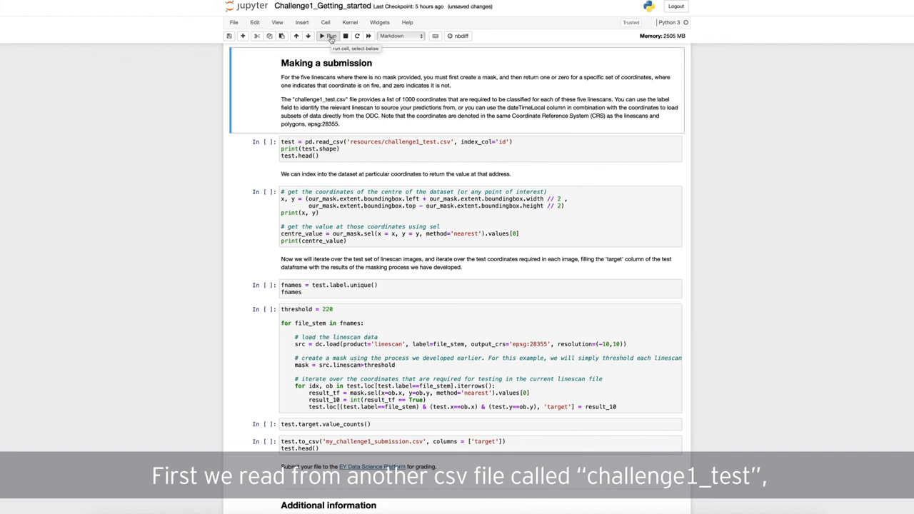
Load 5000 challenge1_test rows, check the centre mask value (False), and list the test linescans.
left_click(331, 36)
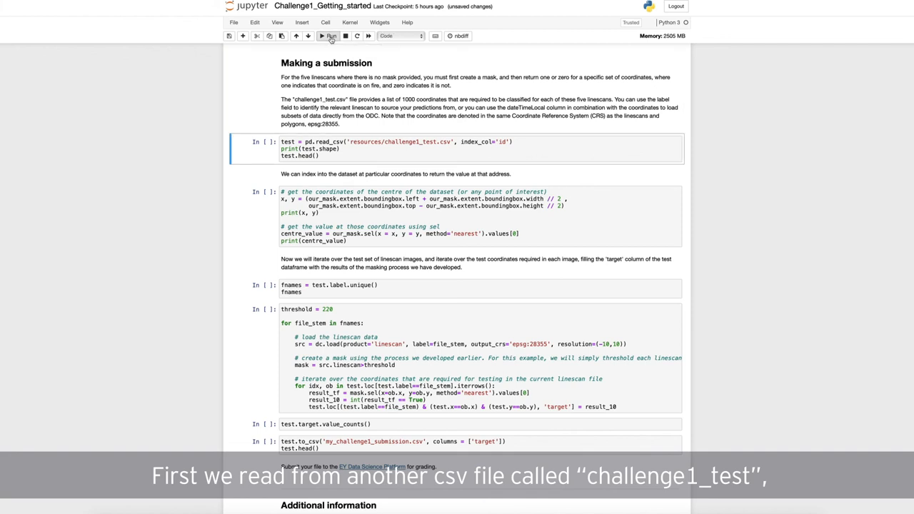
left_click(331, 36)
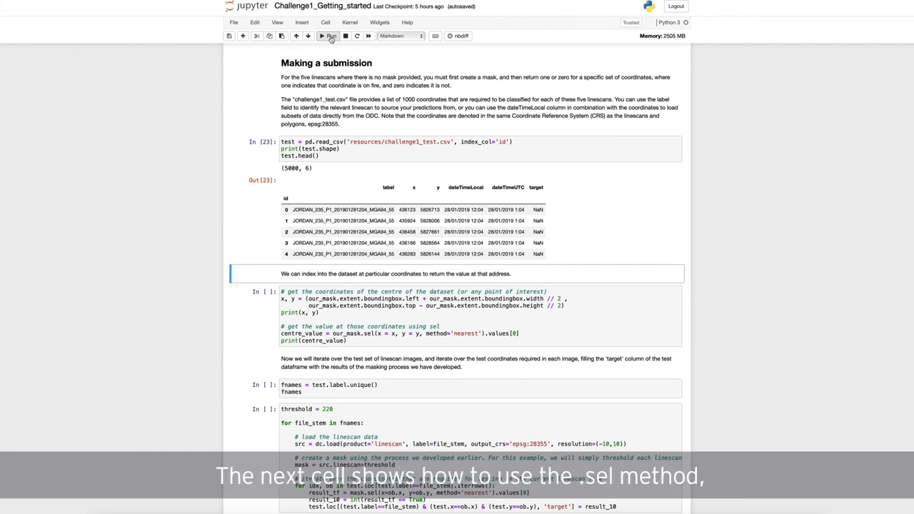
left_click(458, 316)
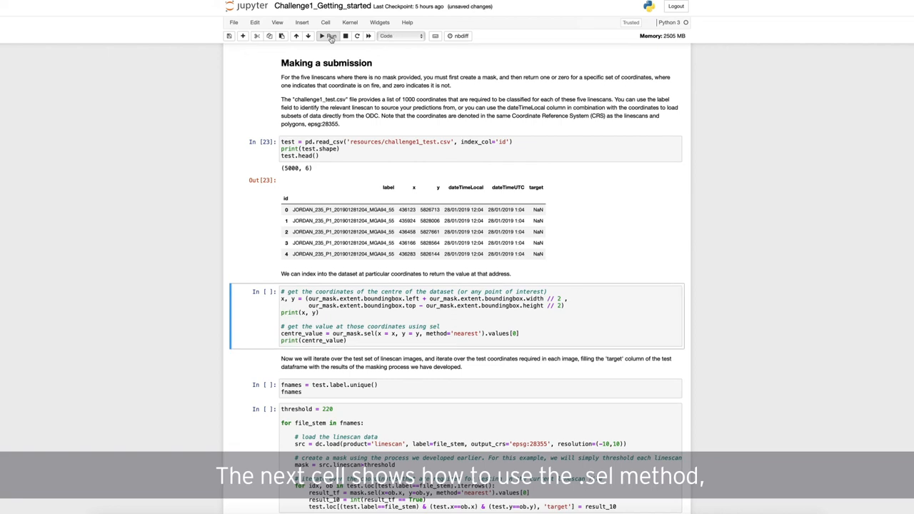
left_click(329, 36)
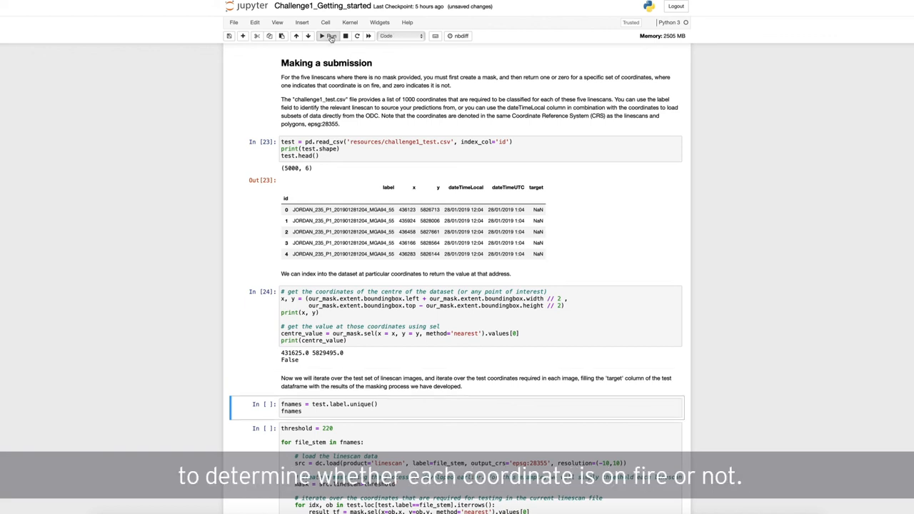
left_click(330, 36)
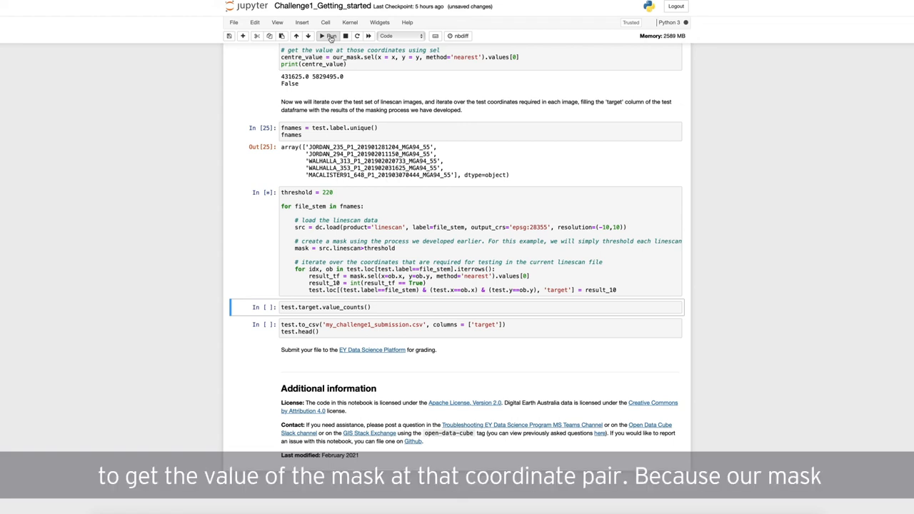
Run the threshold loop, count the 73 fire test points, and write my_challenge1_submission.csv.
left_click(331, 36)
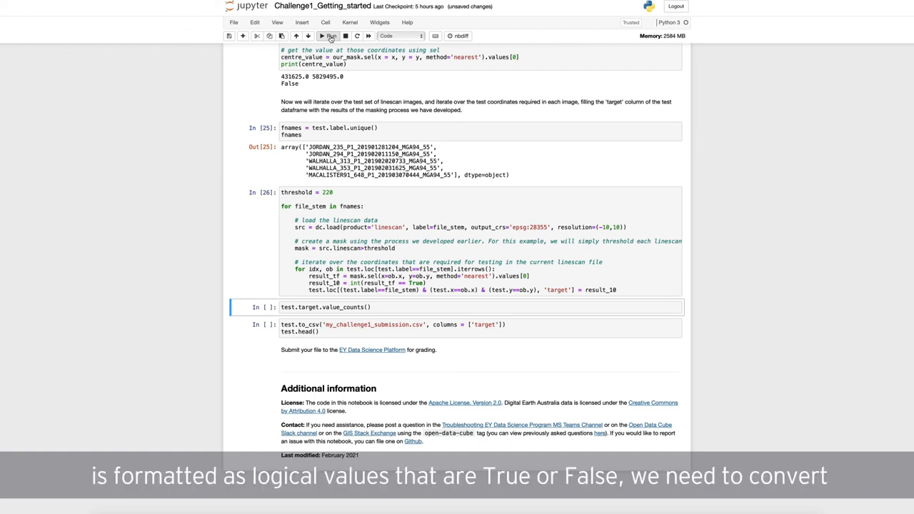
left_click(331, 35)
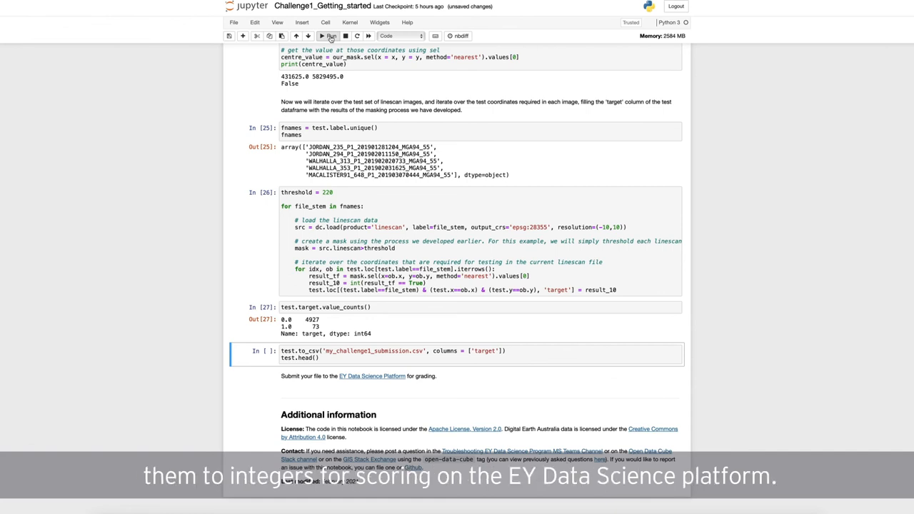
left_click(331, 36)
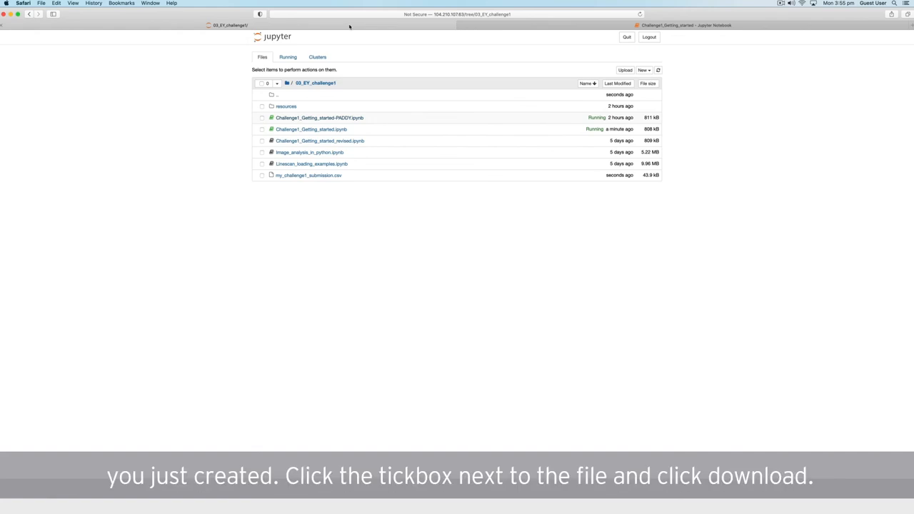
Select my_challenge1_submission.csv, download it, and allow the Jupyter site to download files.
left_click(261, 175)
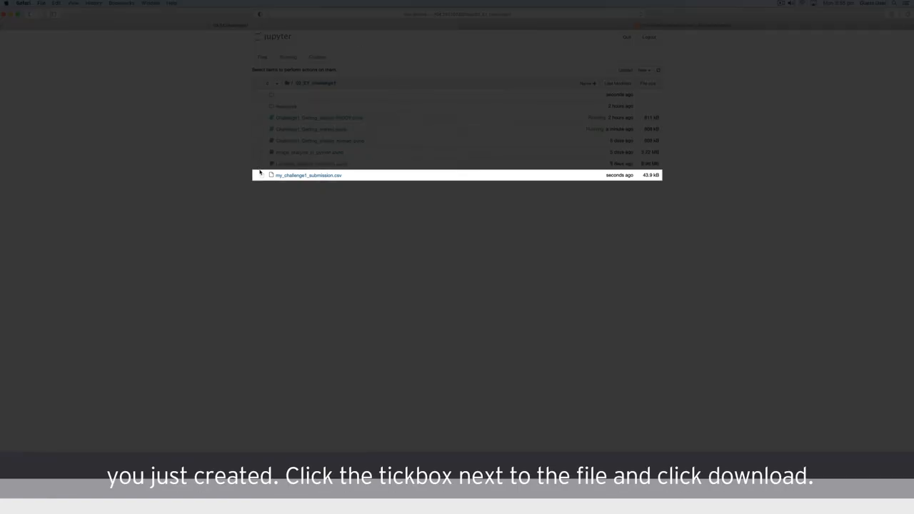
left_click(262, 175)
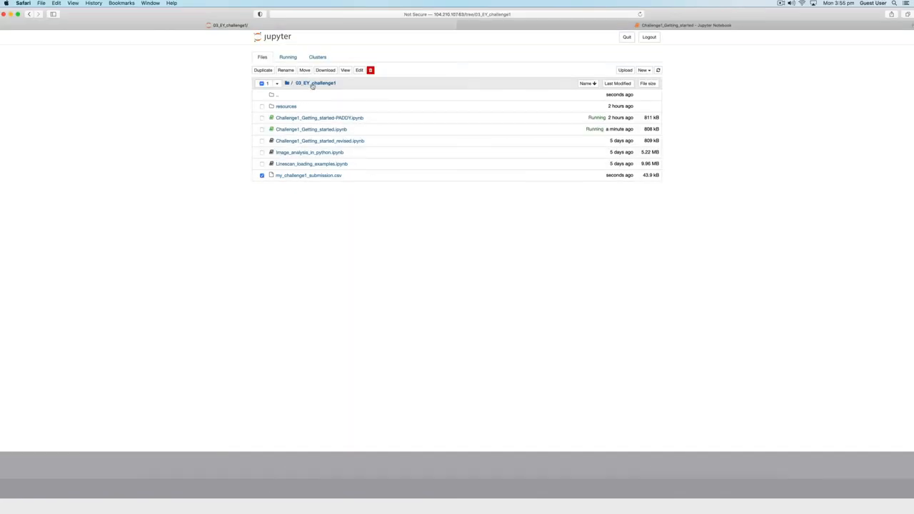
left_click(325, 70)
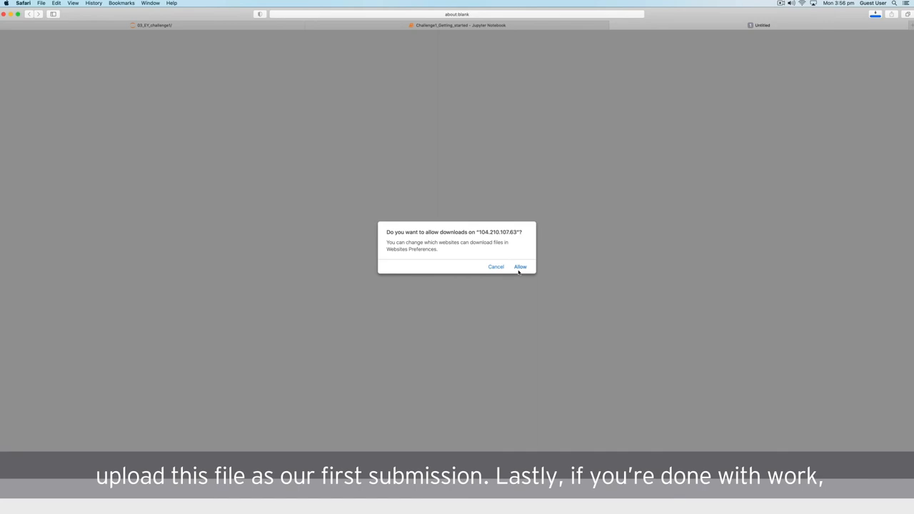
left_click(521, 266)
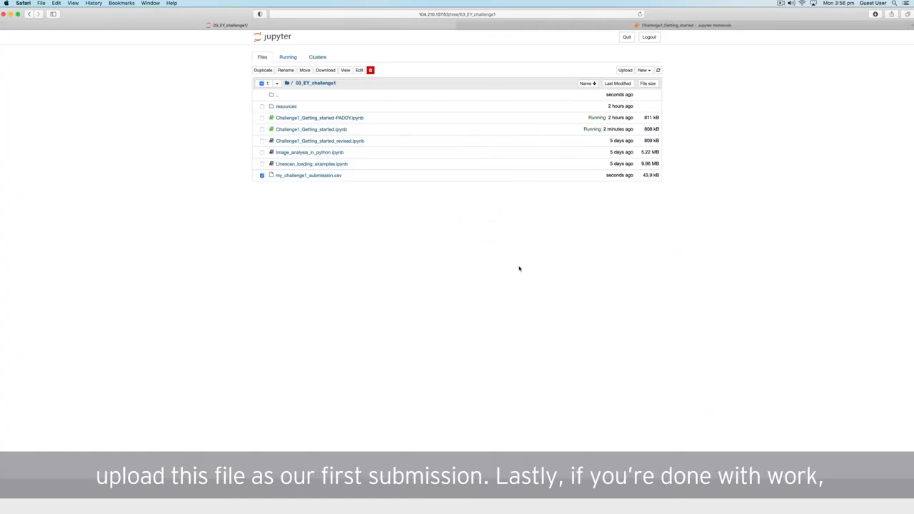